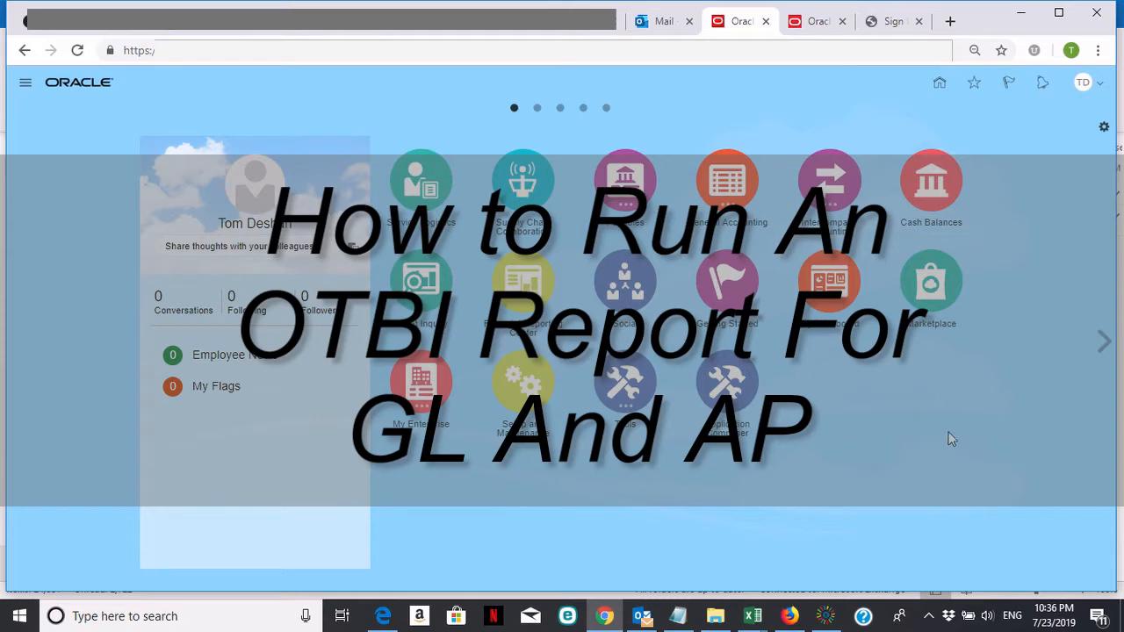
mouse_move(893, 427)
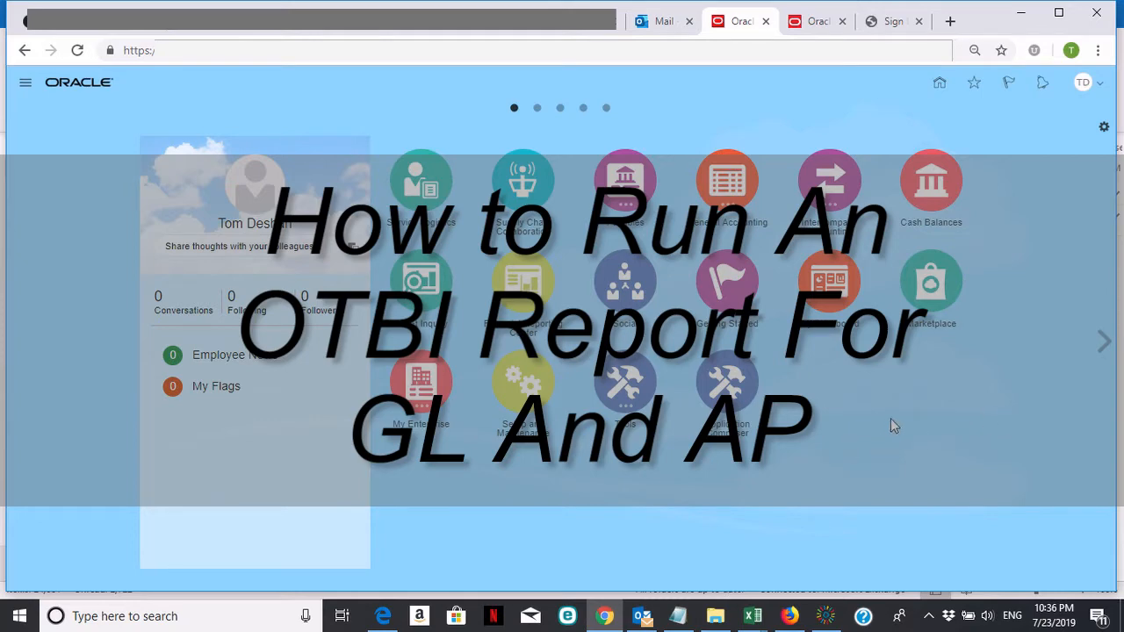
mouse_move(593, 323)
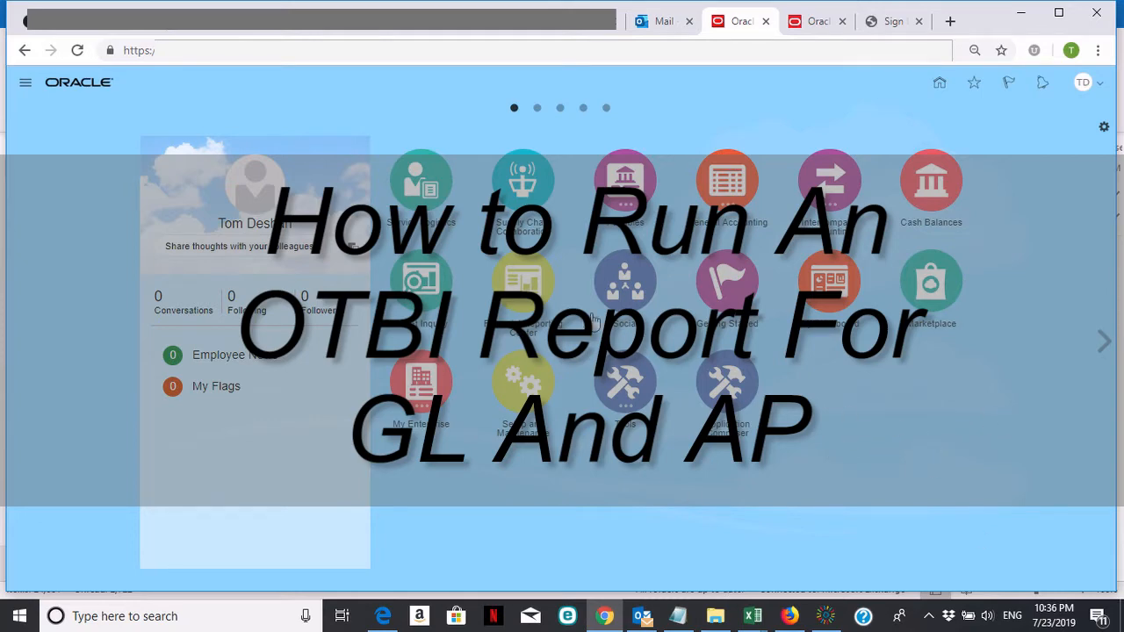
mouse_move(1033, 139)
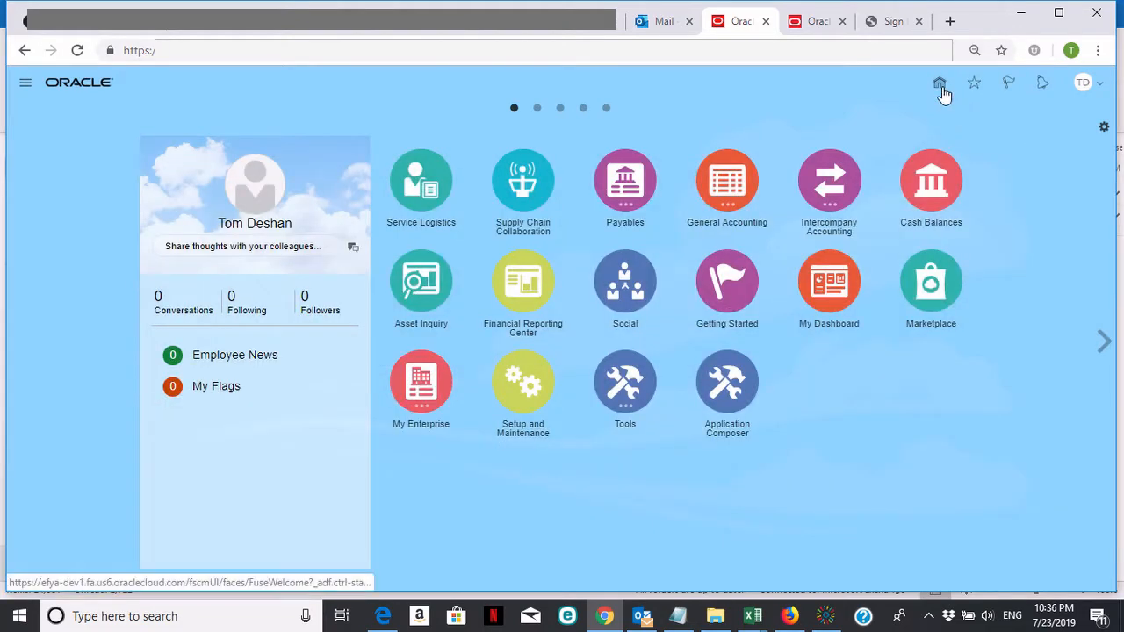
From the Navigator menu, go to Reports and Analytics under Tools
left_click(940, 82)
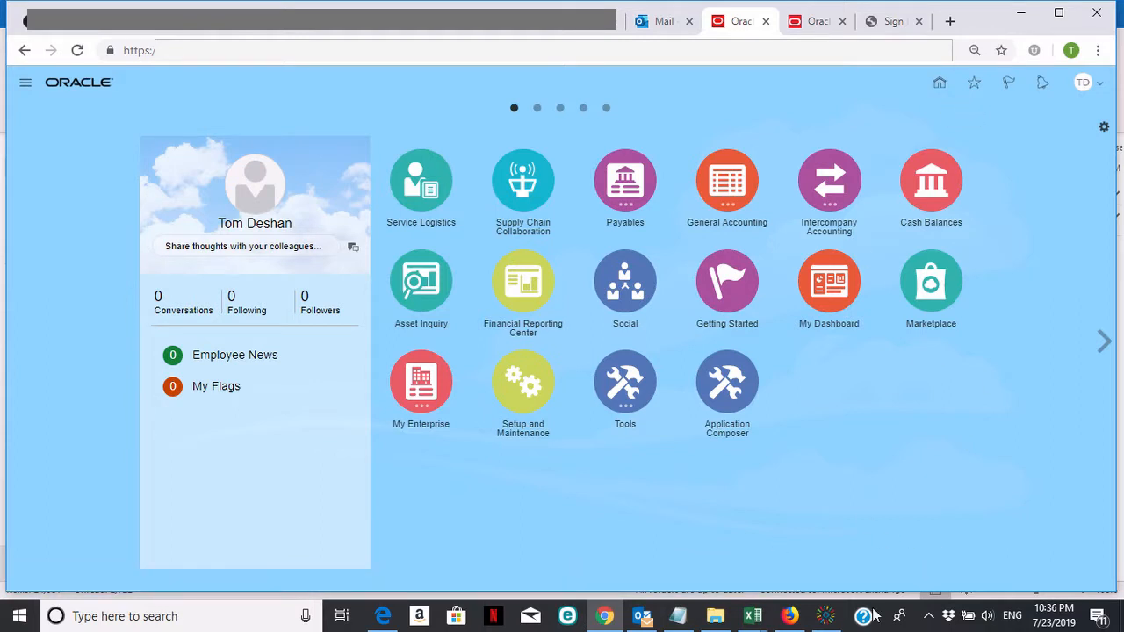
mouse_move(25, 82)
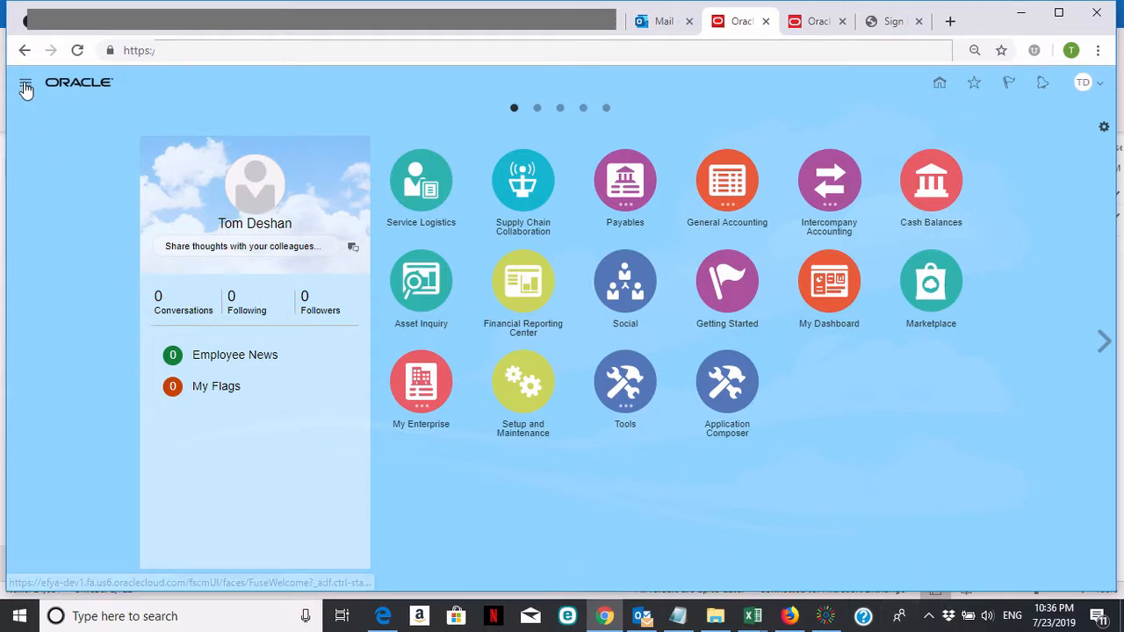
mouse_move(25, 88)
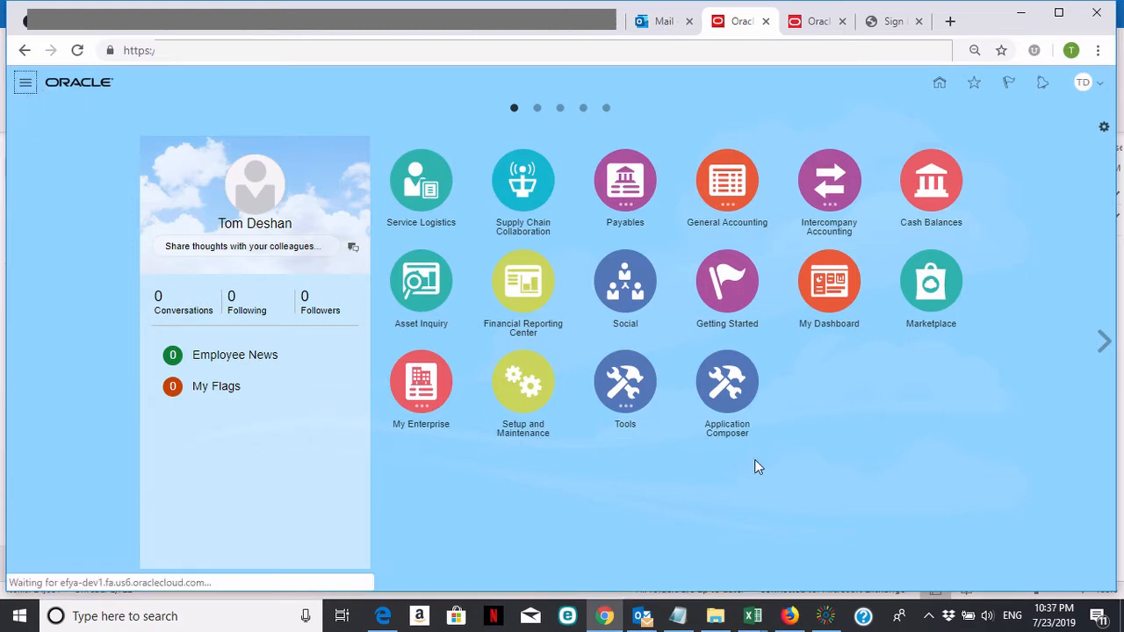
left_click(25, 82)
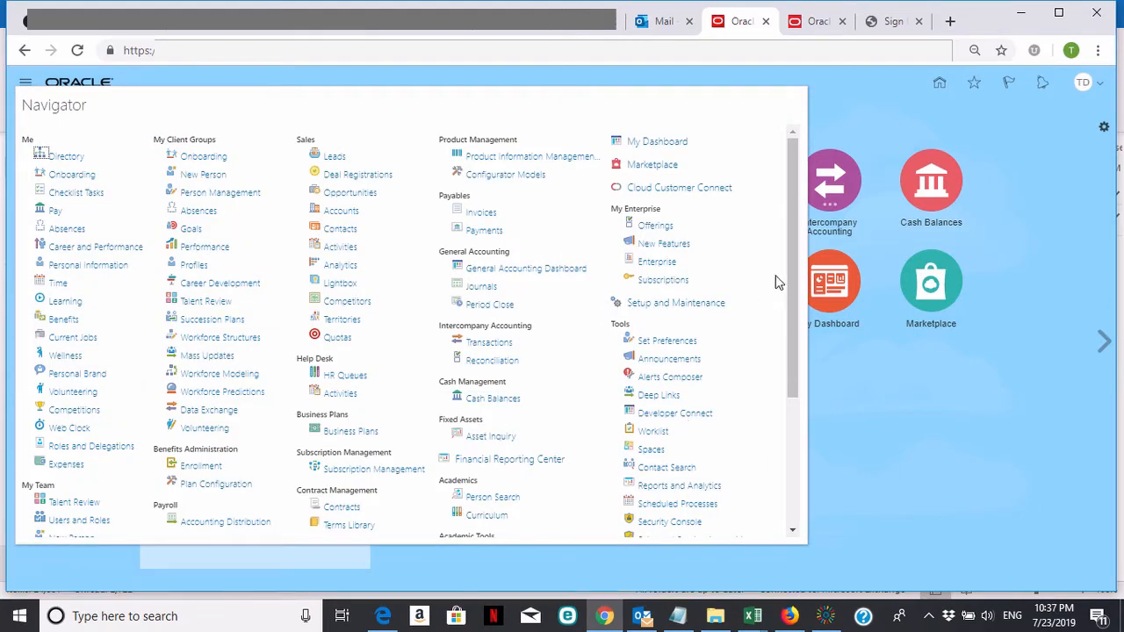
scroll("down", 3)
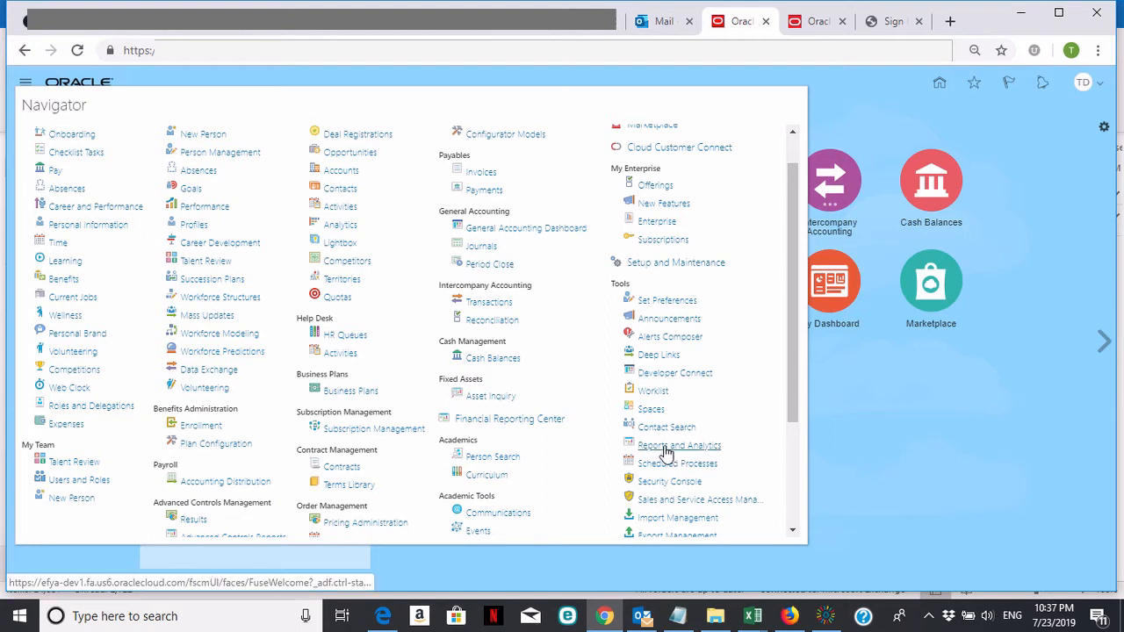
left_click(677, 446)
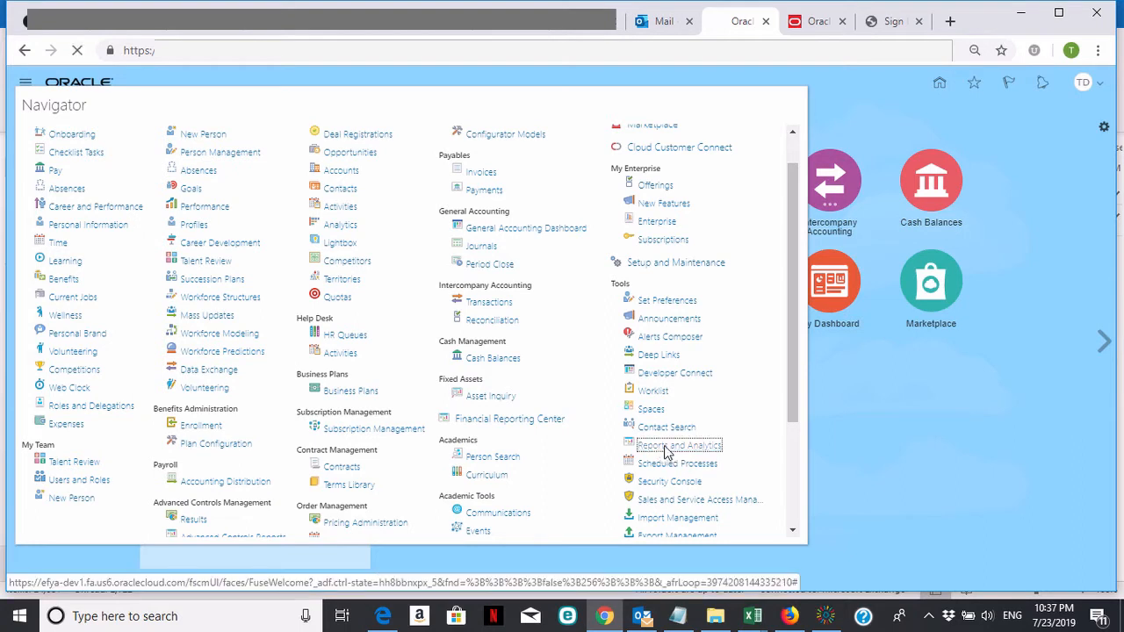
left_click(678, 446)
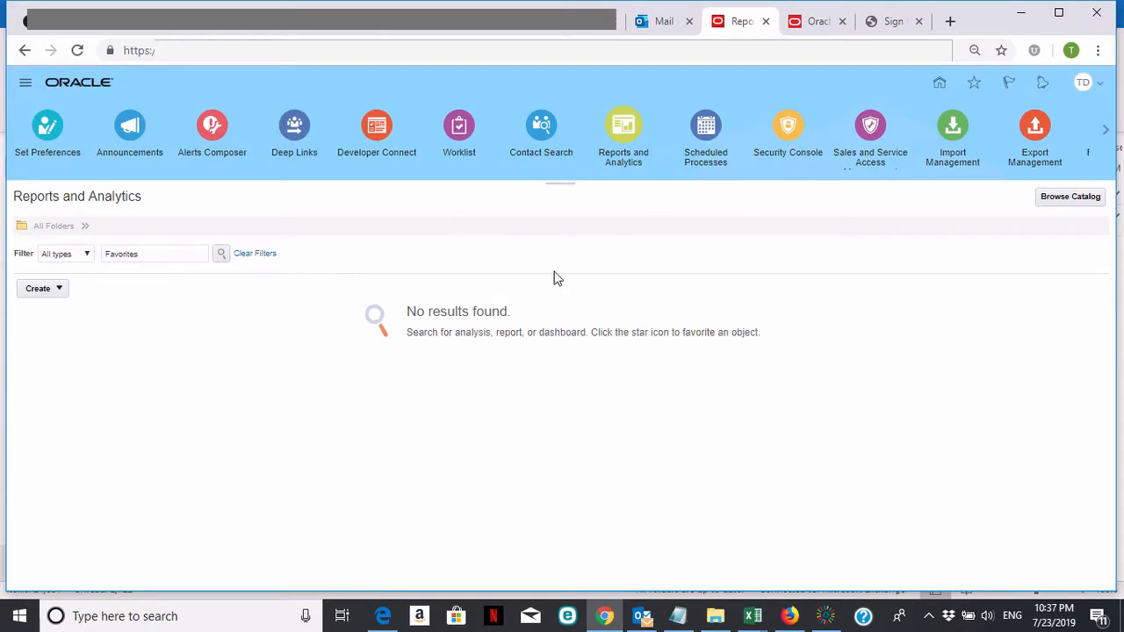
mouse_move(923, 342)
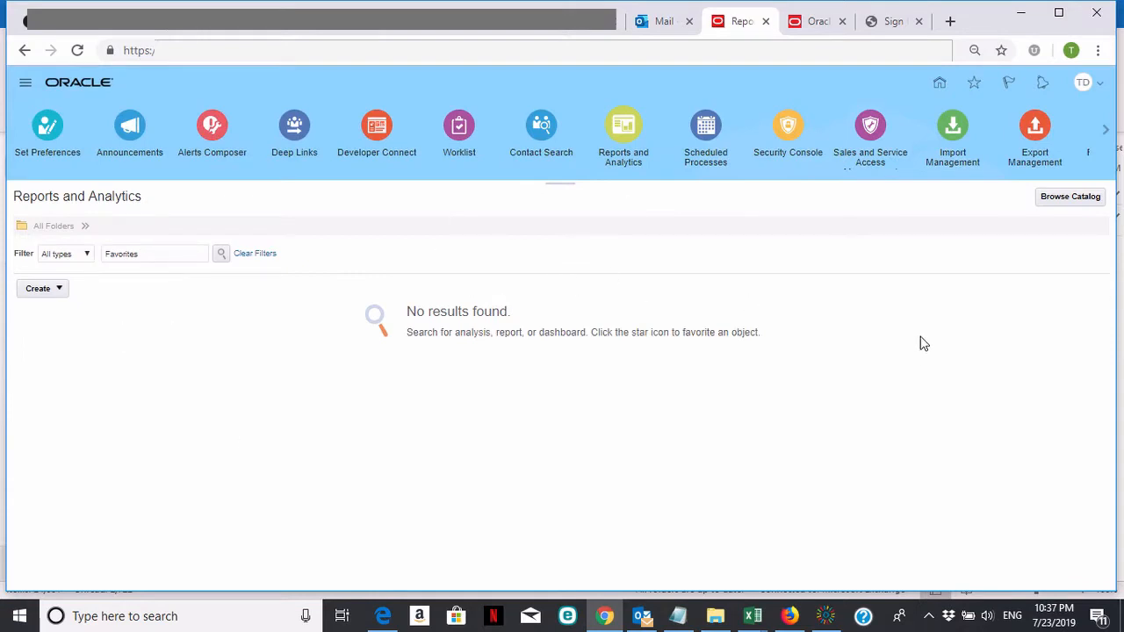
mouse_move(944, 328)
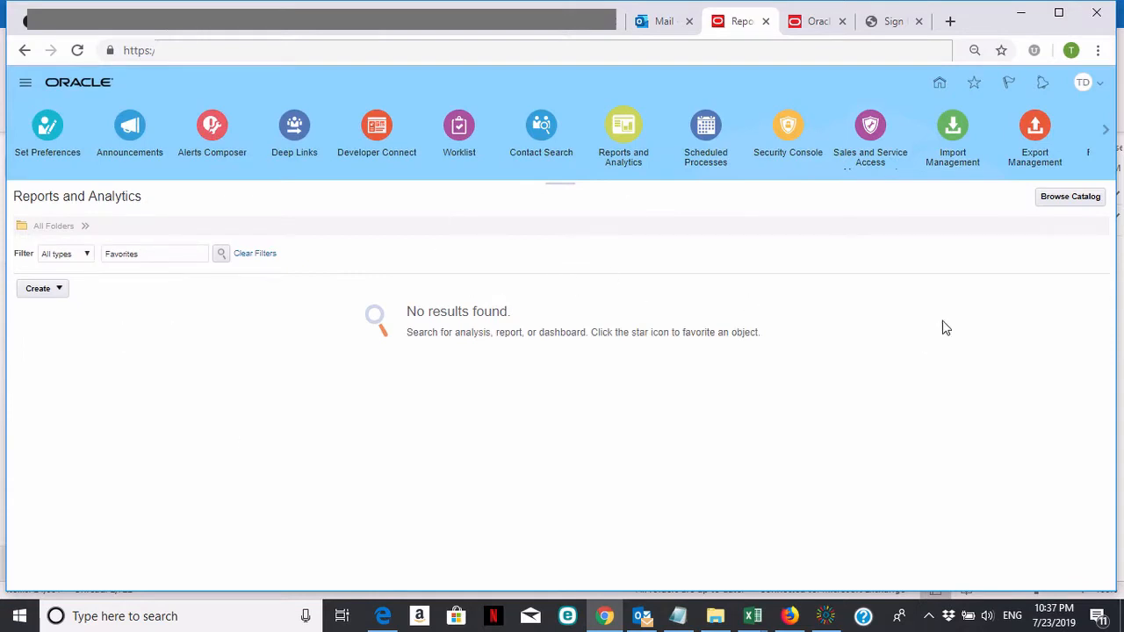
Browse the full report Catalog and collapse the Shared Folders tree
left_click(1069, 196)
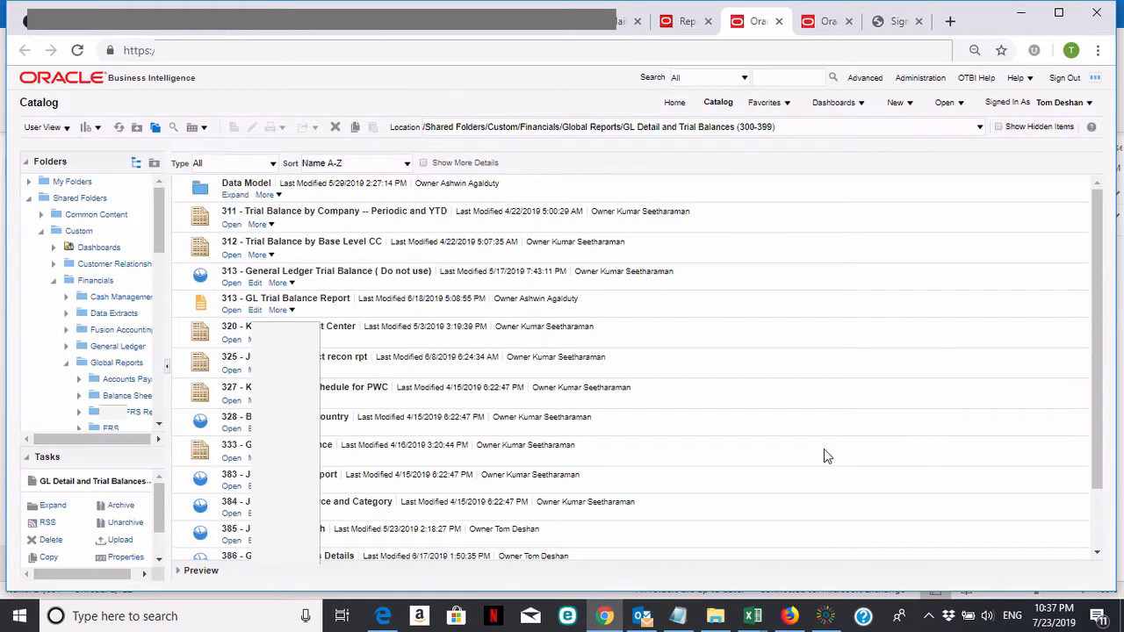
mouse_move(21, 207)
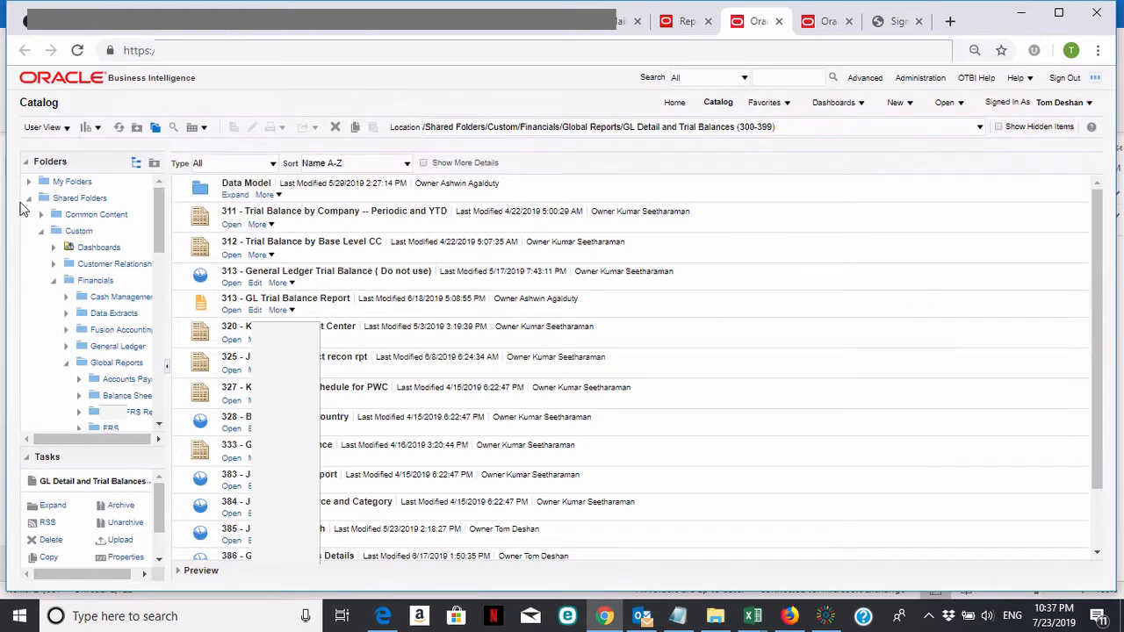
left_click(28, 181)
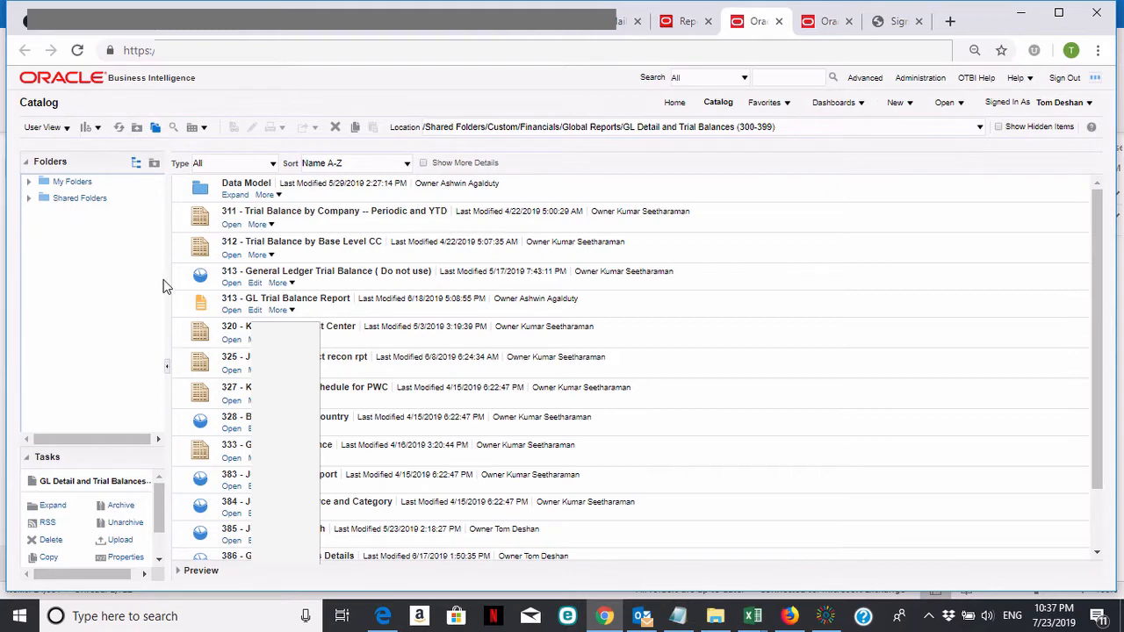
mouse_move(172, 291)
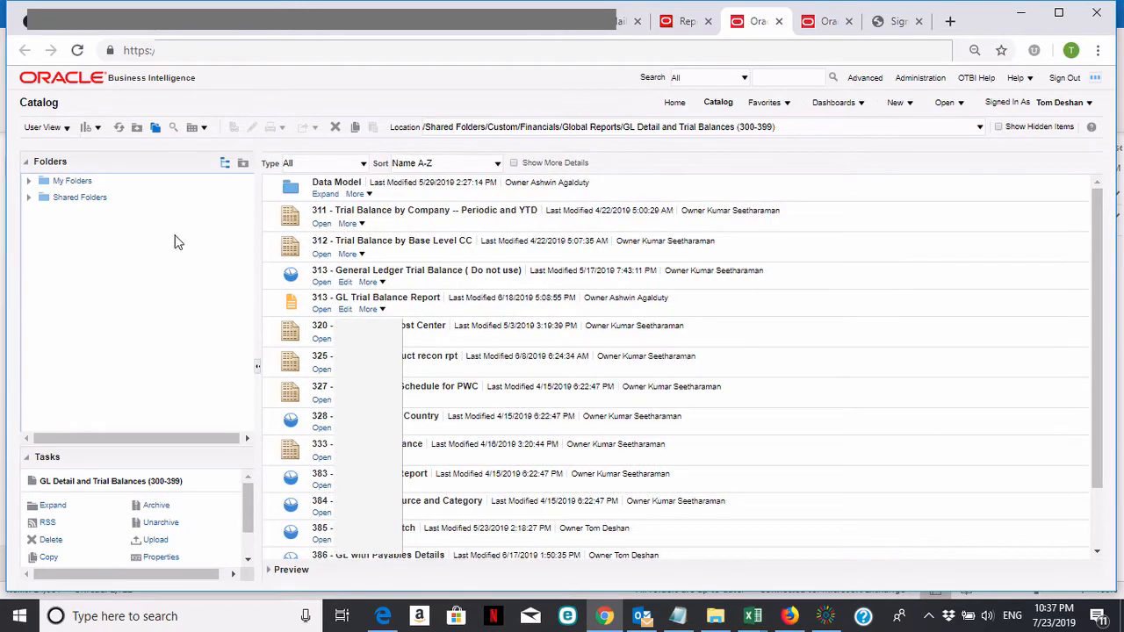
mouse_move(182, 263)
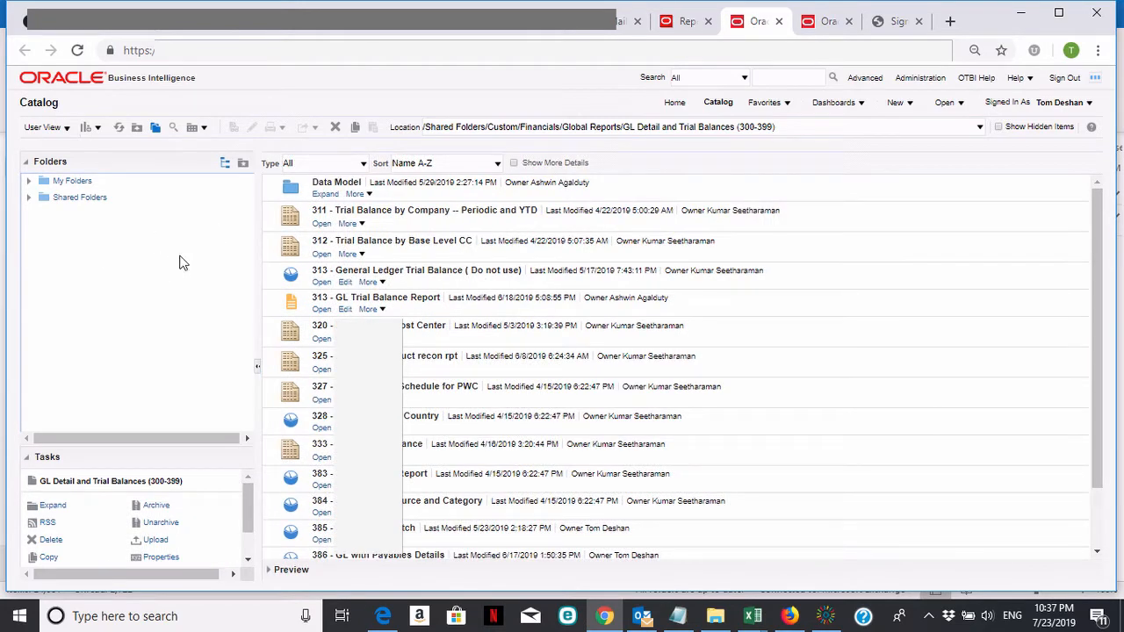
mouse_move(137, 272)
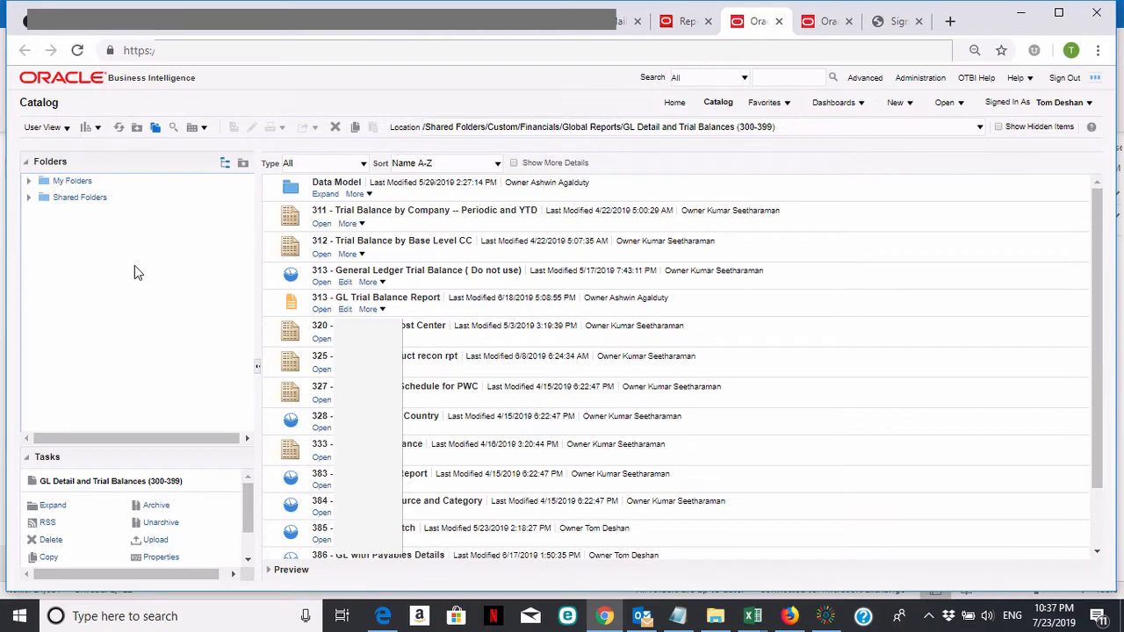
mouse_move(142, 270)
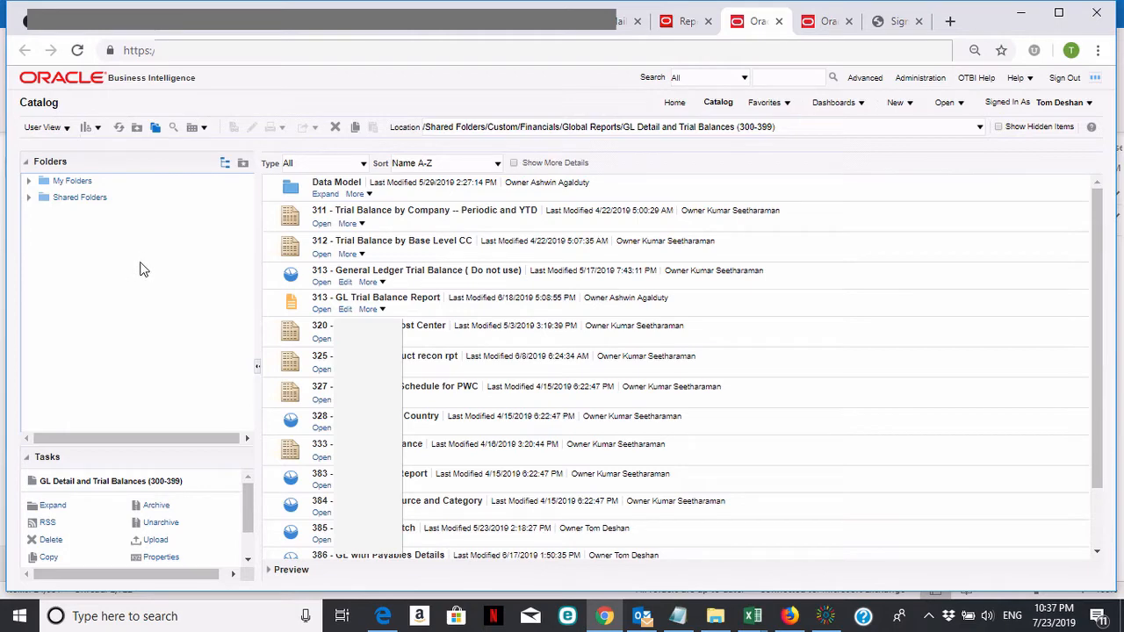
mouse_move(33, 211)
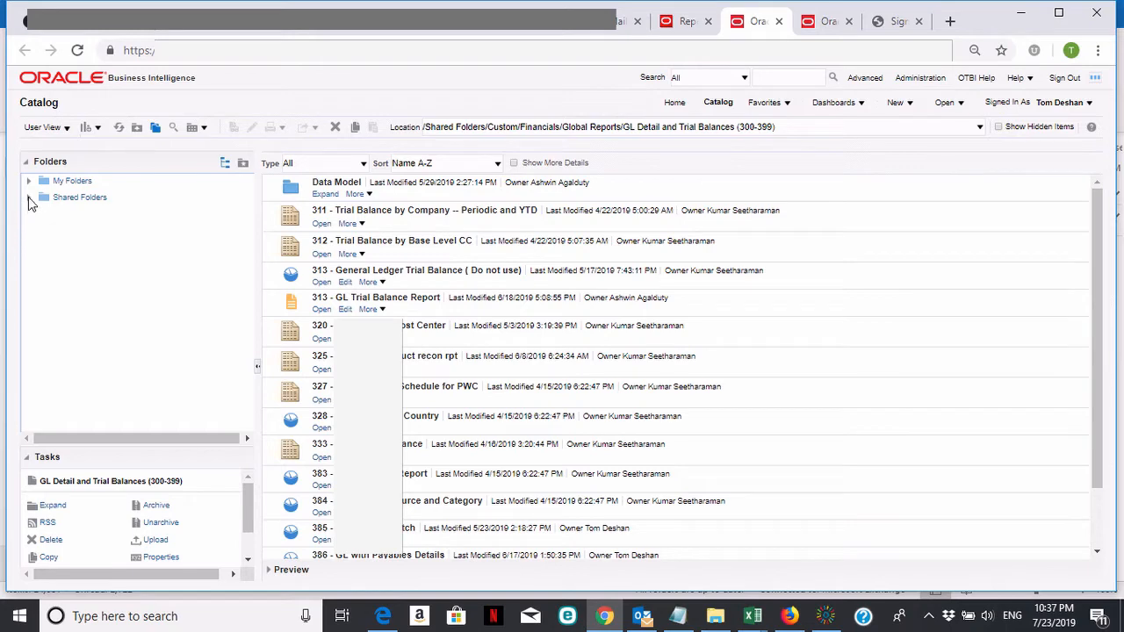
Expand Shared Folders > Custom > Financials > Global Reports to reveal GL Detail and Trial Balances
left_click(28, 196)
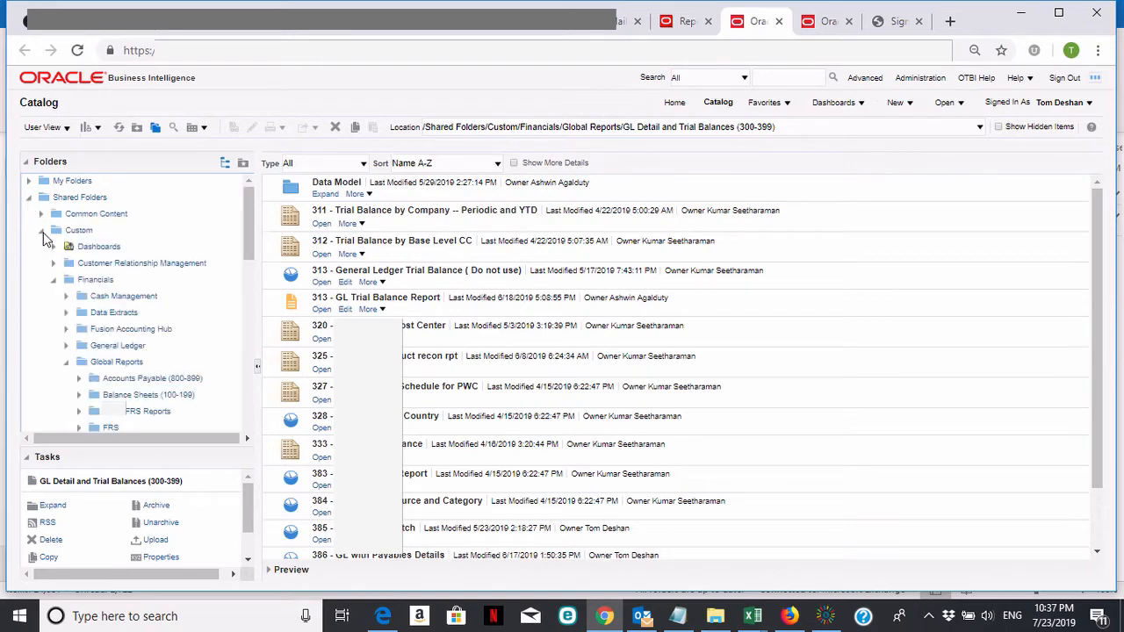
left_click(40, 230)
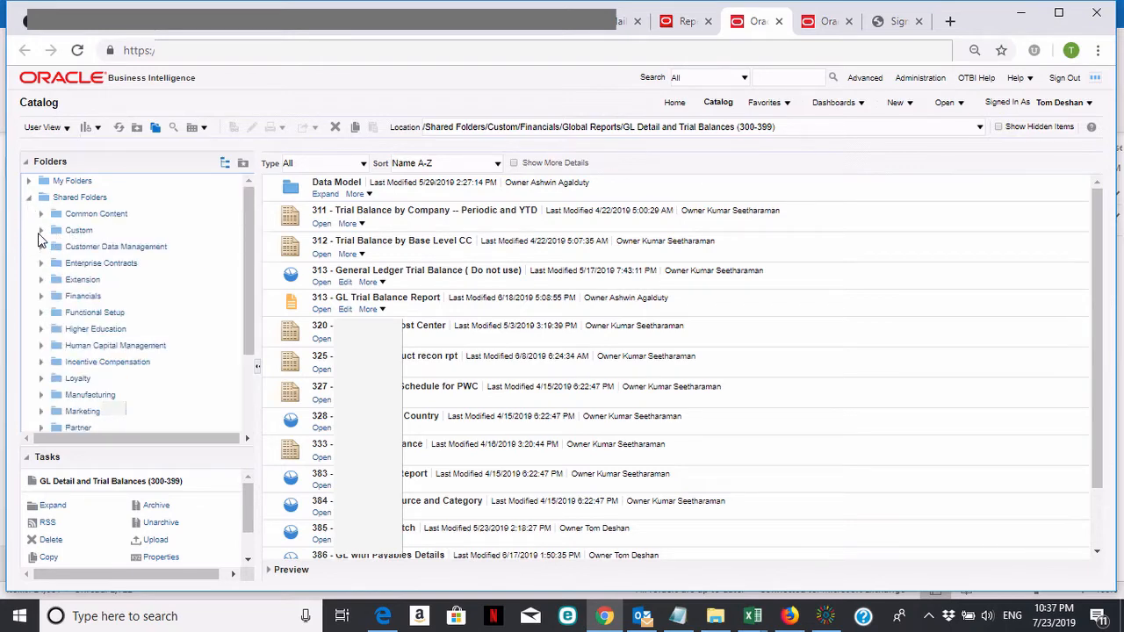
left_click(41, 228)
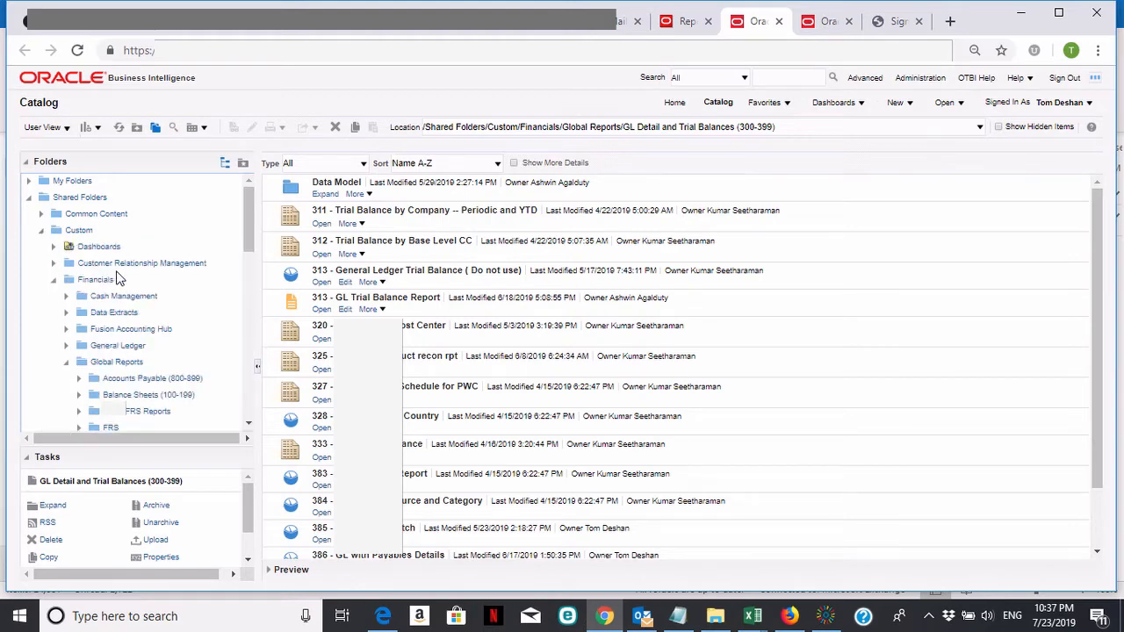
left_click(53, 279)
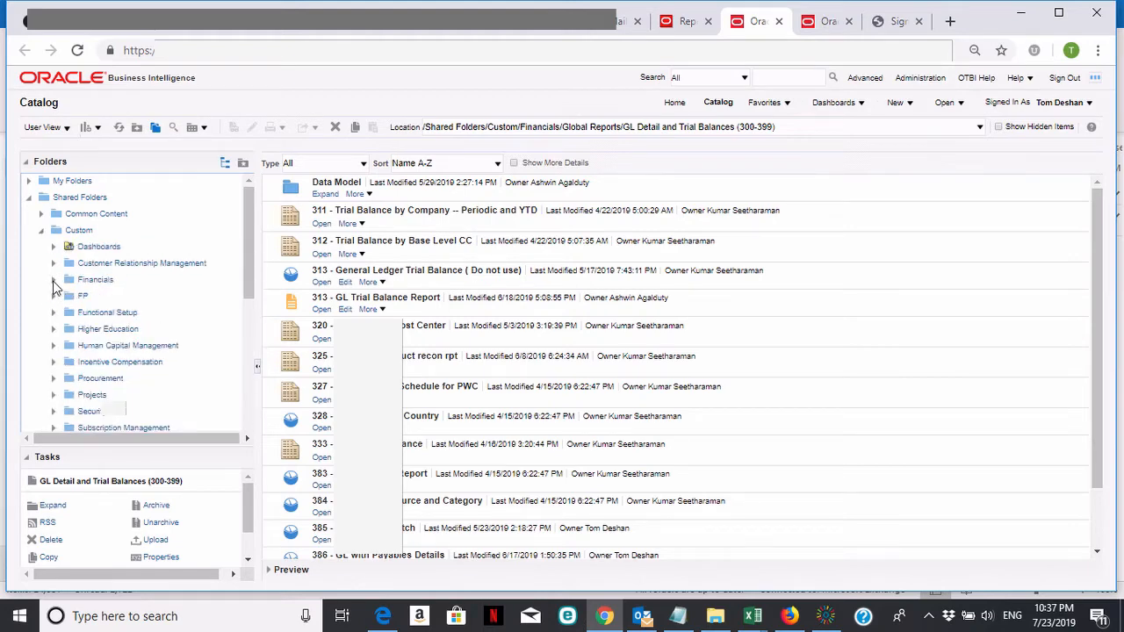
left_click(53, 280)
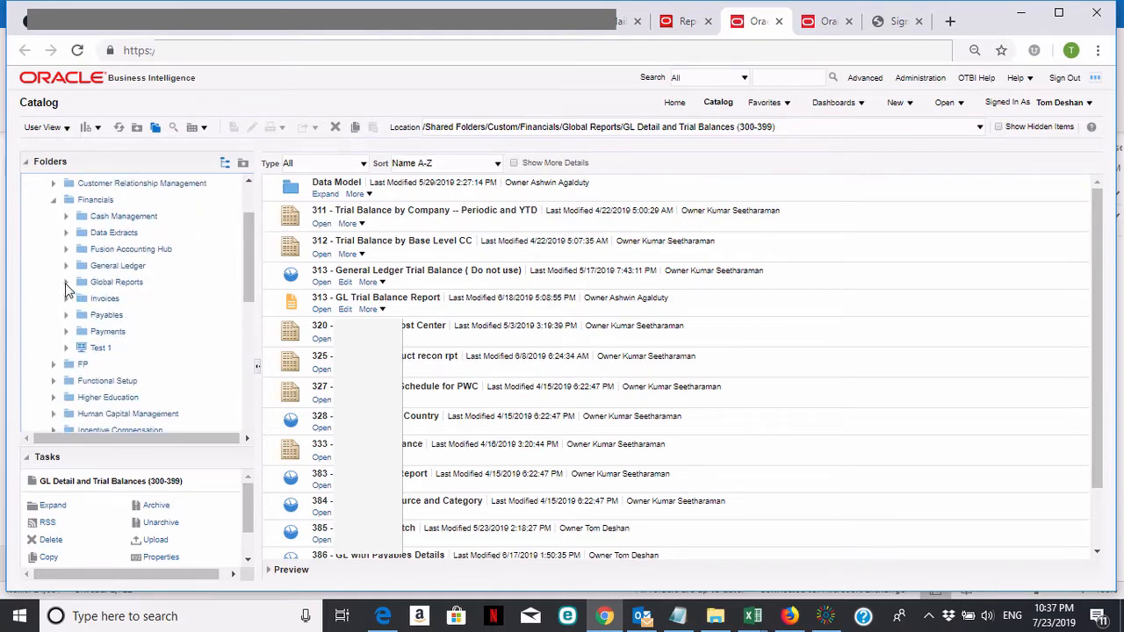
left_click(67, 281)
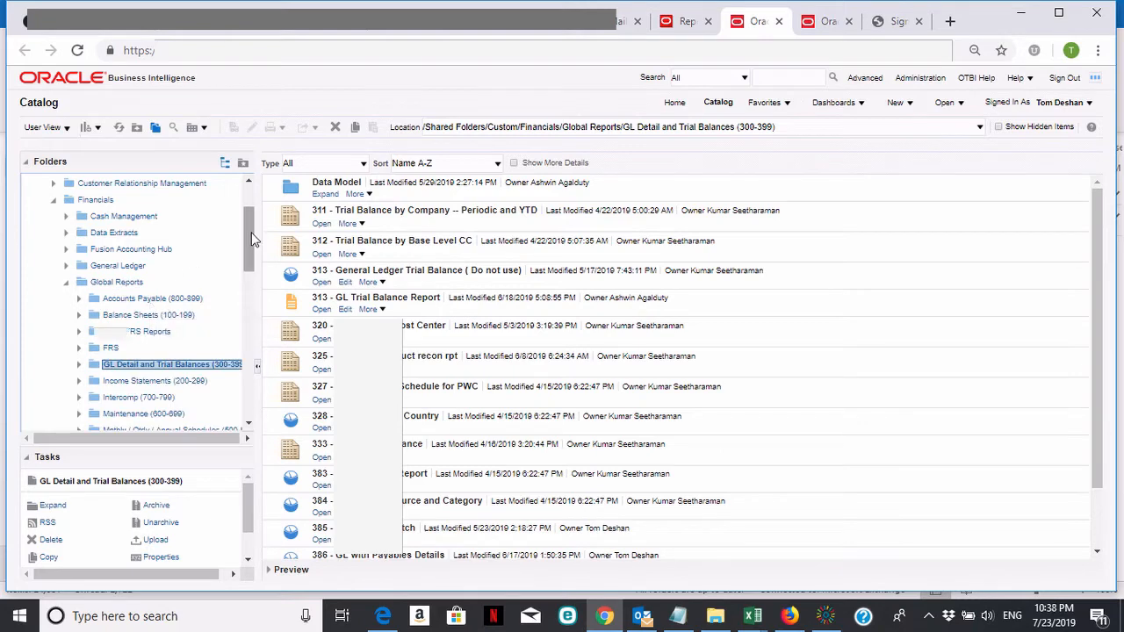
scroll("down", 3)
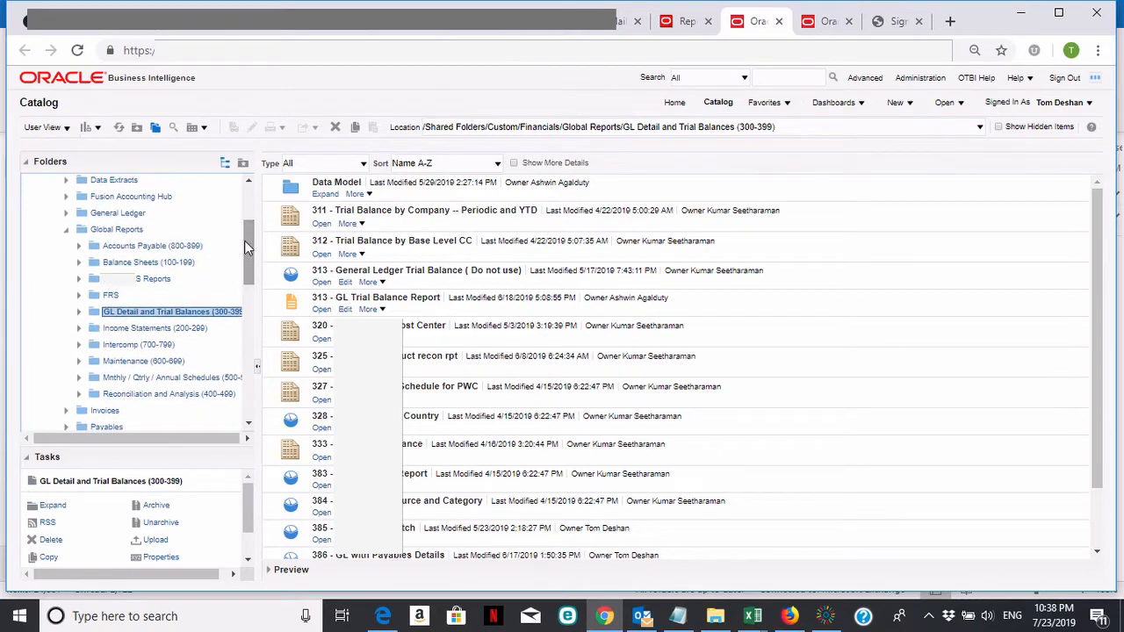
mouse_move(242, 242)
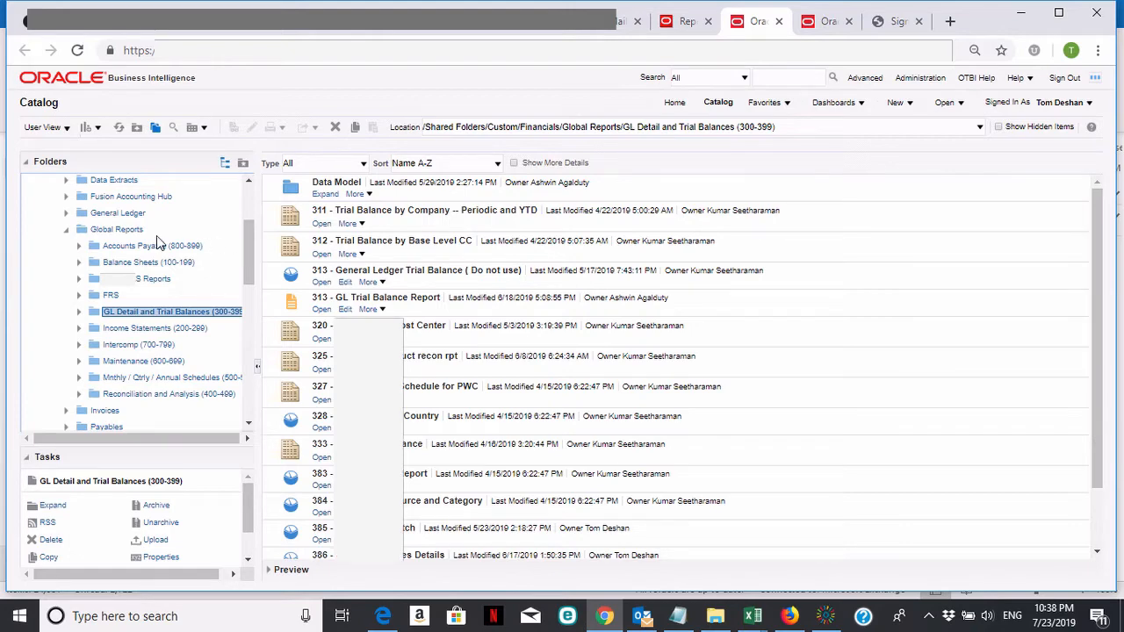
Review the Accounts Payable (800-899) listing, then show the Balance Sheets (100-199) reports
left_click(155, 245)
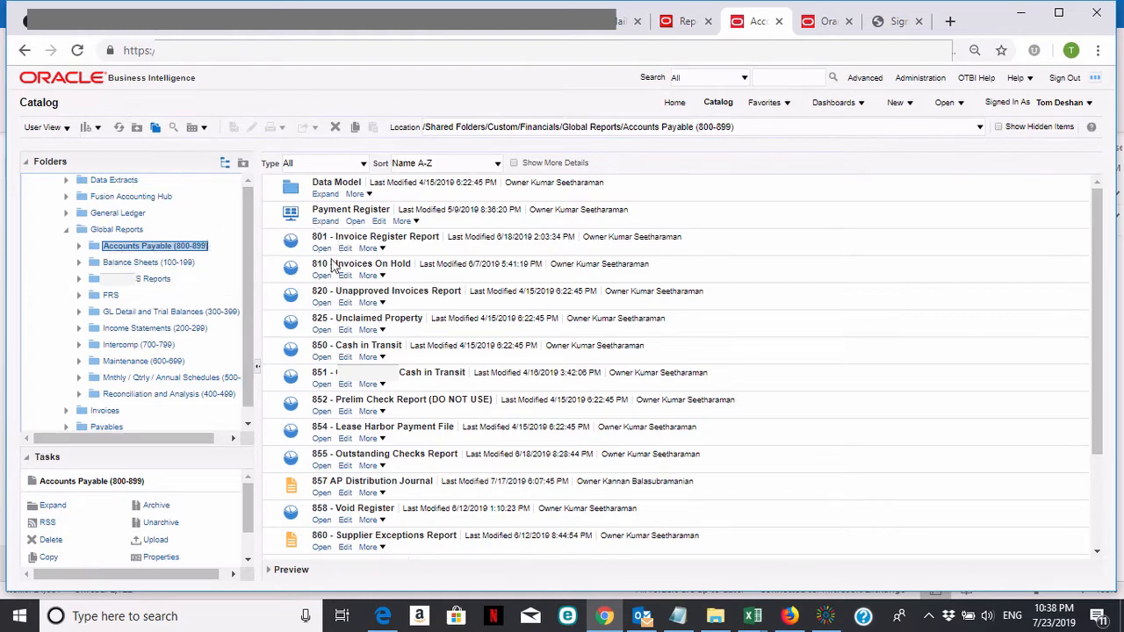
mouse_move(734, 283)
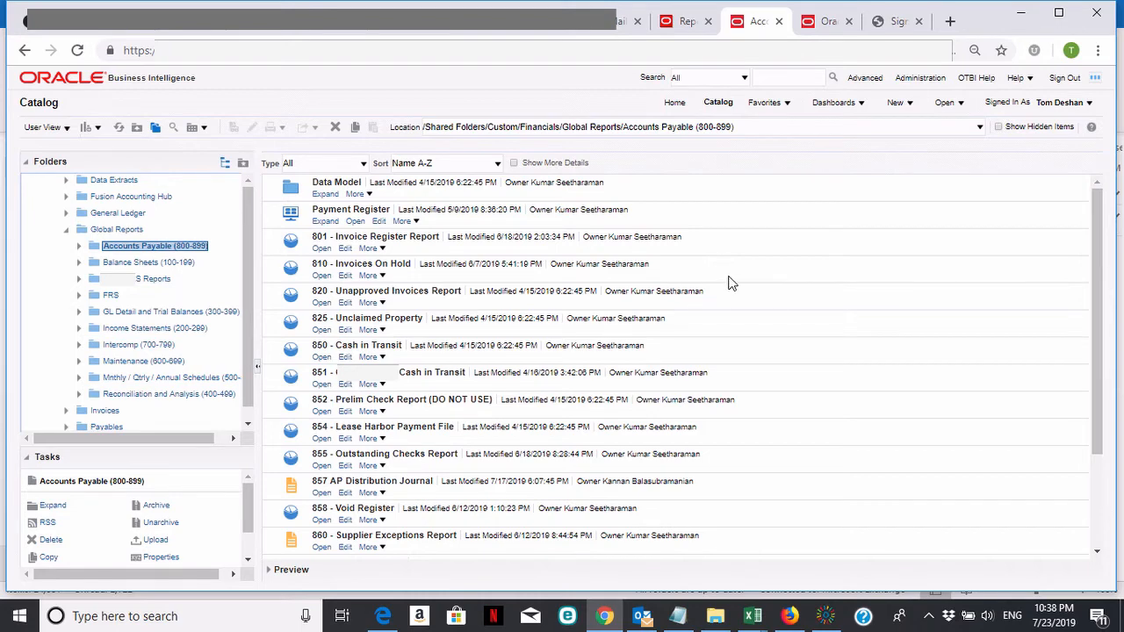
mouse_move(488, 290)
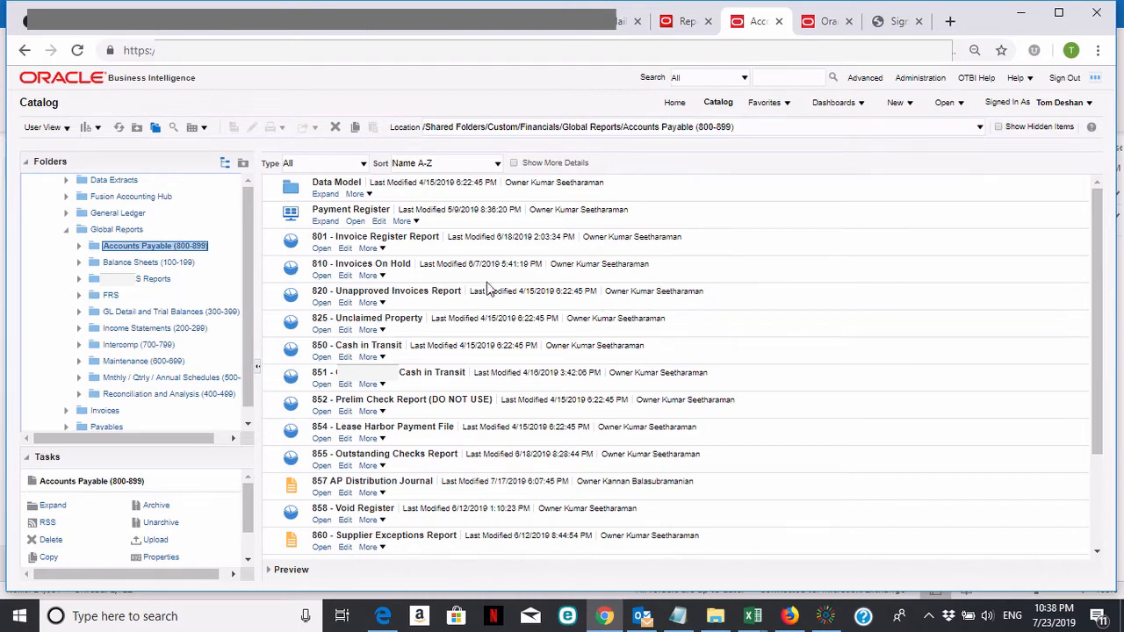
mouse_move(295, 257)
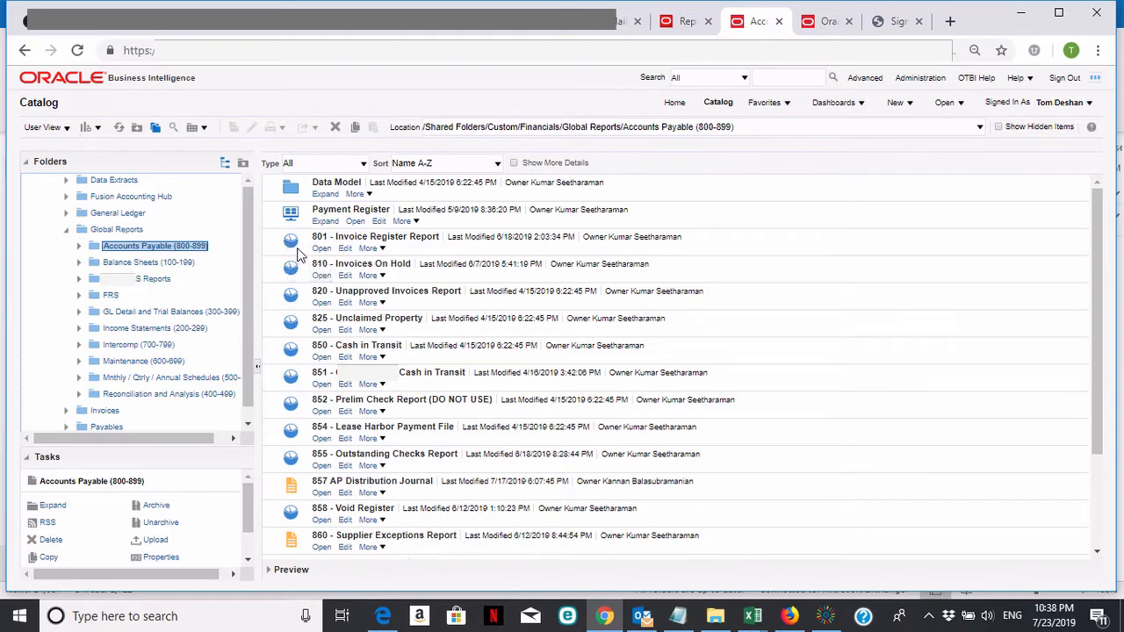
mouse_move(302, 281)
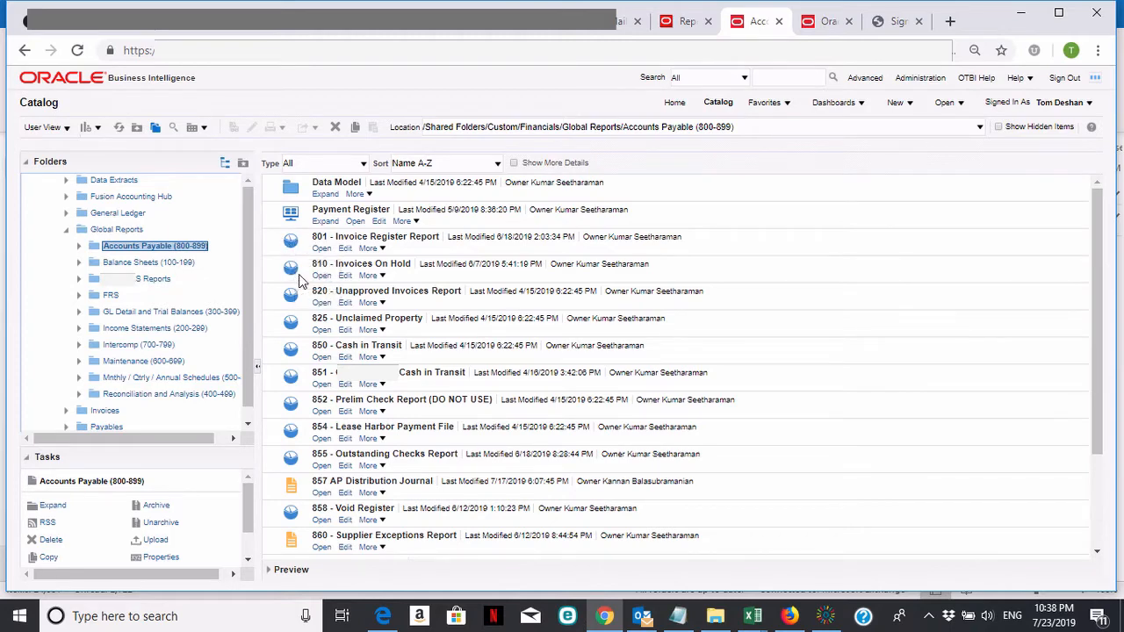
mouse_move(302, 253)
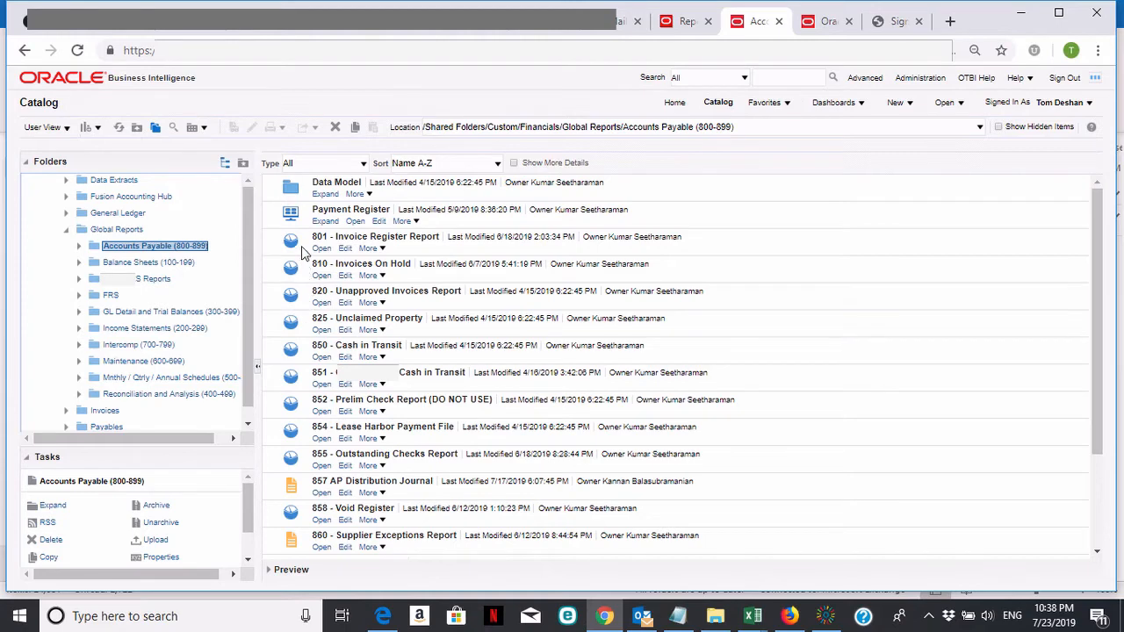
mouse_move(316, 260)
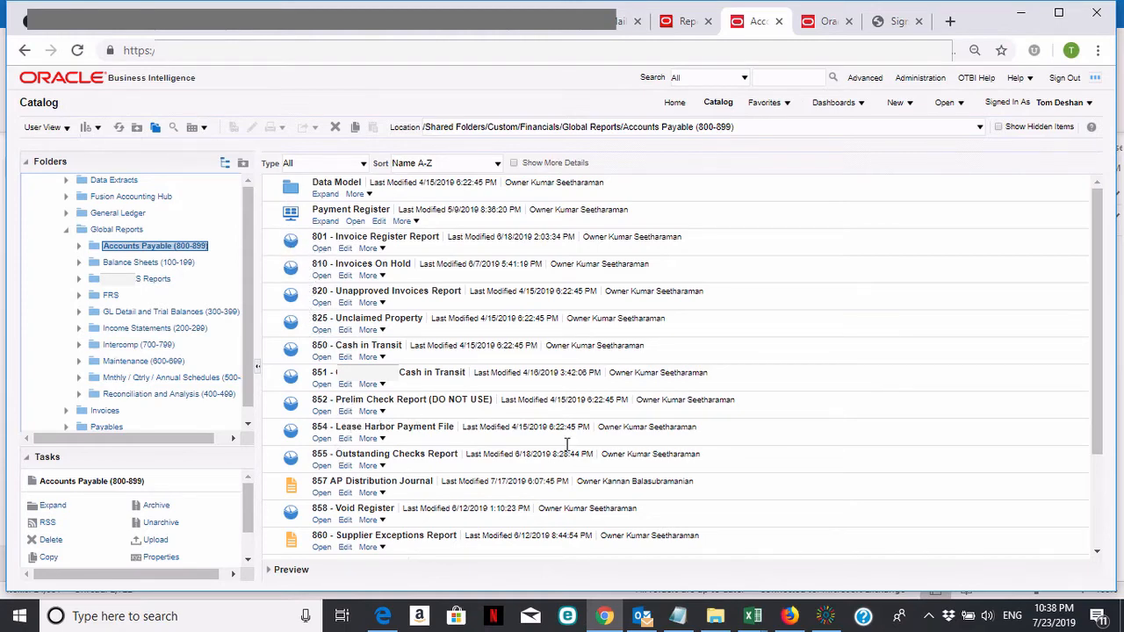
mouse_move(669, 389)
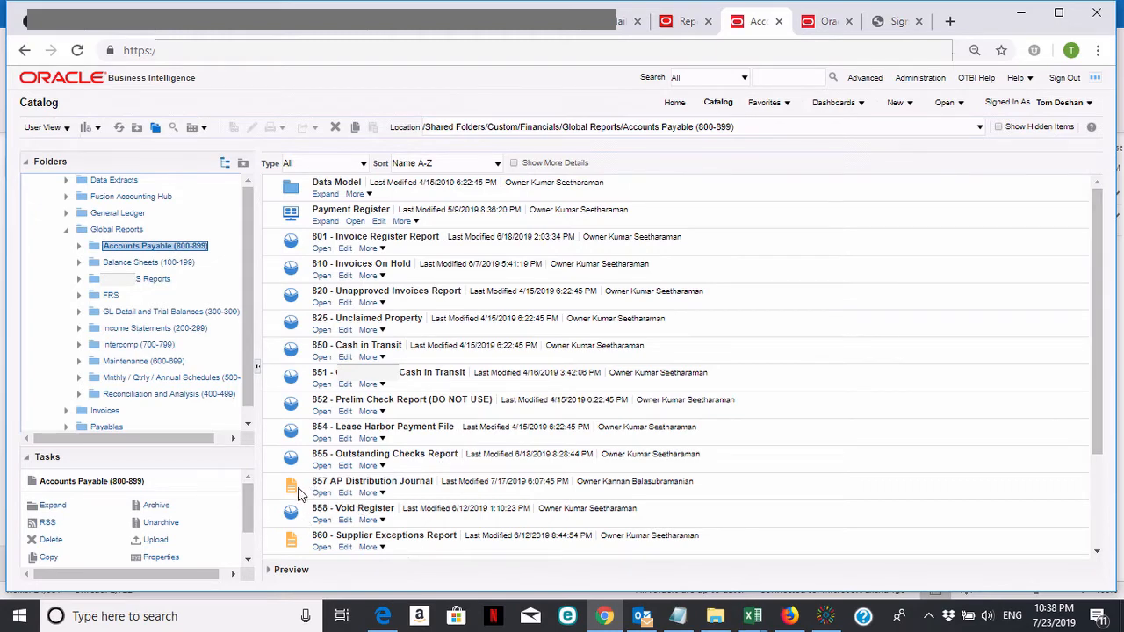
mouse_move(1099, 270)
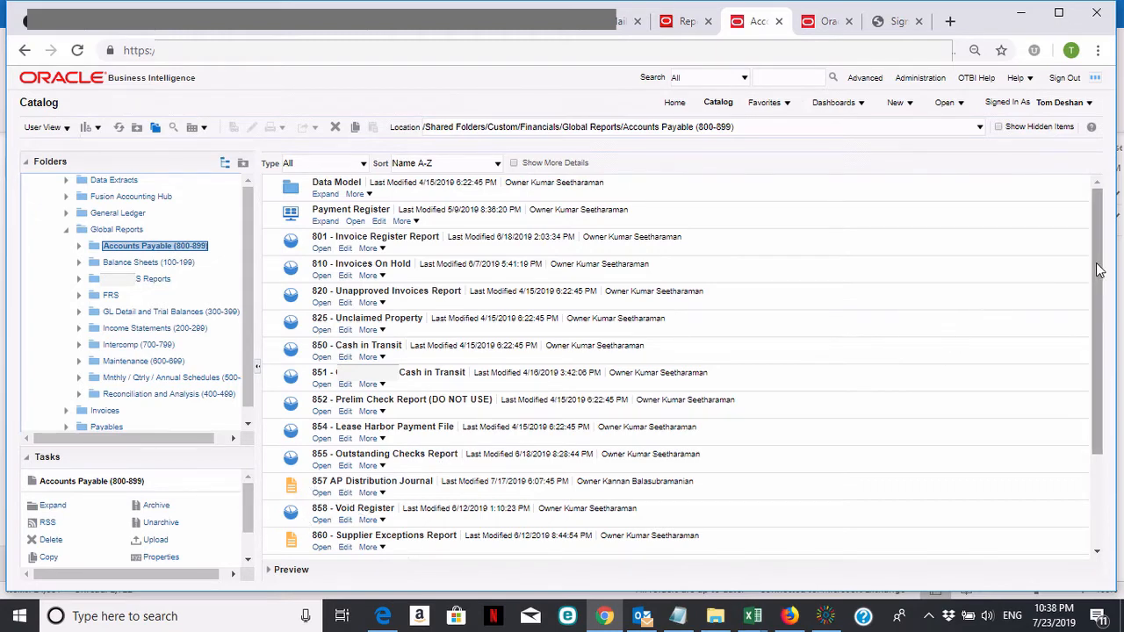
scroll("down", 3)
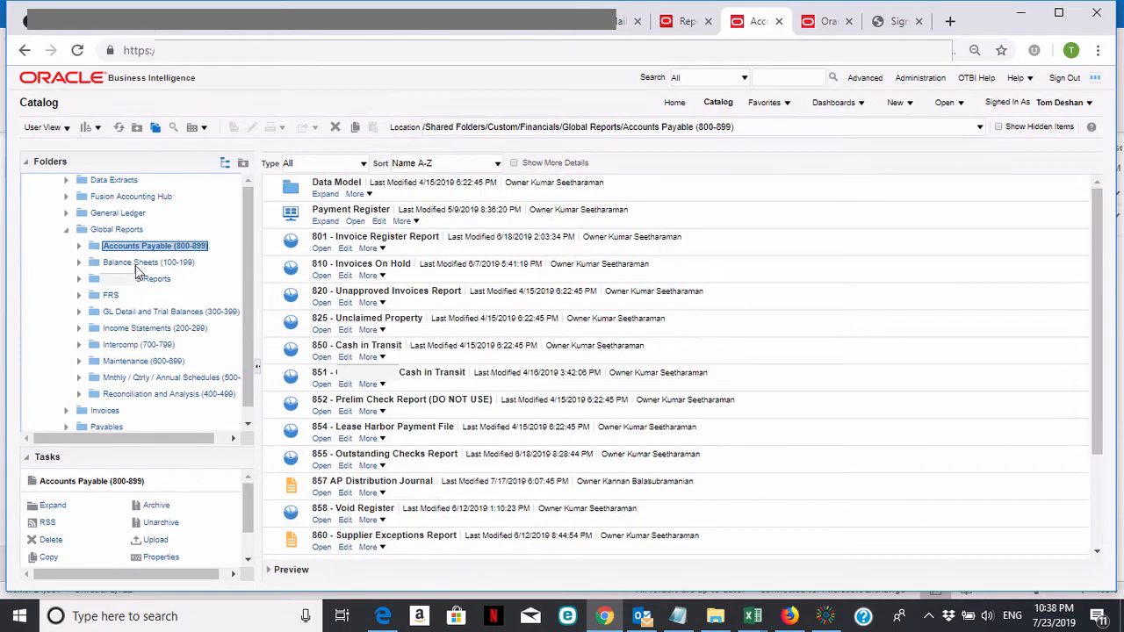
left_click(149, 262)
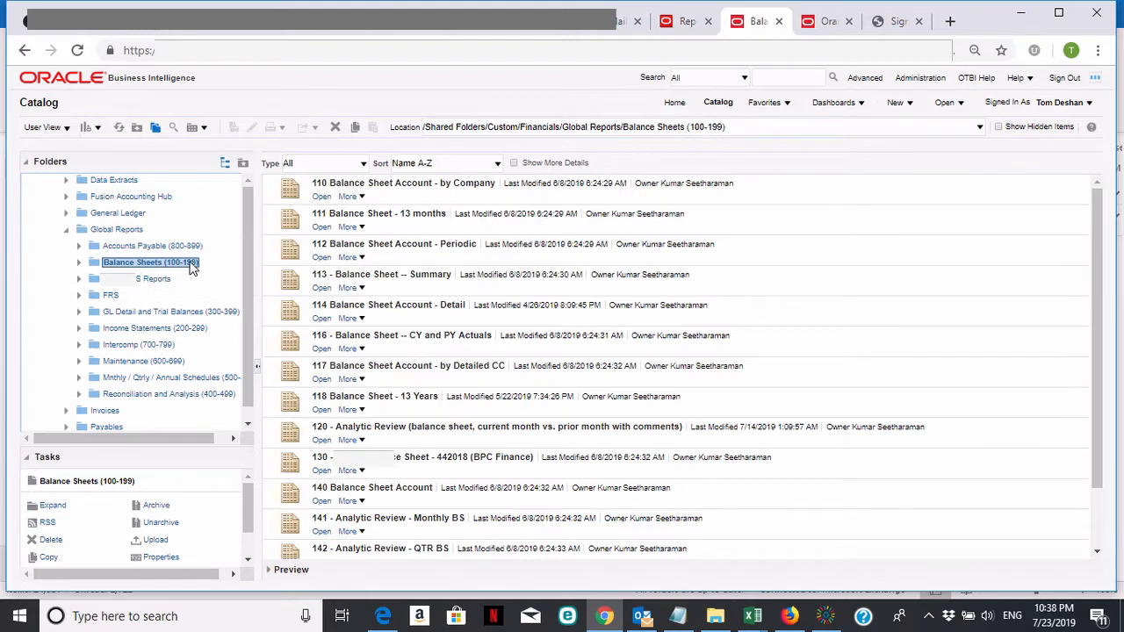
mouse_move(1060, 246)
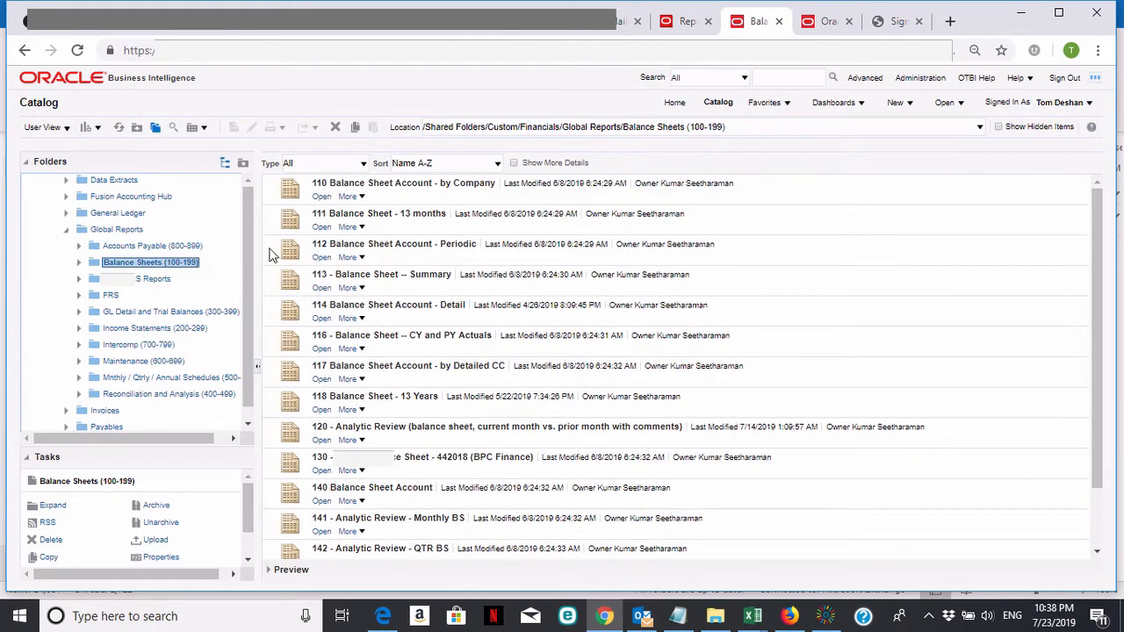
mouse_move(302, 421)
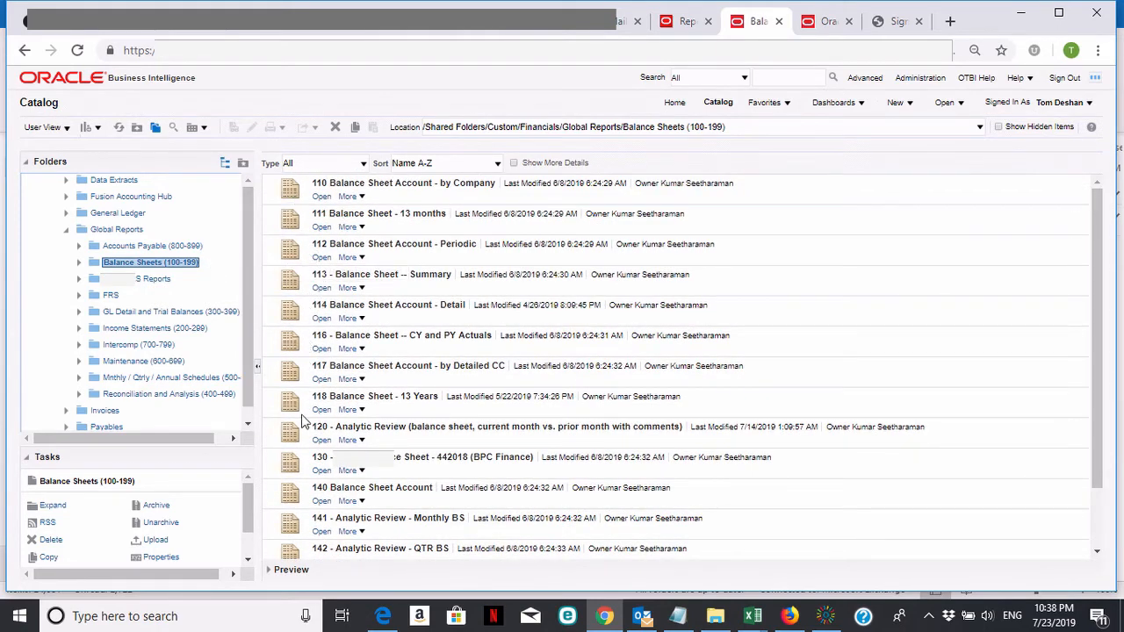
mouse_move(194, 303)
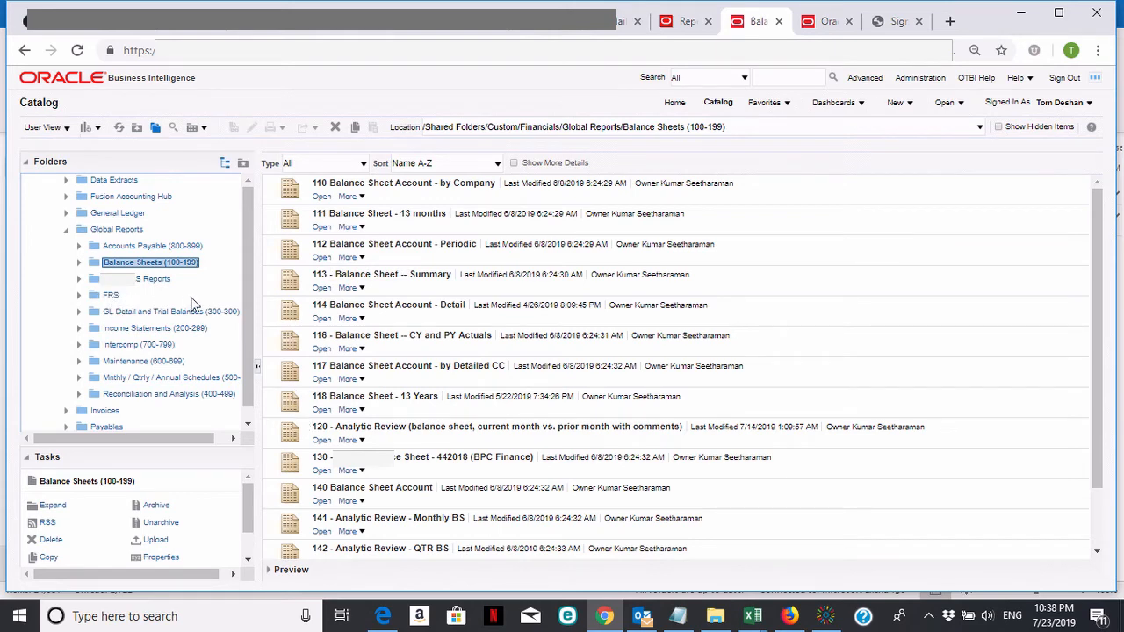
mouse_move(119, 316)
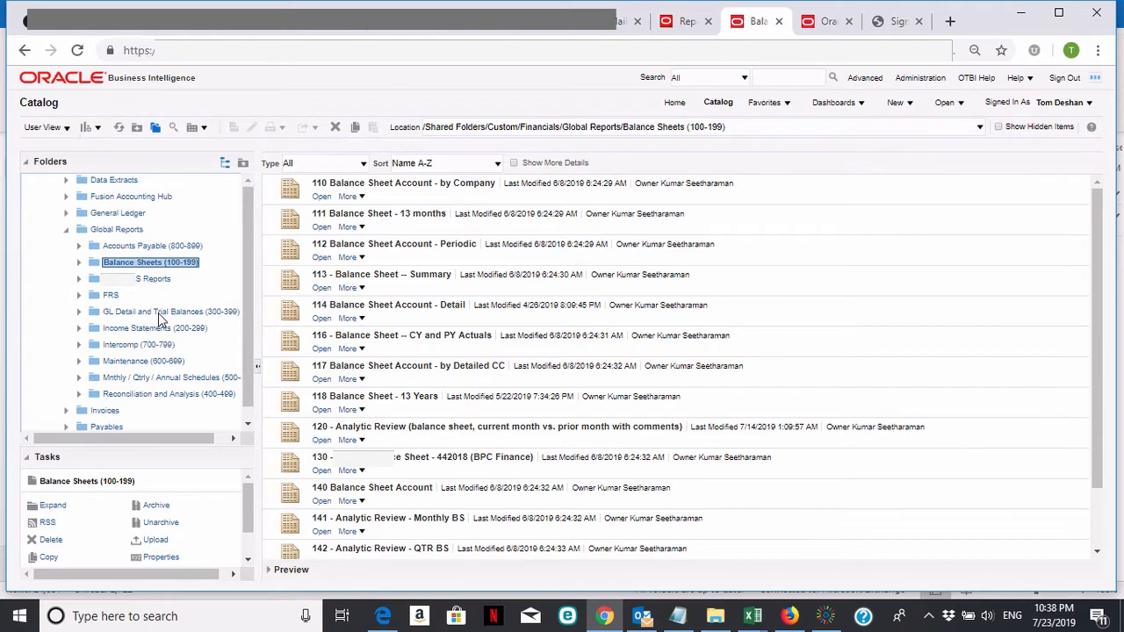
List the GL Detail and Trial Balances (300-399) reports and scroll to 385 - Journals by Batch
left_click(170, 313)
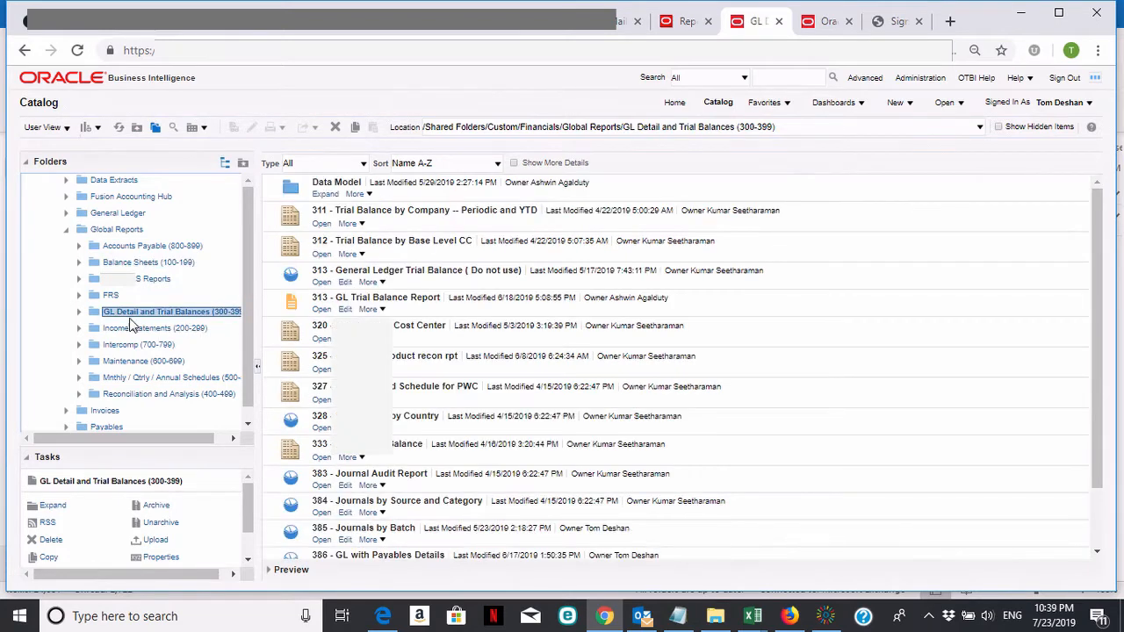
mouse_move(156, 259)
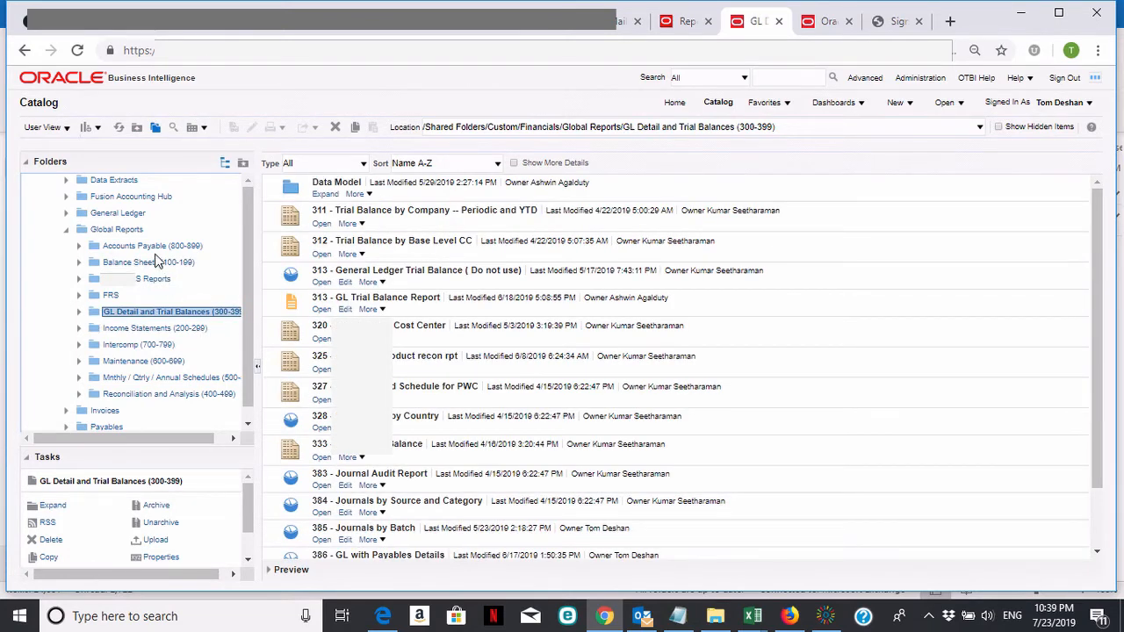
mouse_move(148, 277)
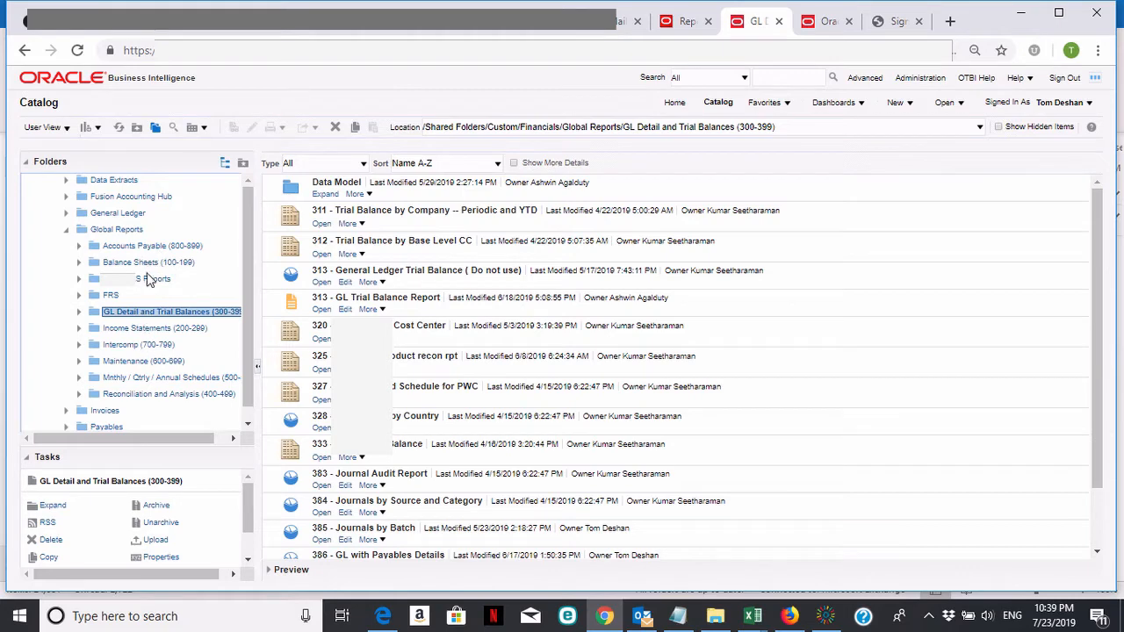
mouse_move(155, 341)
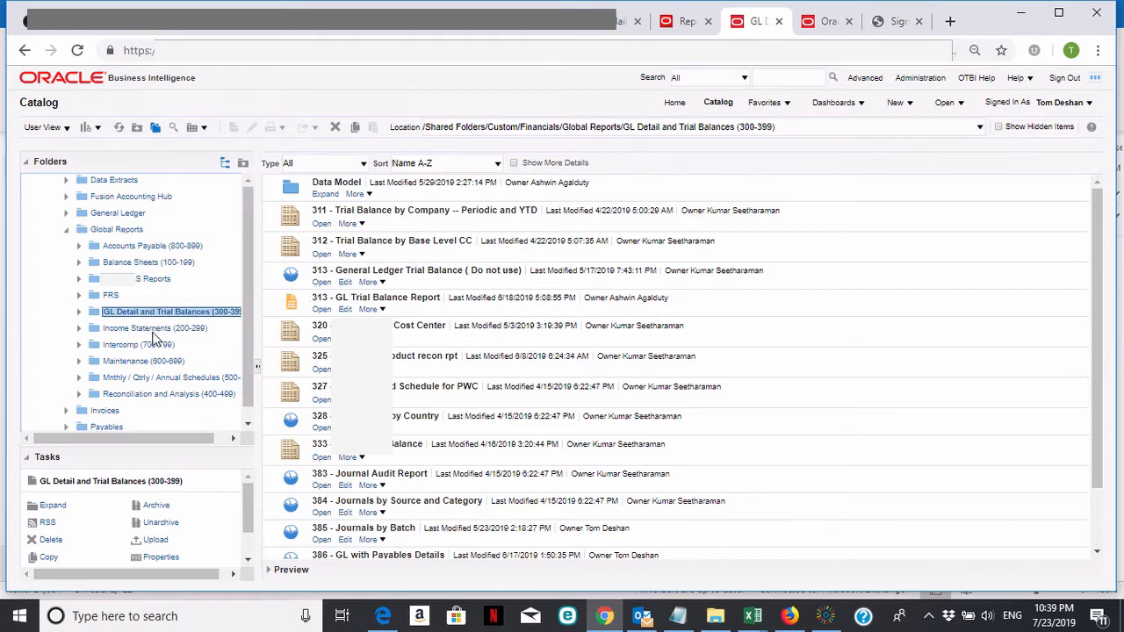
mouse_move(154, 329)
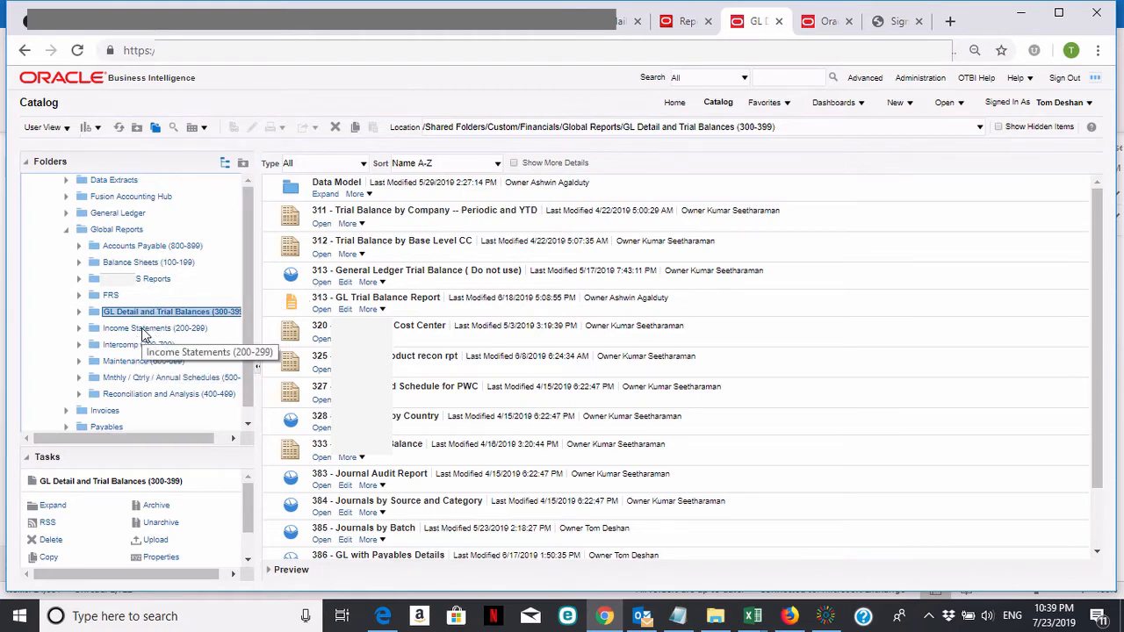
mouse_move(221, 285)
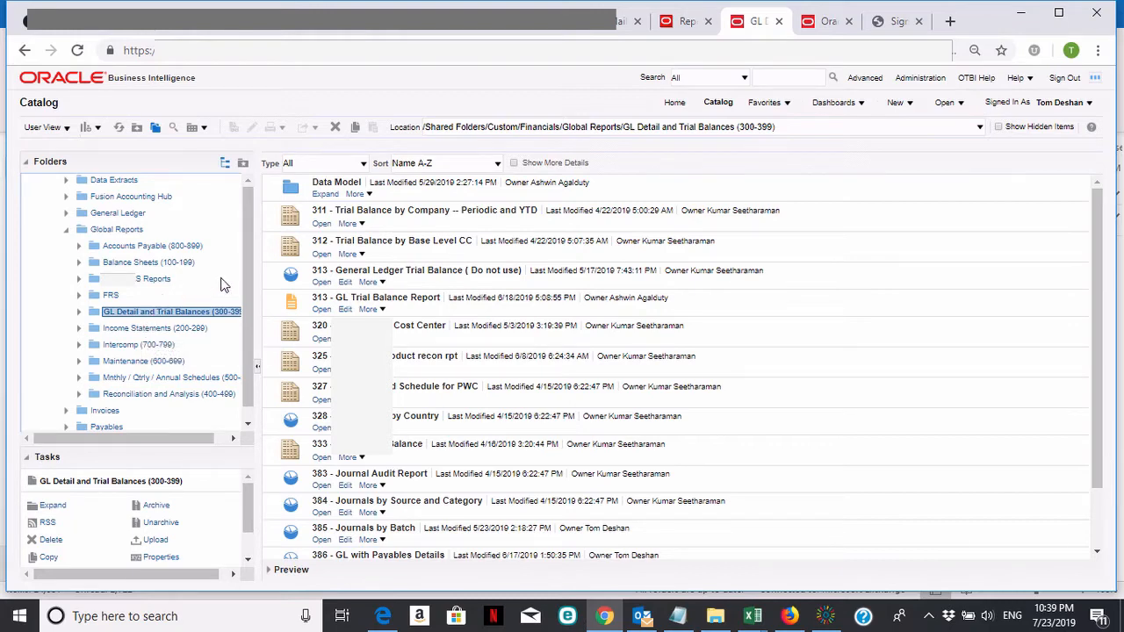
mouse_move(119, 323)
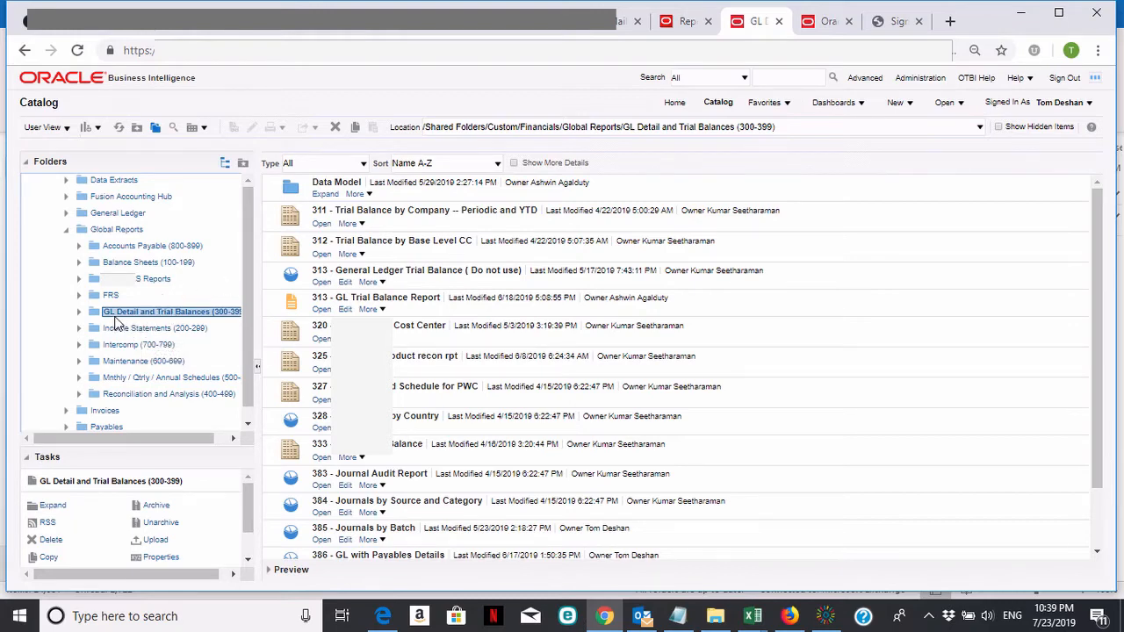
mouse_move(185, 316)
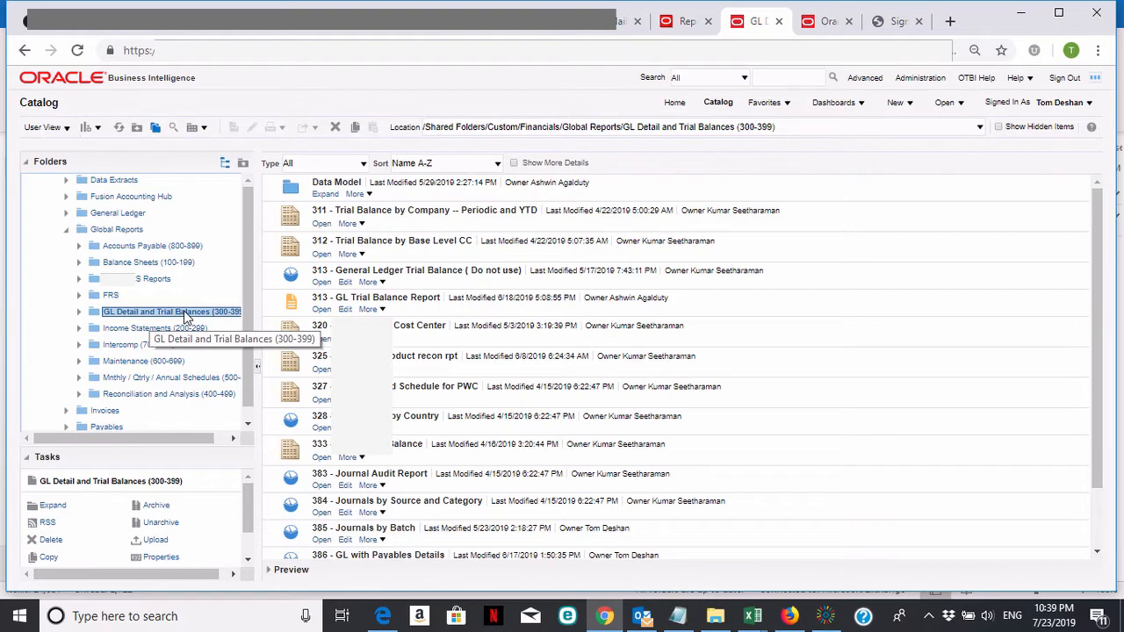
mouse_move(776, 370)
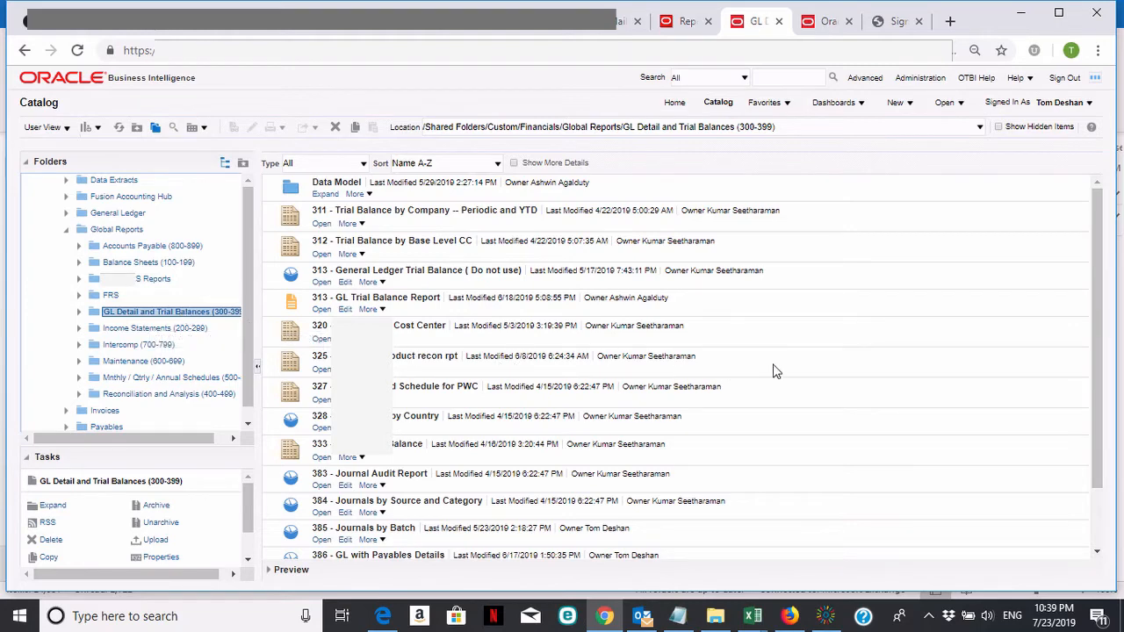
mouse_move(351, 239)
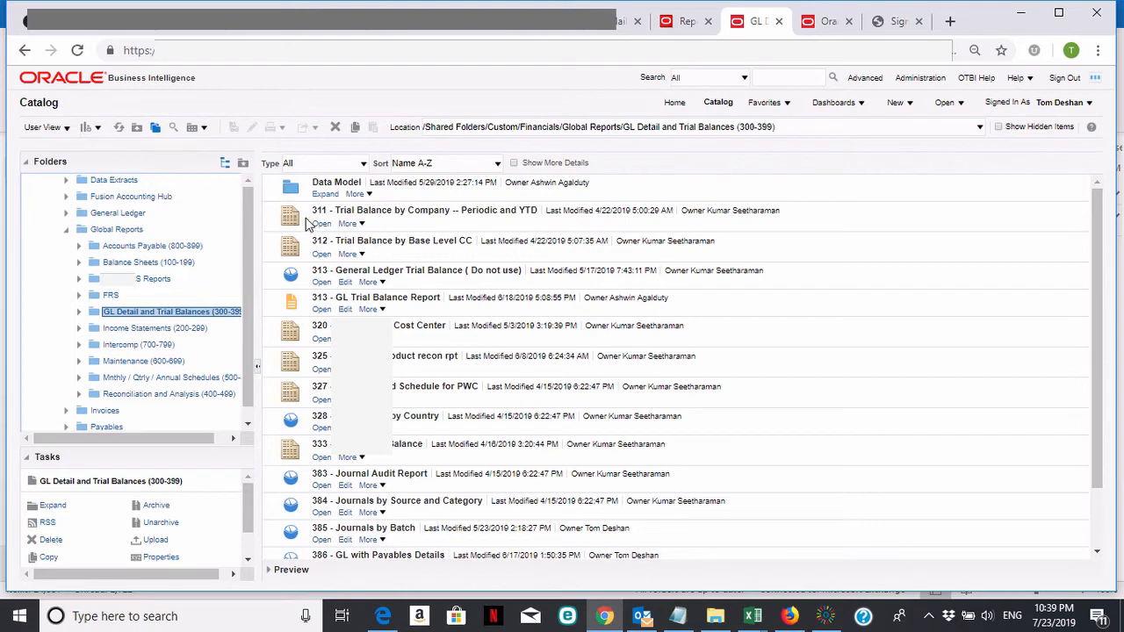
mouse_move(295, 246)
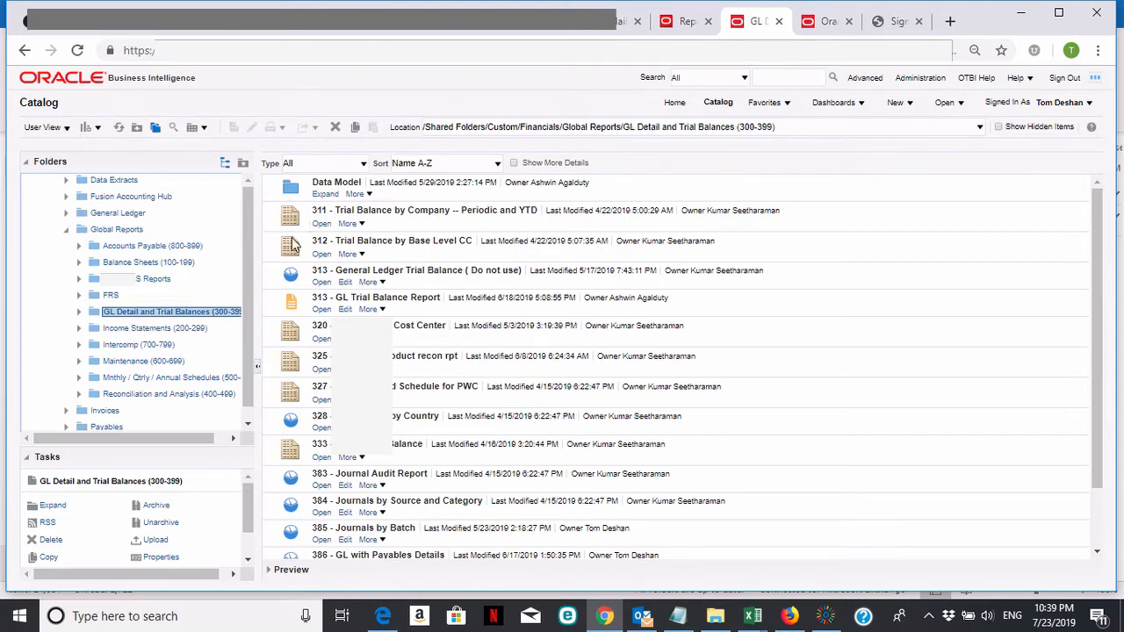
mouse_move(389, 281)
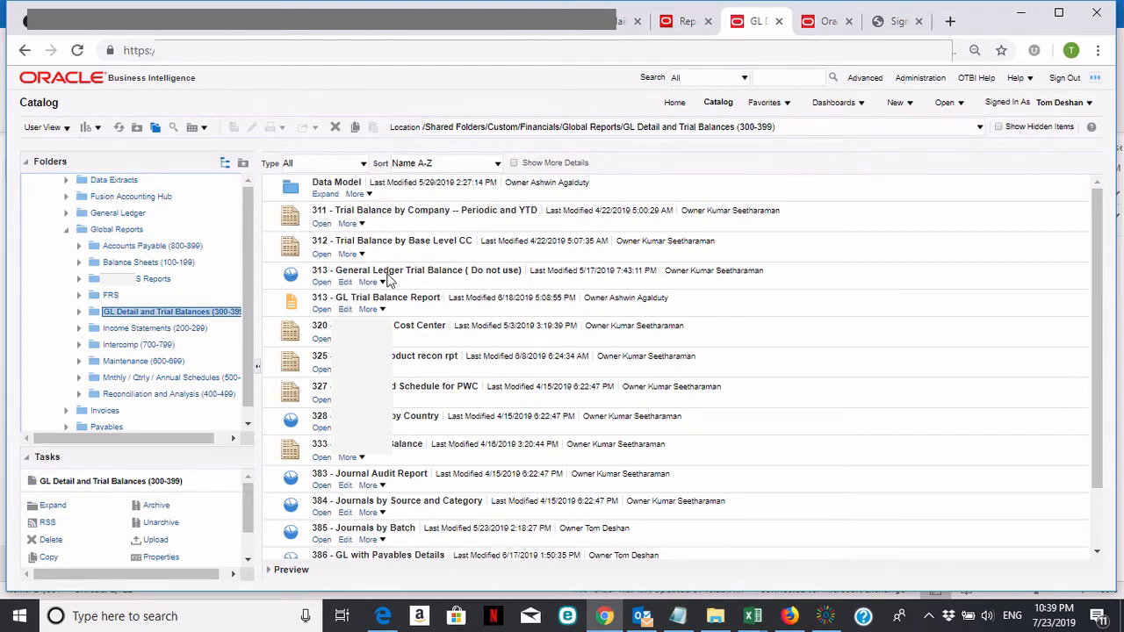
mouse_move(412, 309)
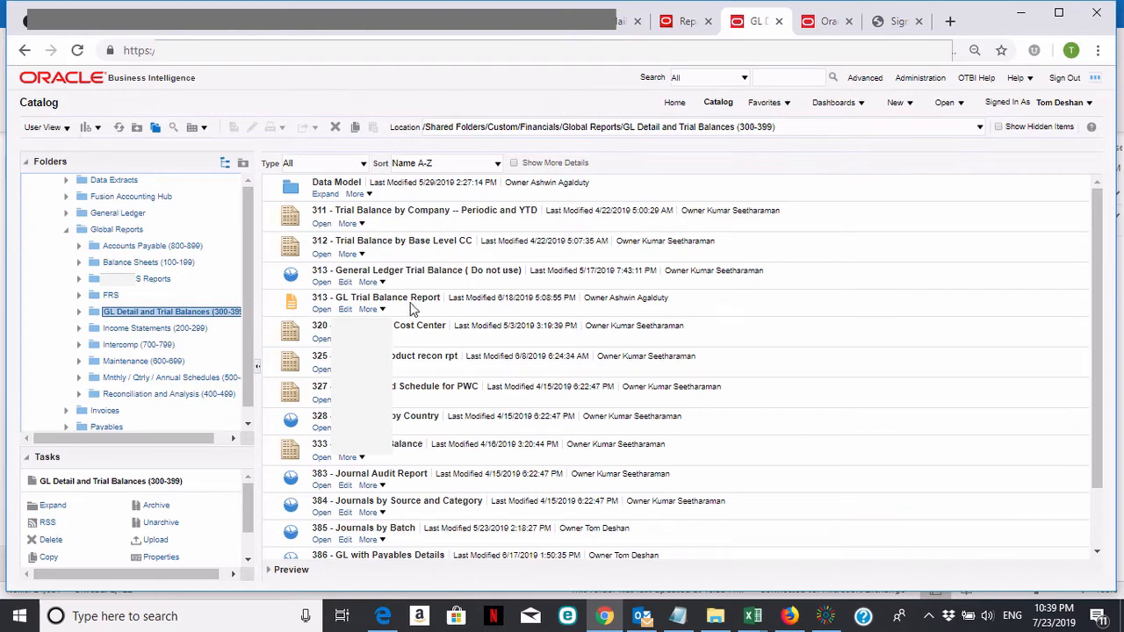
mouse_move(352, 472)
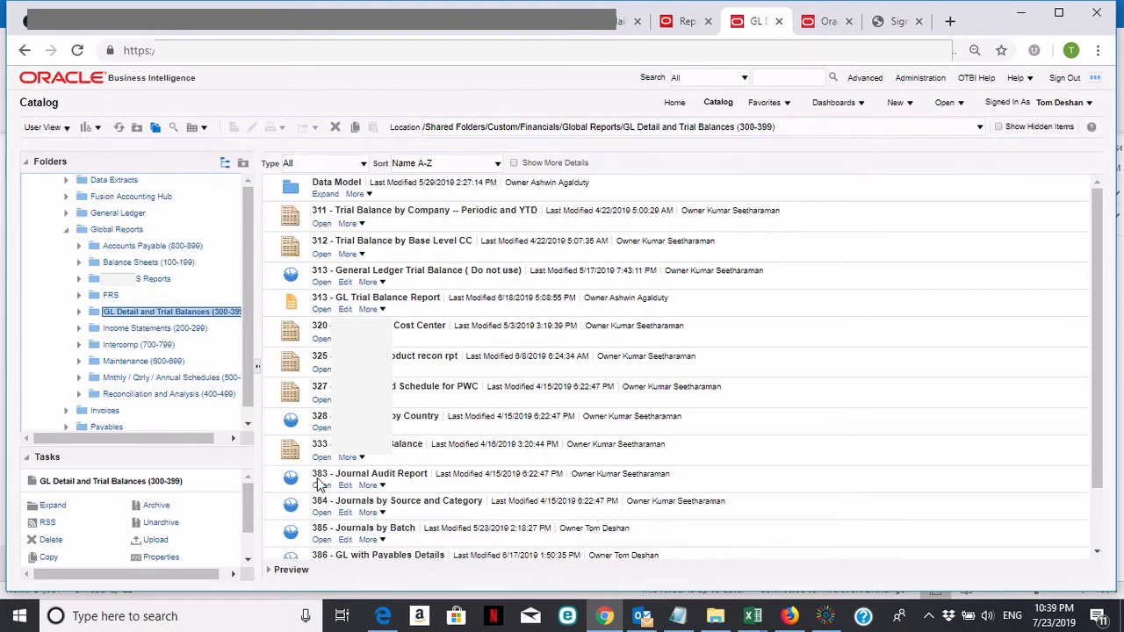
mouse_move(1096, 270)
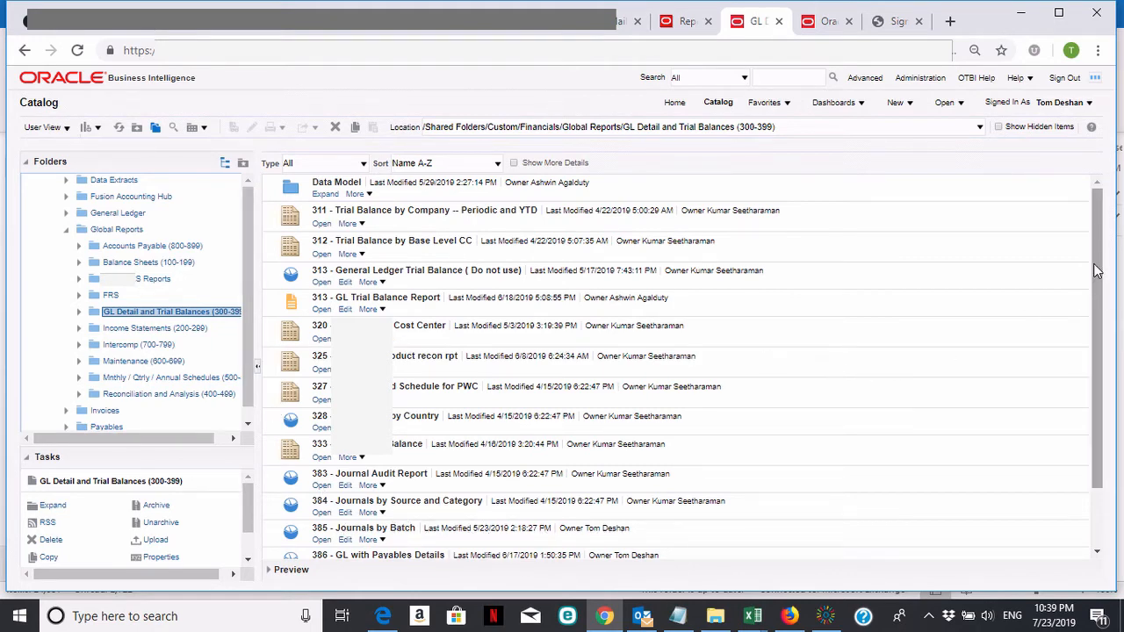
scroll("down", 3)
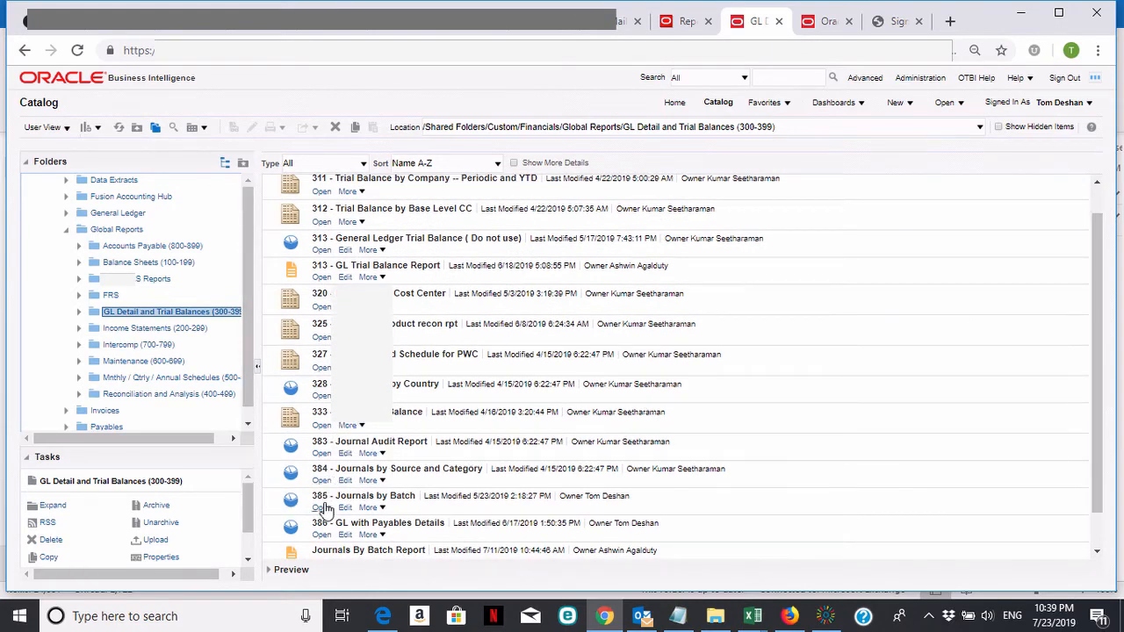
mouse_move(321, 508)
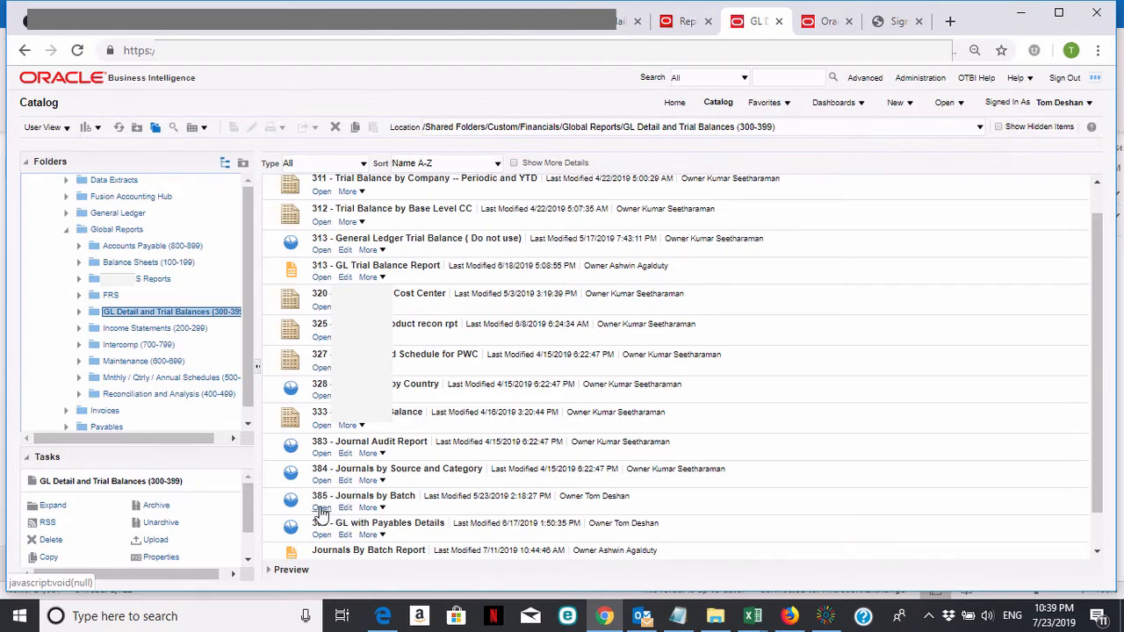
Open 385 - Journals by Batch and keep the Journal Batch operator as 'is equal to / is in'
left_click(322, 509)
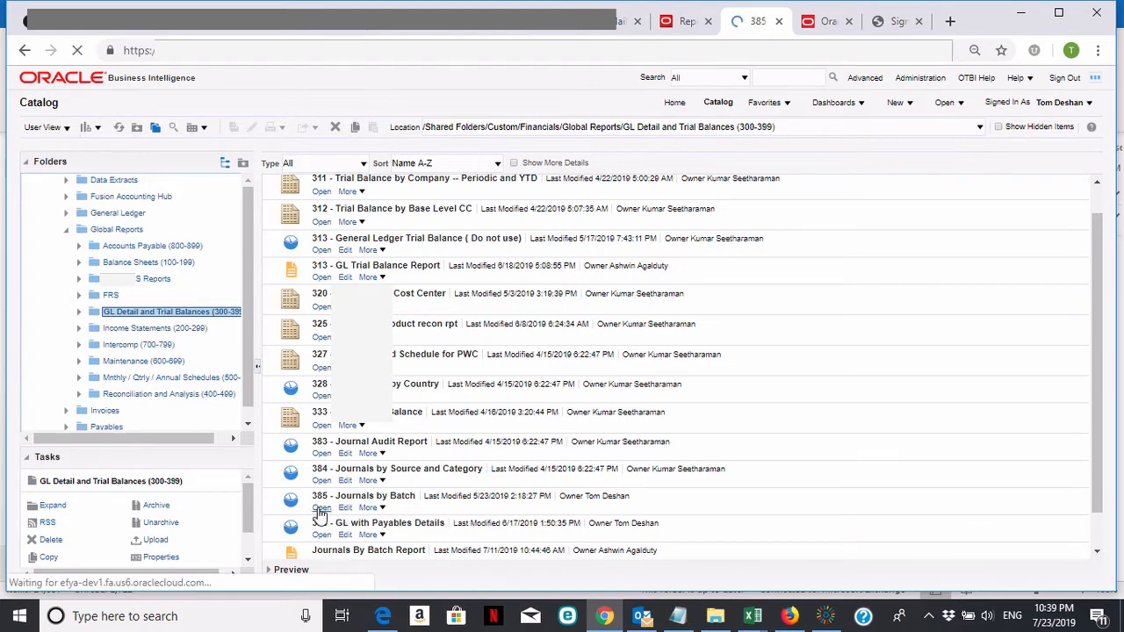
left_click(321, 507)
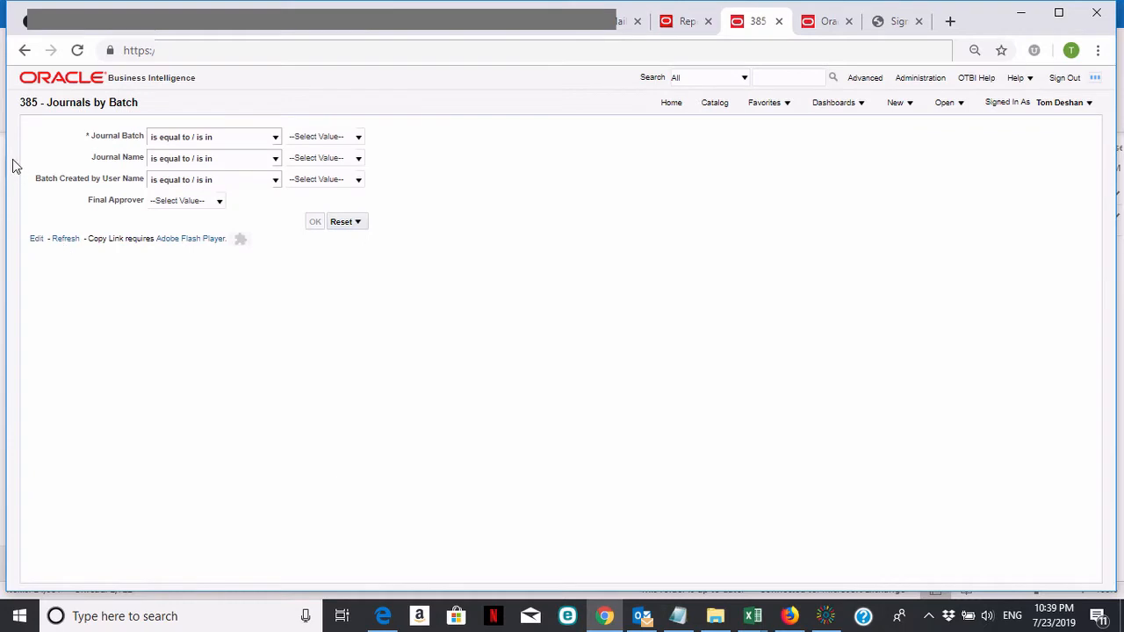
mouse_move(427, 168)
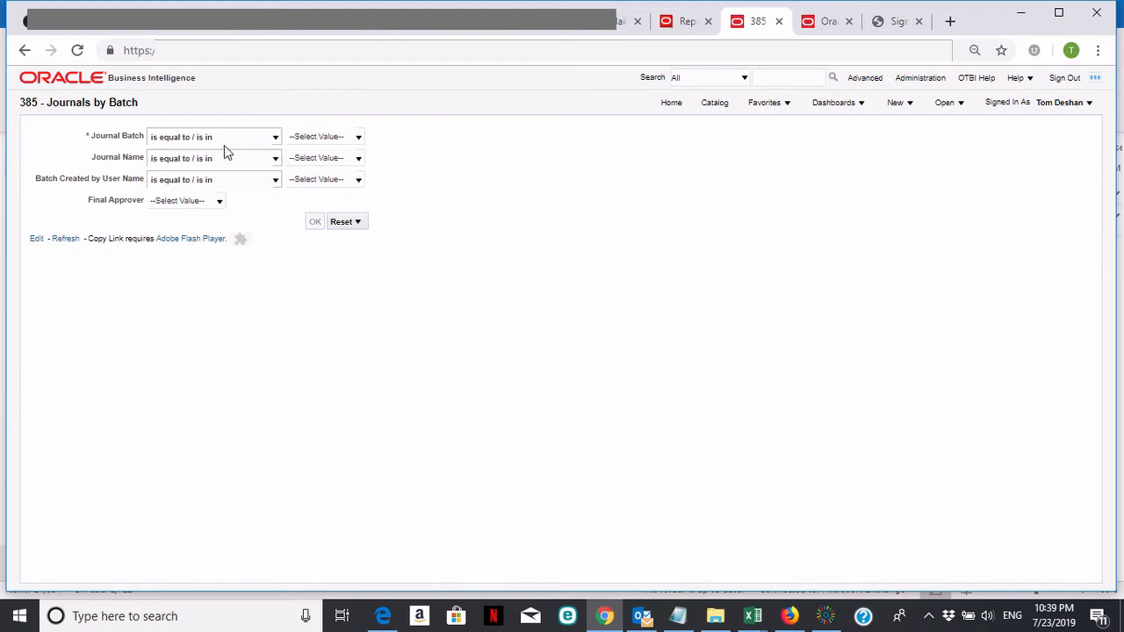
mouse_move(273, 137)
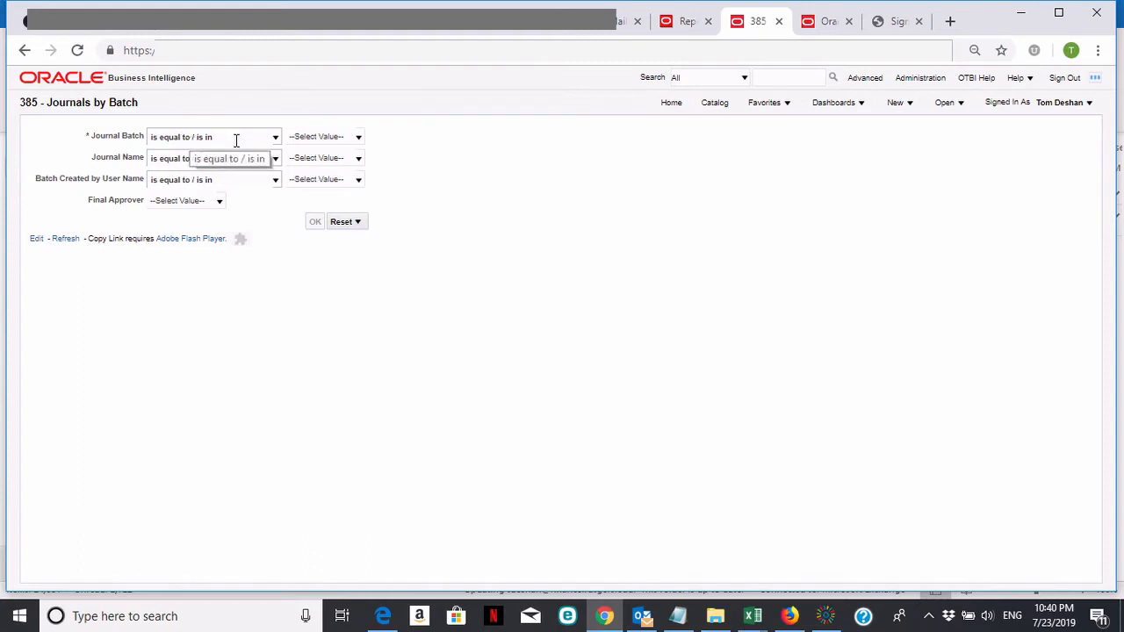
mouse_move(267, 137)
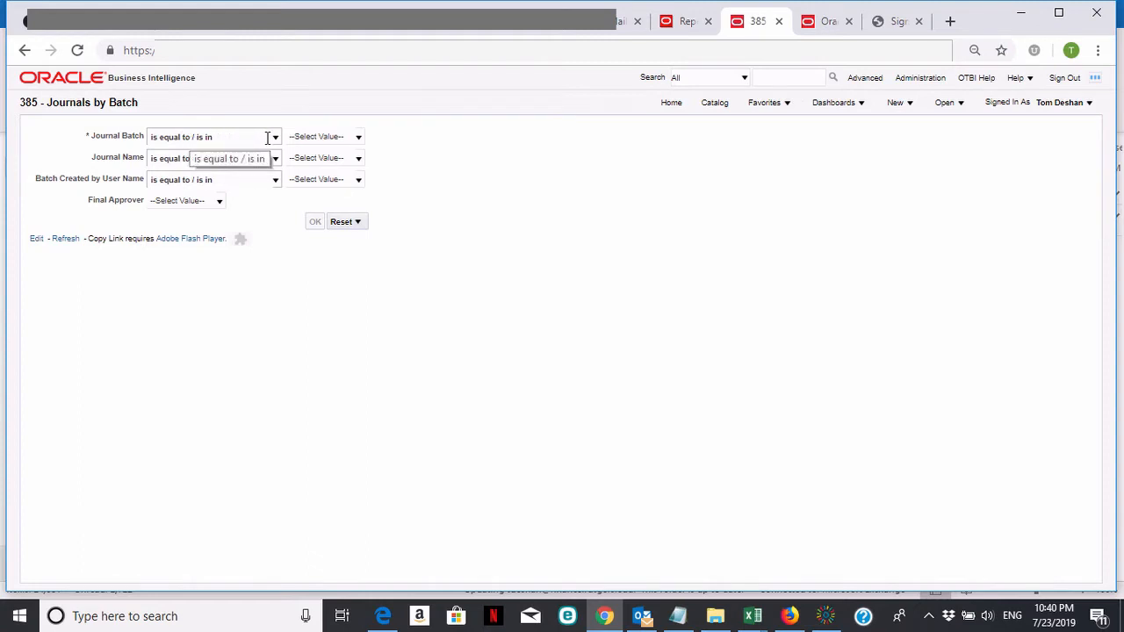
left_click(273, 137)
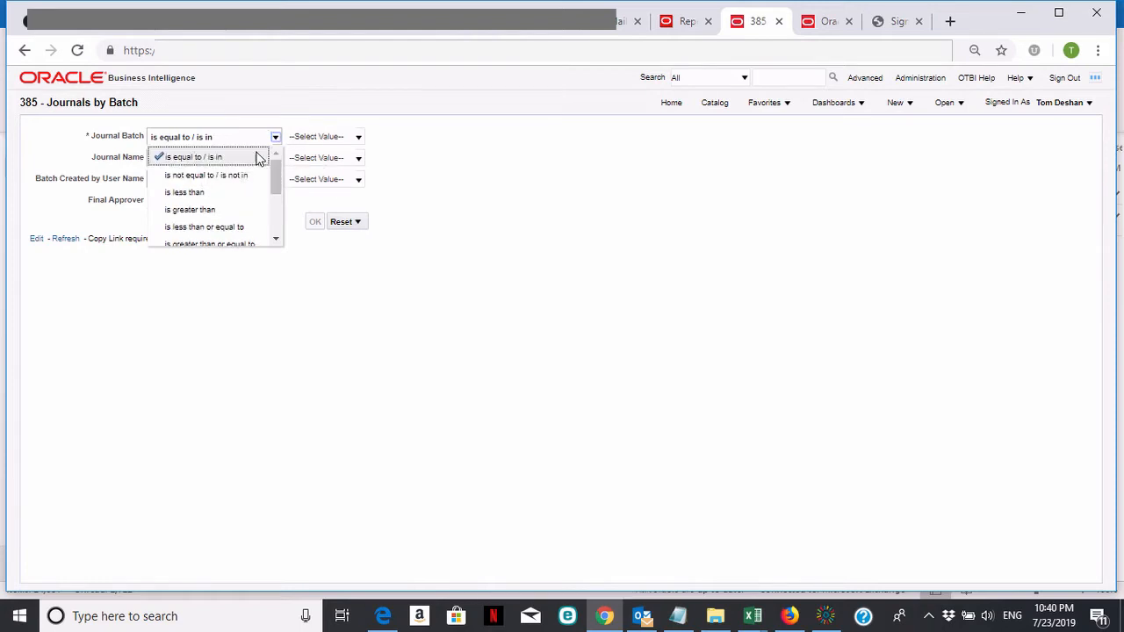
mouse_move(242, 161)
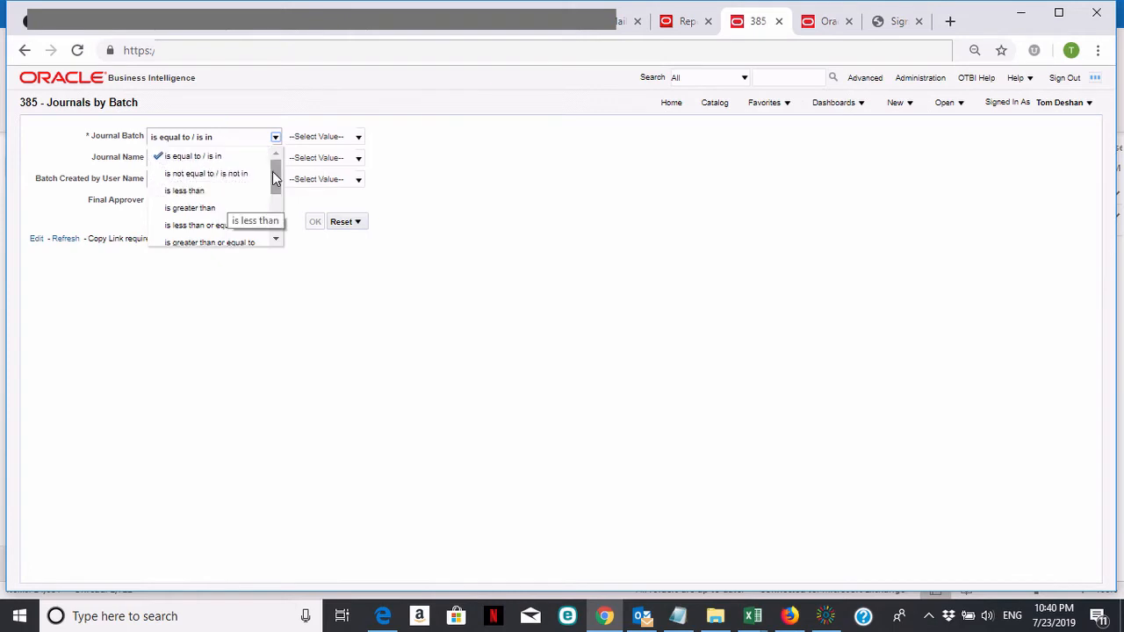
scroll("down", 3)
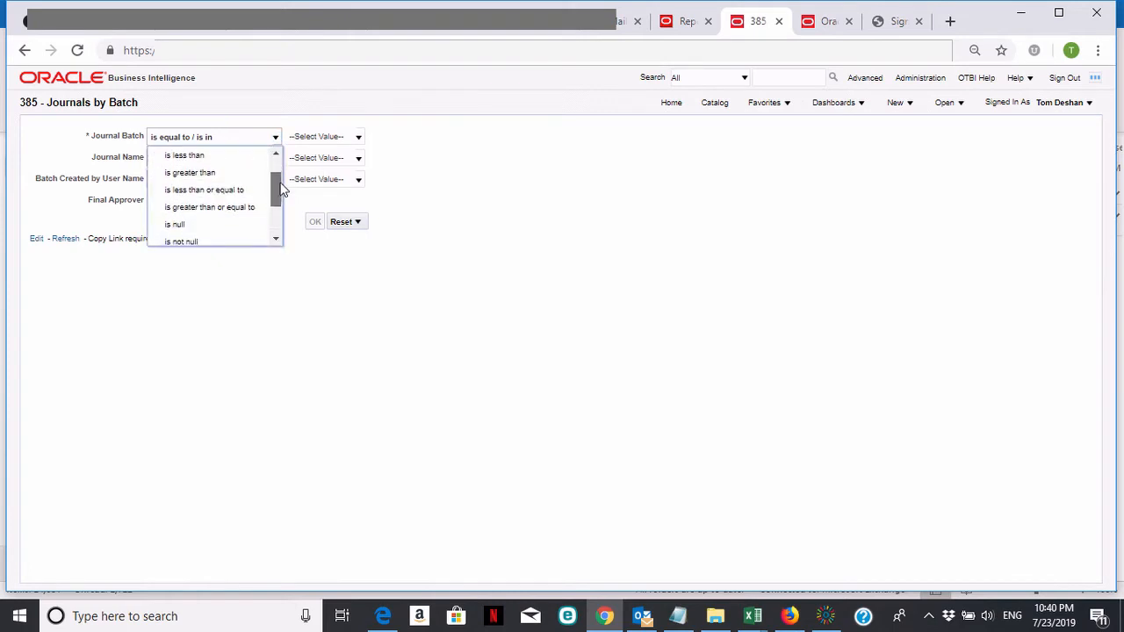
scroll("down", 3)
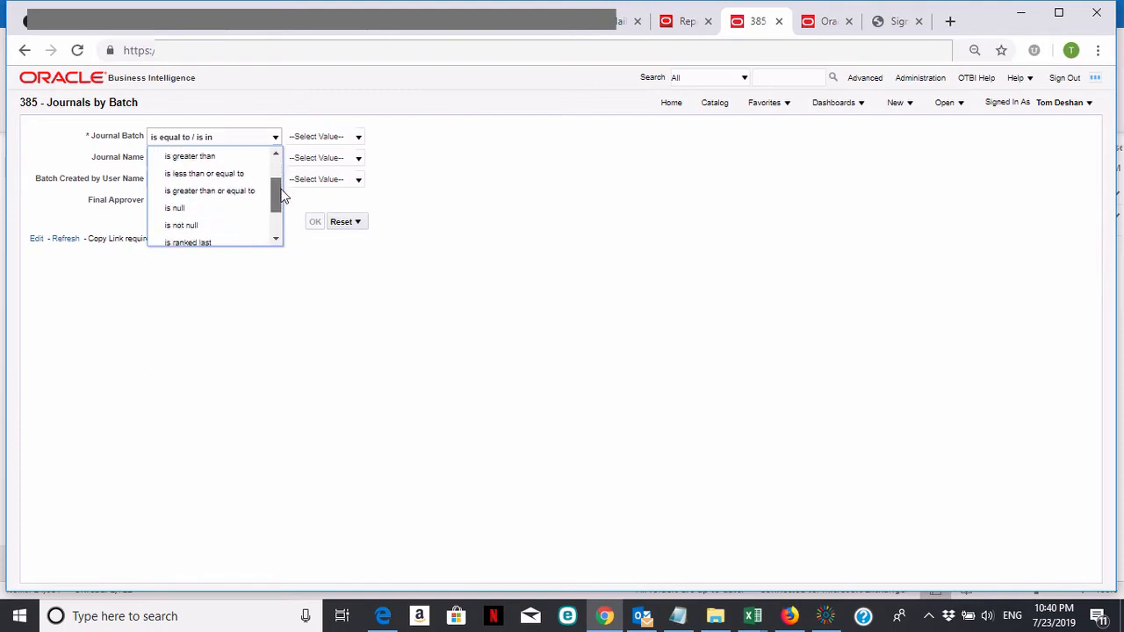
scroll("down", 3)
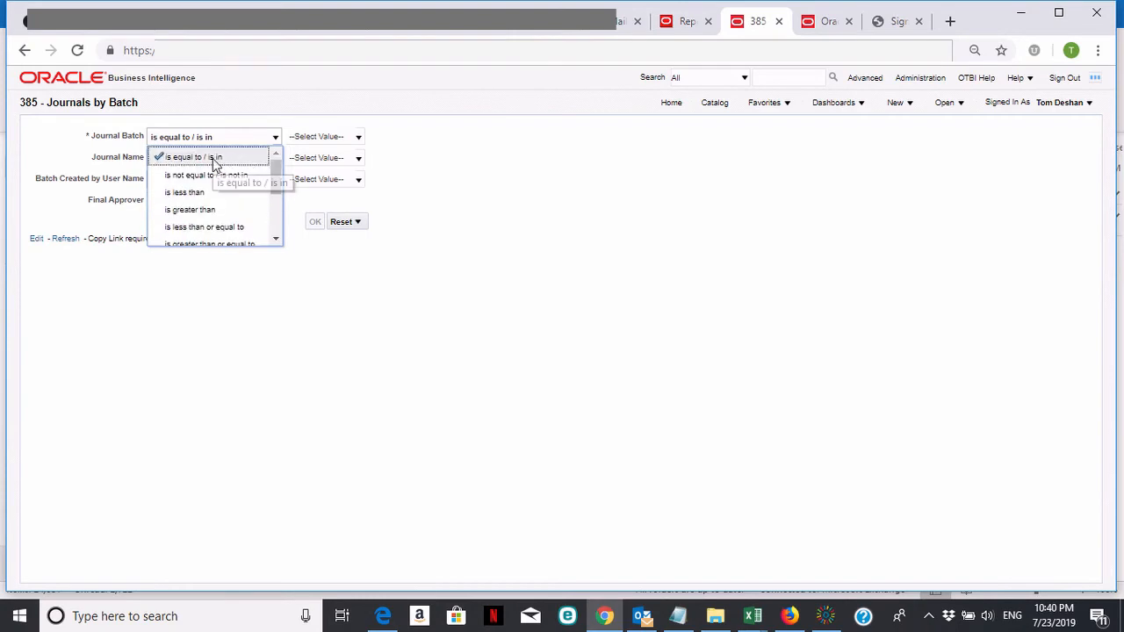
left_click(189, 156)
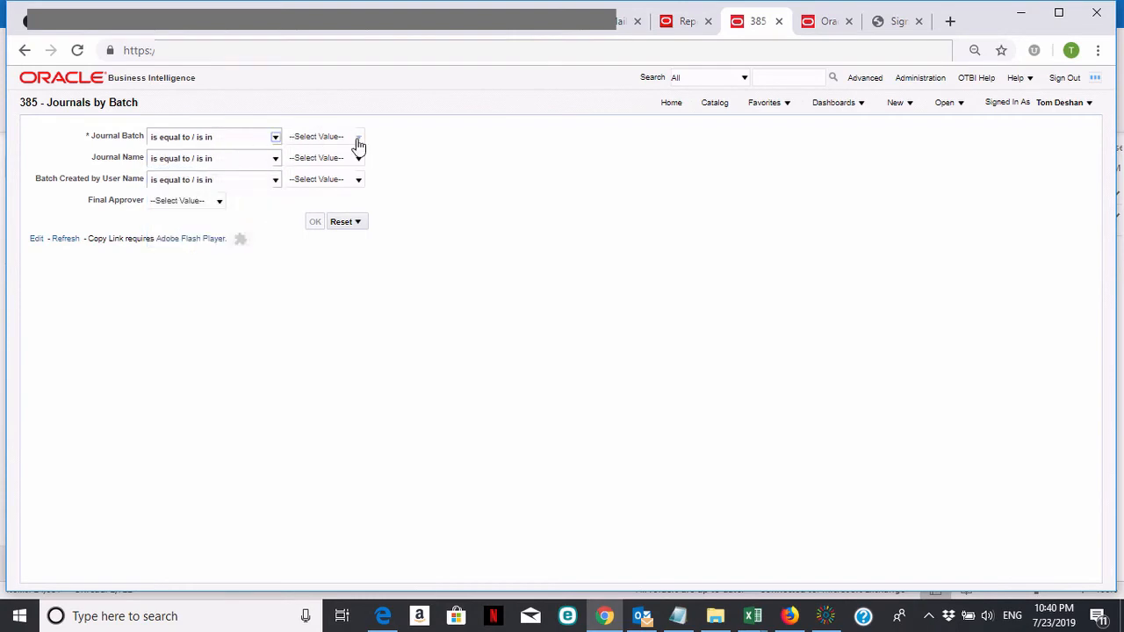
From the Journal Batch value list, go to More Search to reach the Select Values dialog
left_click(358, 137)
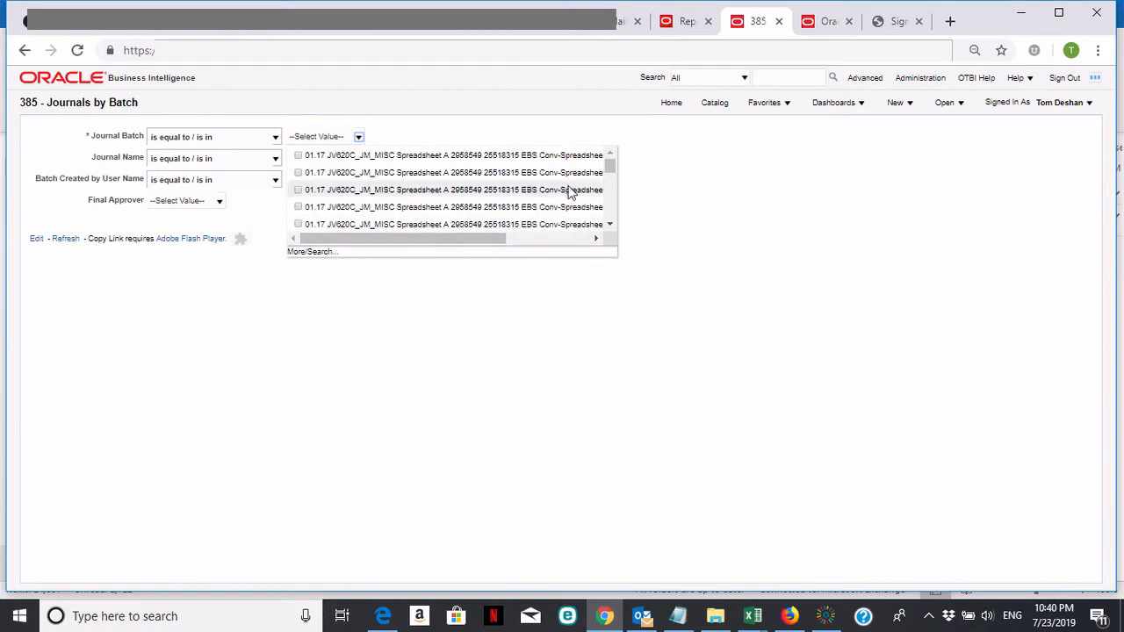
scroll("down", 3)
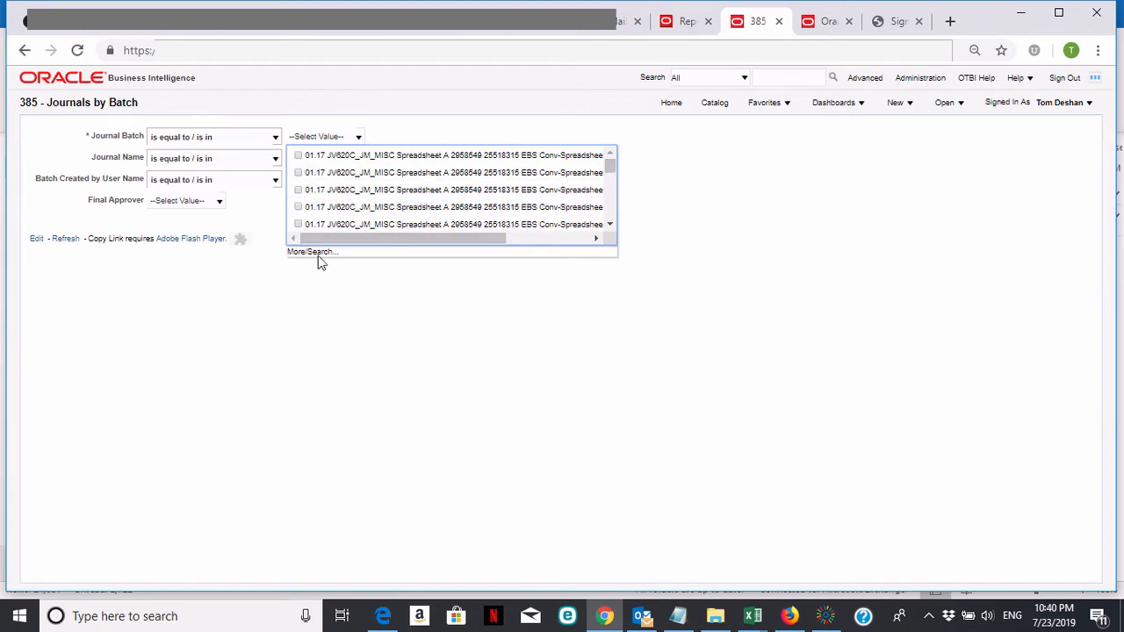
mouse_move(316, 255)
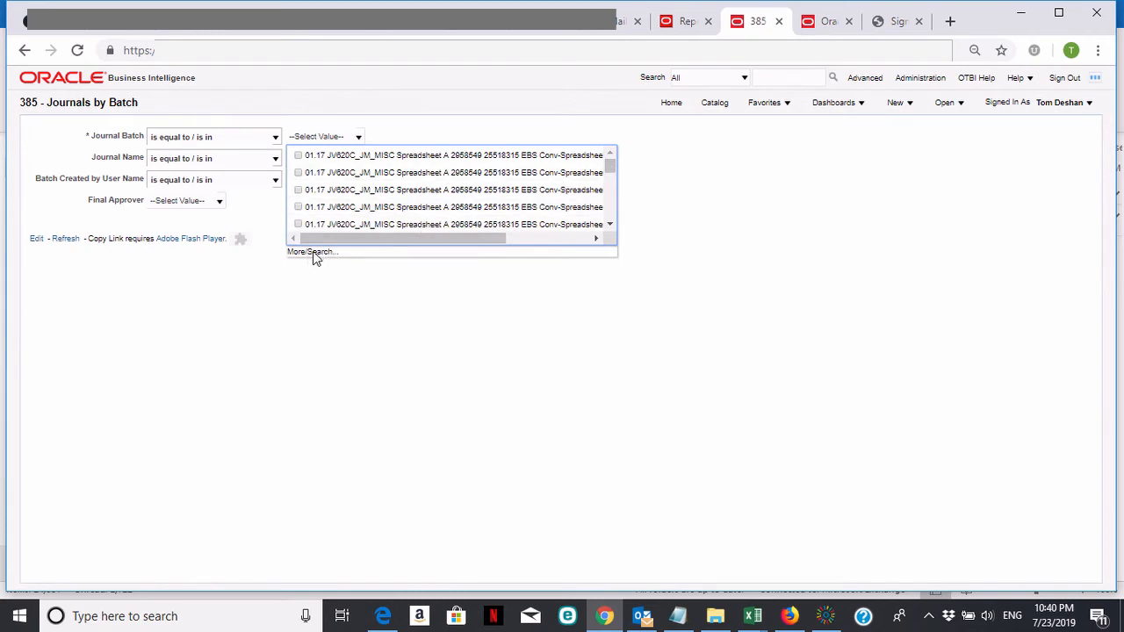
left_click(313, 252)
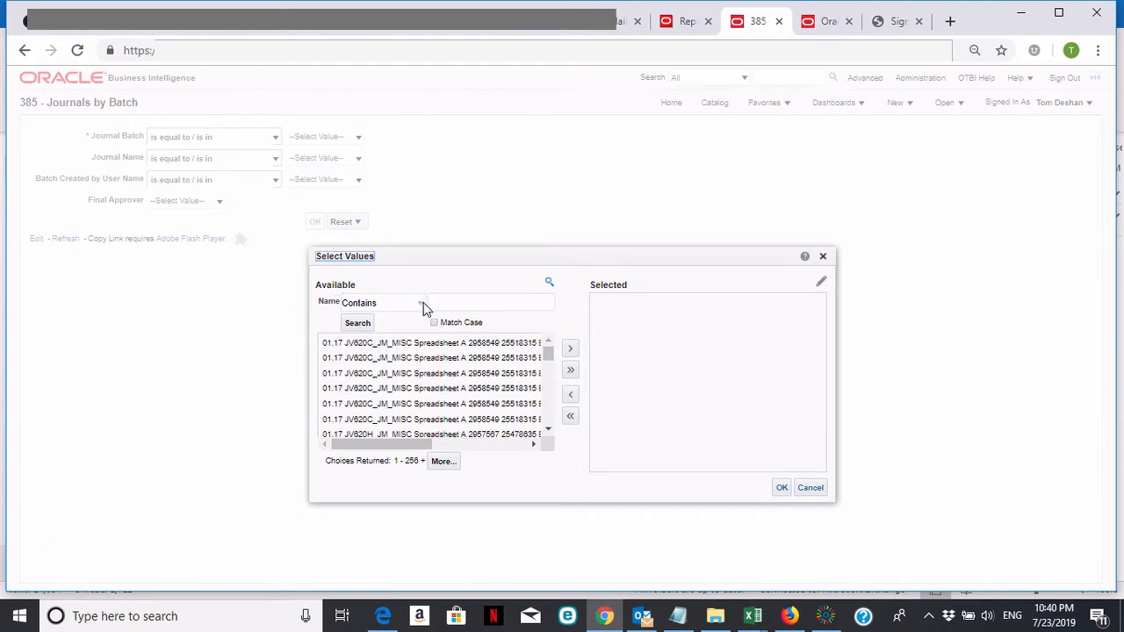
Search Select Values for journal batches whose names start with '01'
left_click(490, 302)
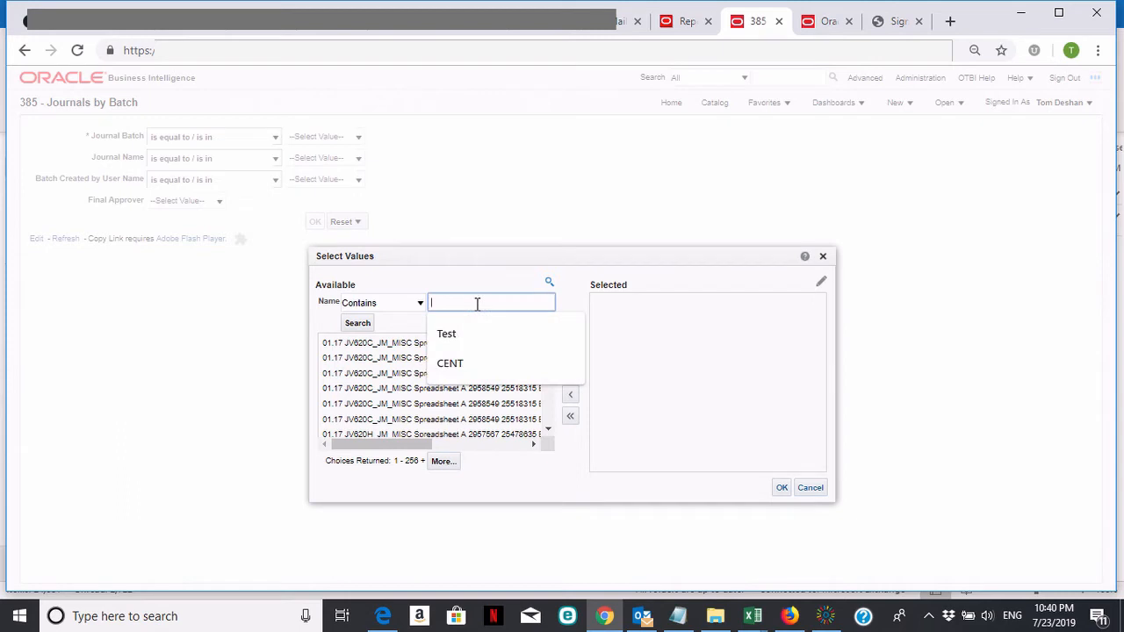
type("0")
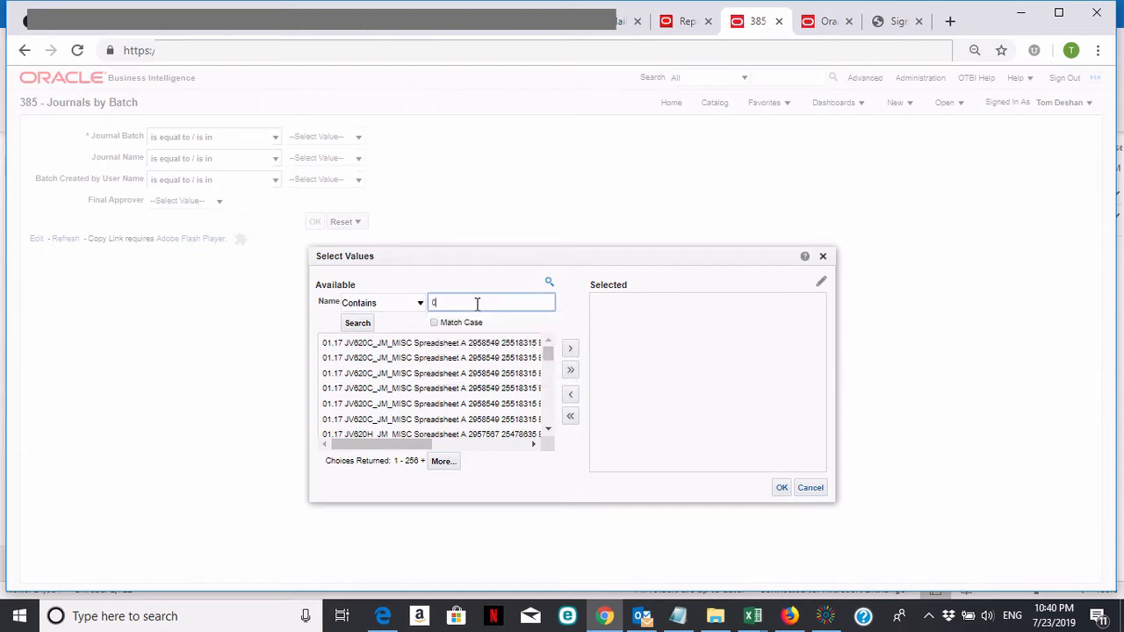
type("1")
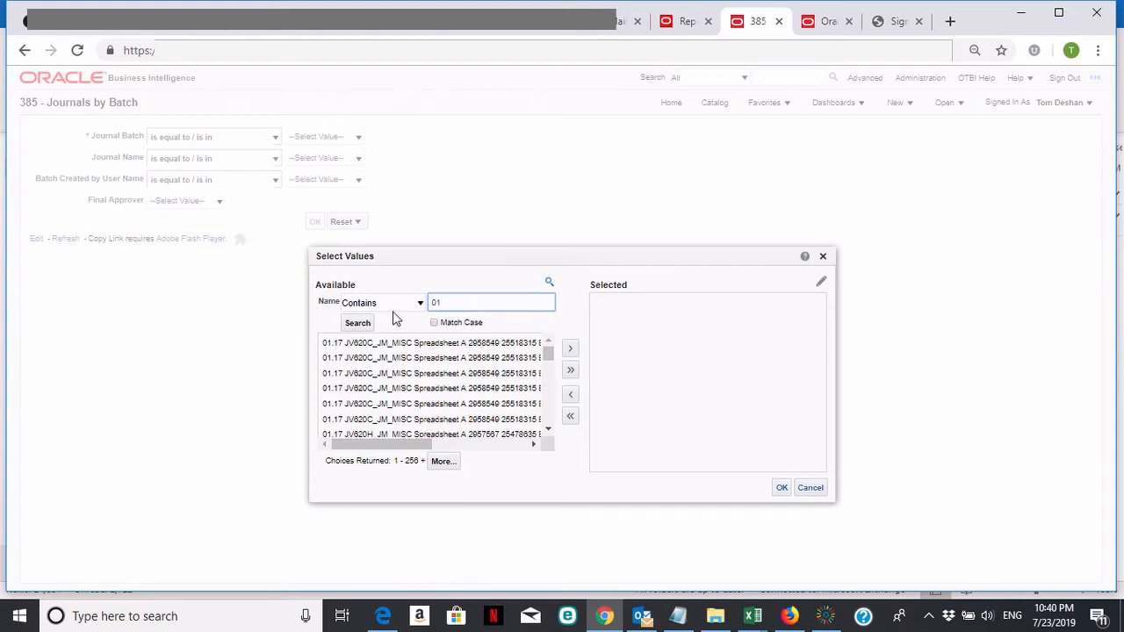
left_click(418, 302)
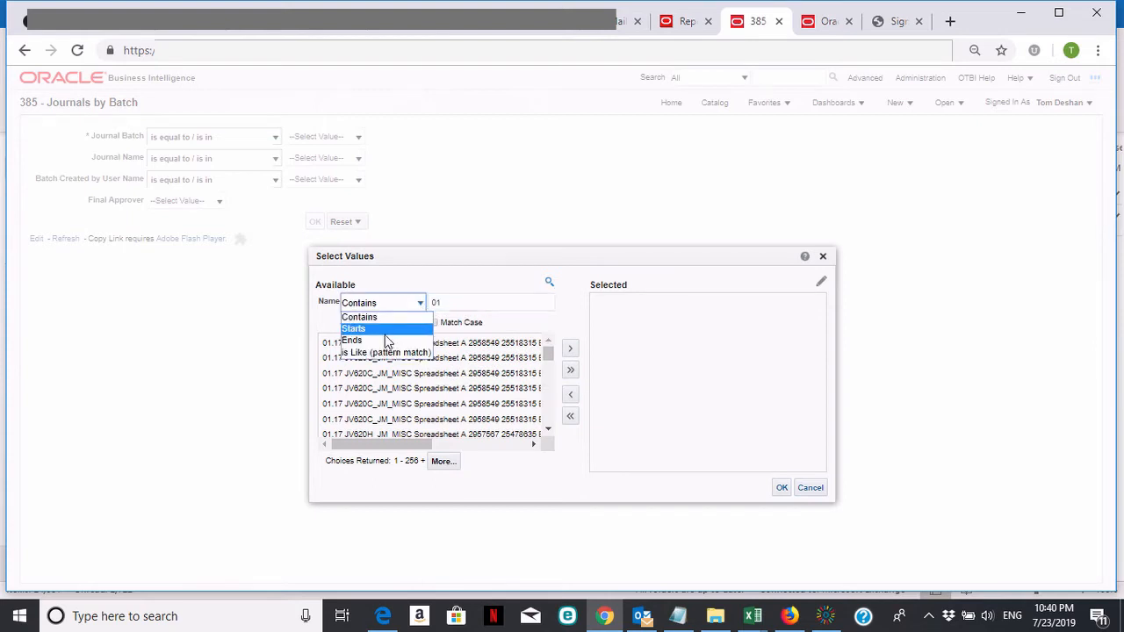
left_click(352, 328)
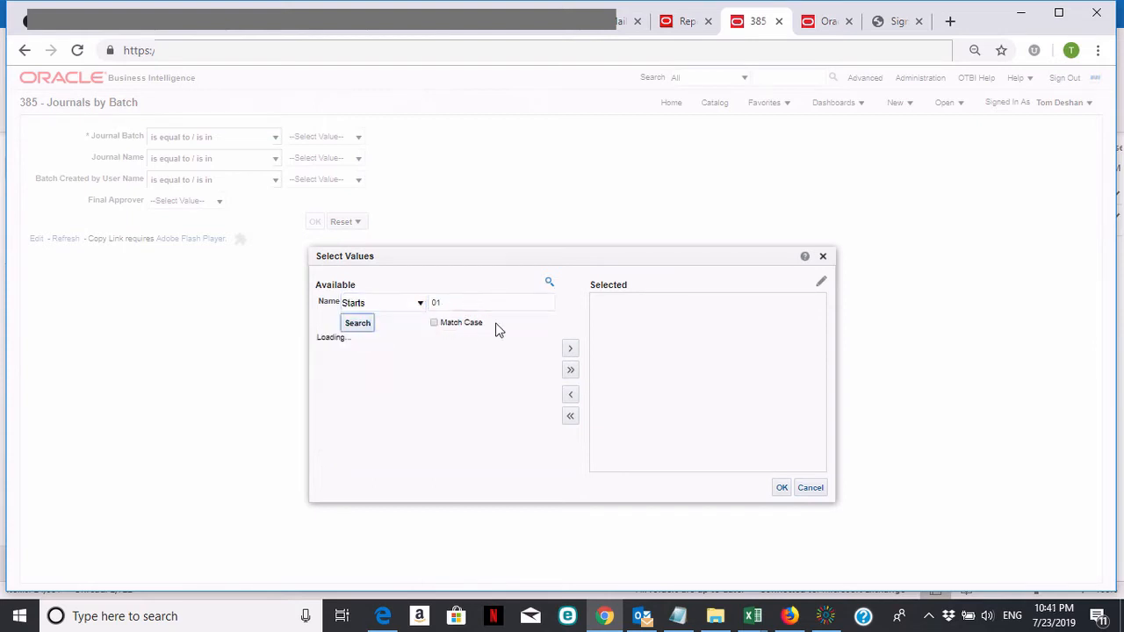
left_click(358, 323)
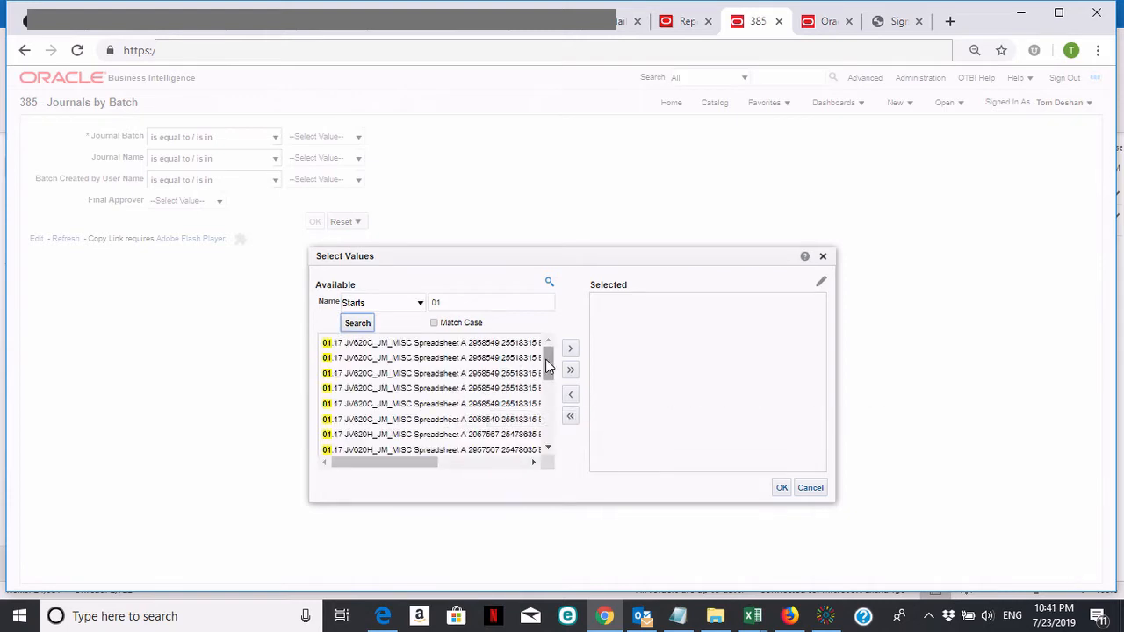
scroll("down", 3)
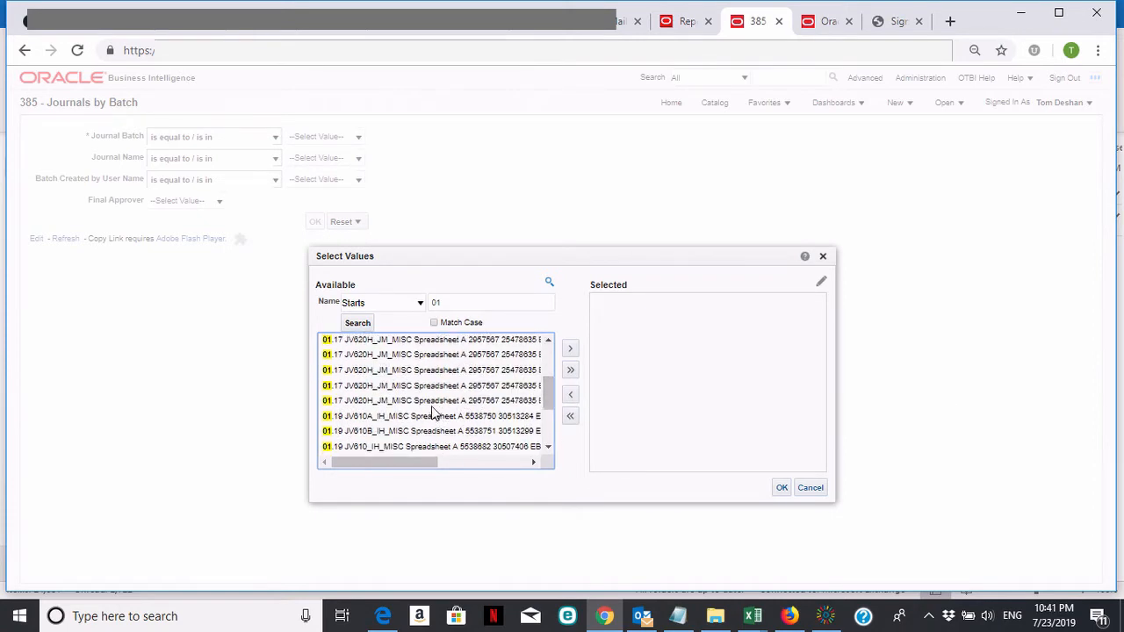
Select the JV620H_JM_MISC and JV865 Depository Bank Account Sweep Activity batches and confirm
left_click(430, 401)
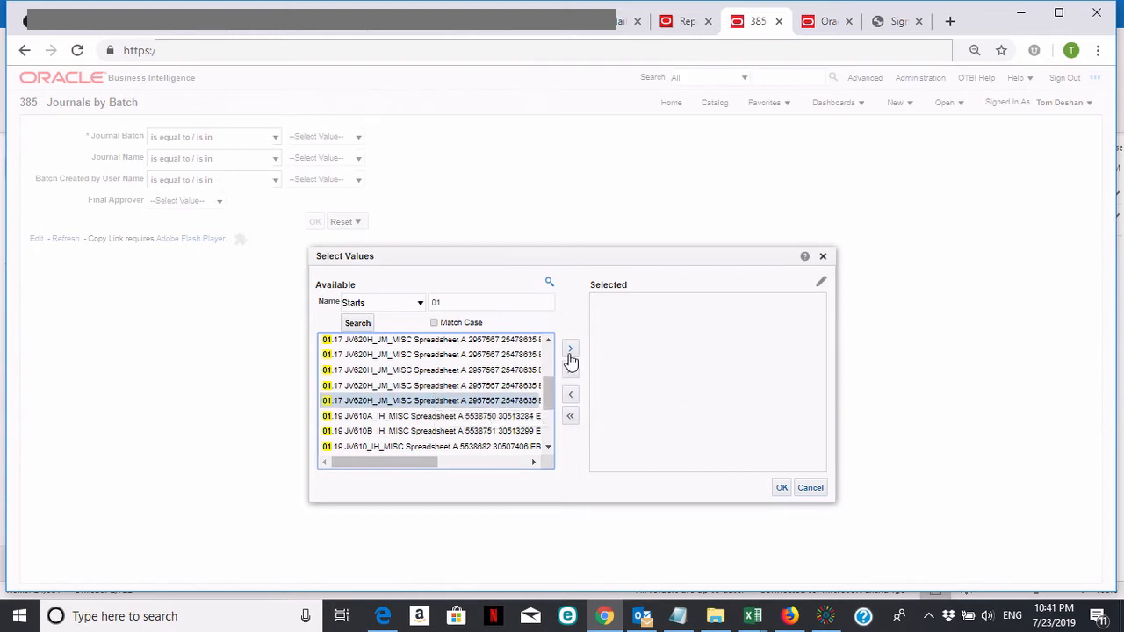
left_click(569, 348)
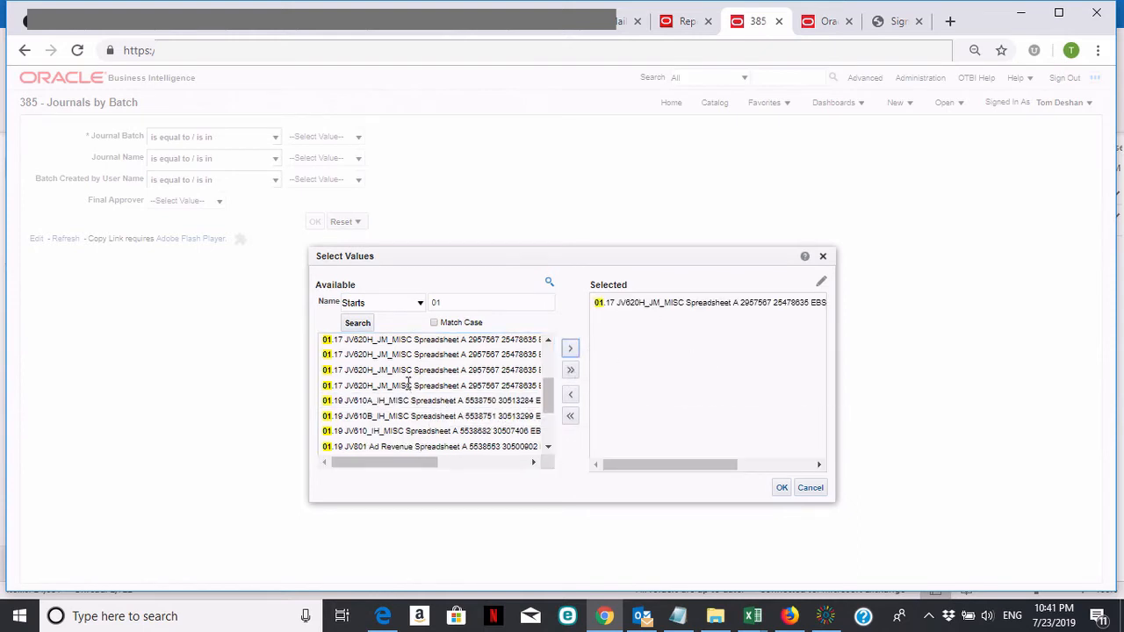
left_click(569, 347)
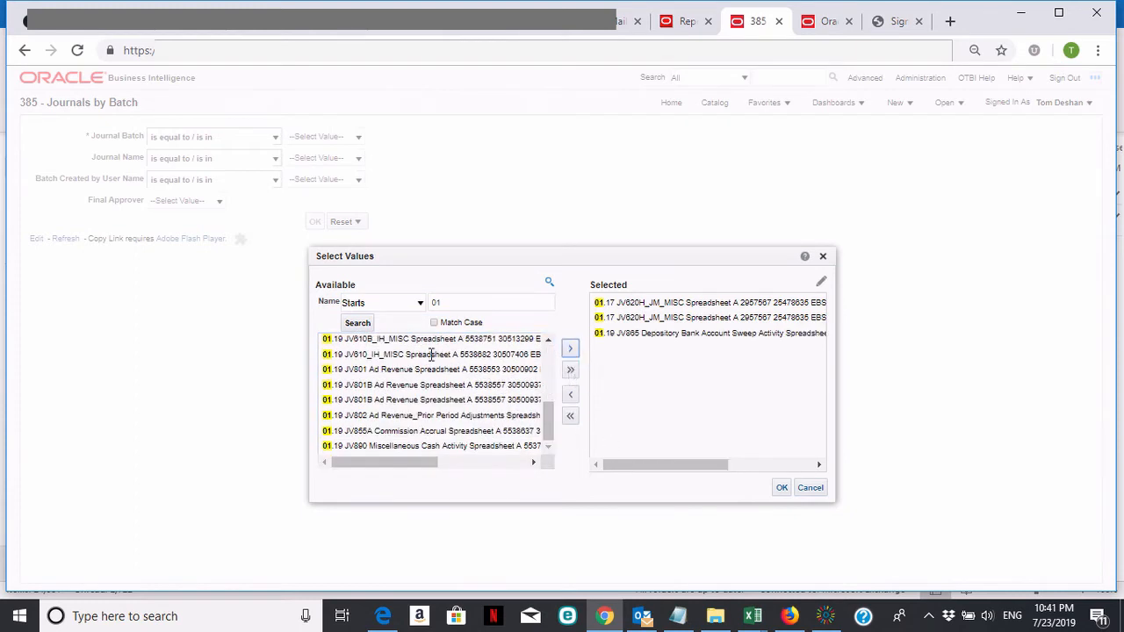
mouse_move(385, 369)
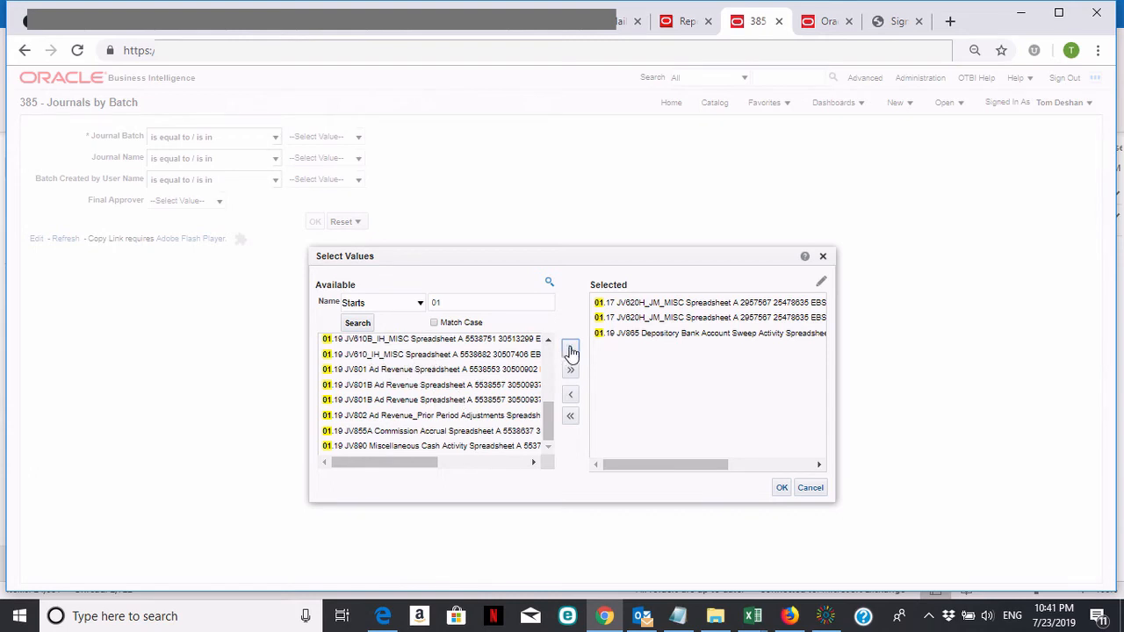
mouse_move(571, 351)
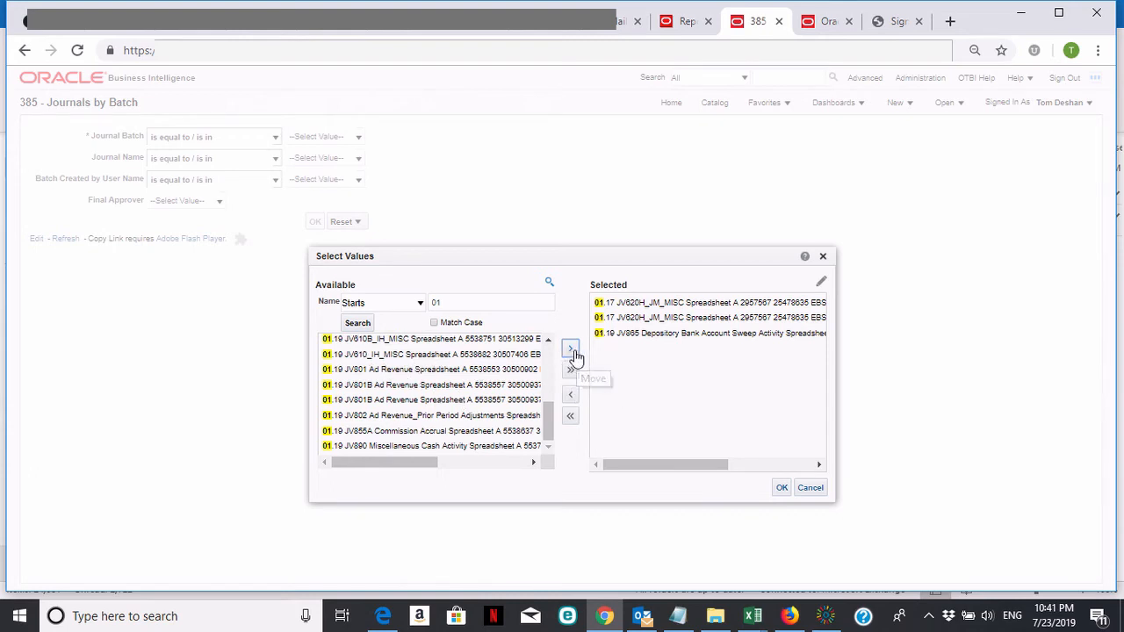
mouse_move(570, 372)
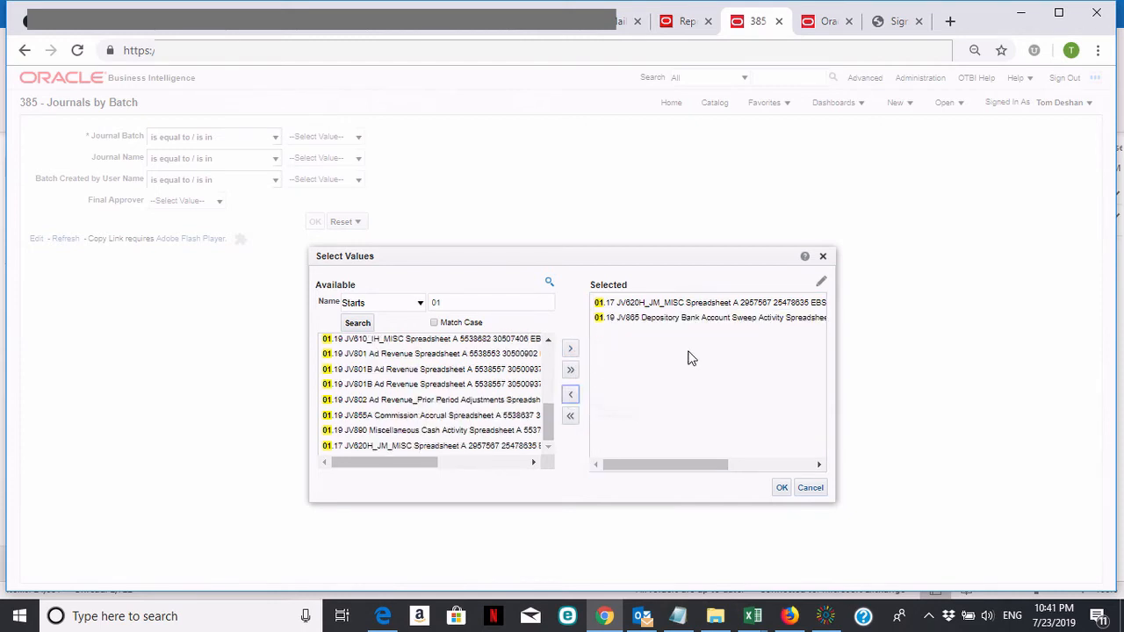
left_click(779, 488)
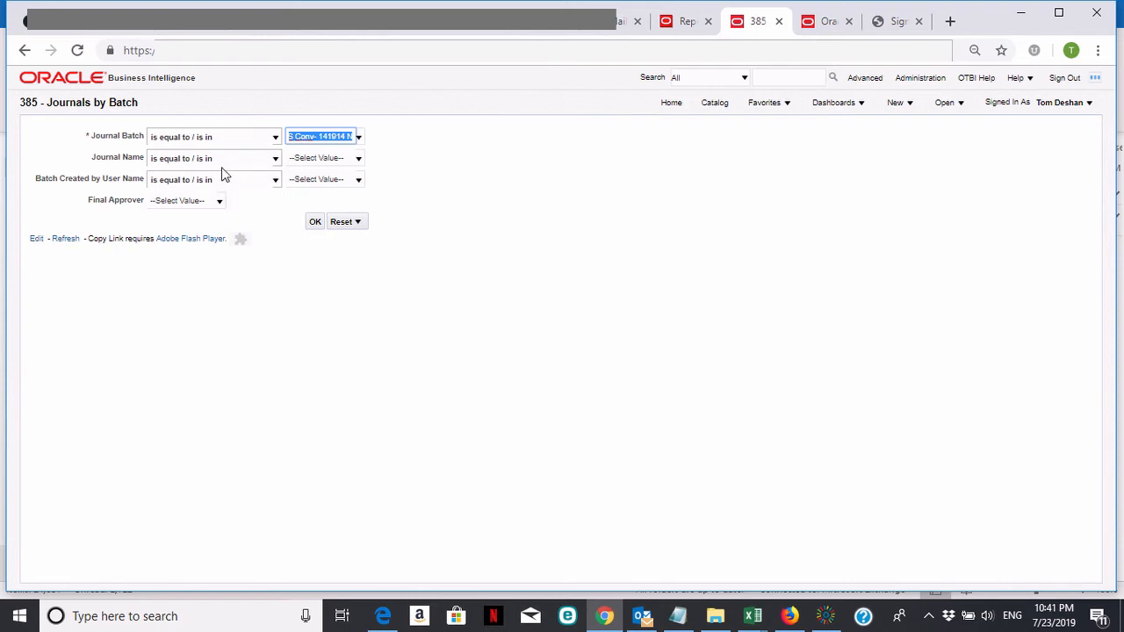
mouse_move(293, 256)
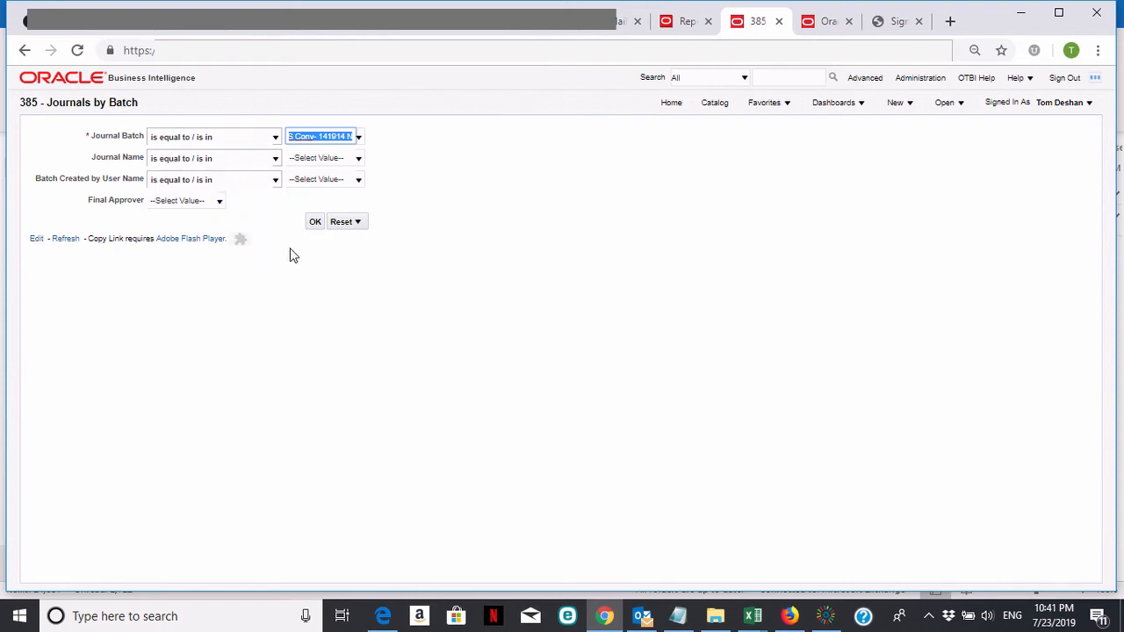
Run the report for the chosen batches and review the result columns for 01.17 JV820H_JM_MISC
left_click(314, 221)
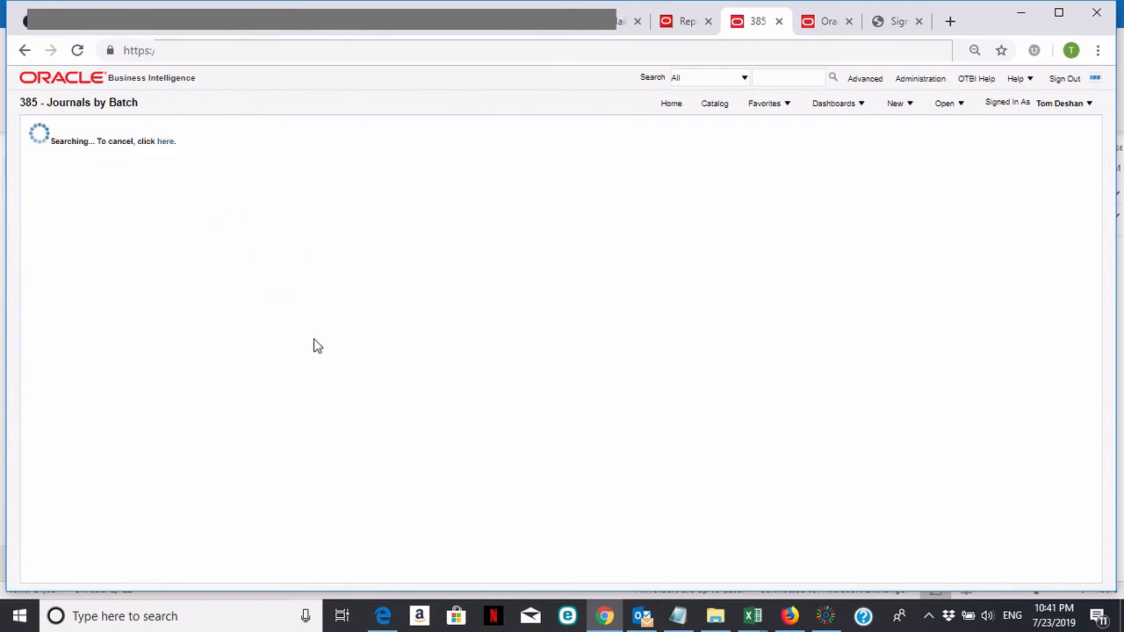
mouse_move(306, 343)
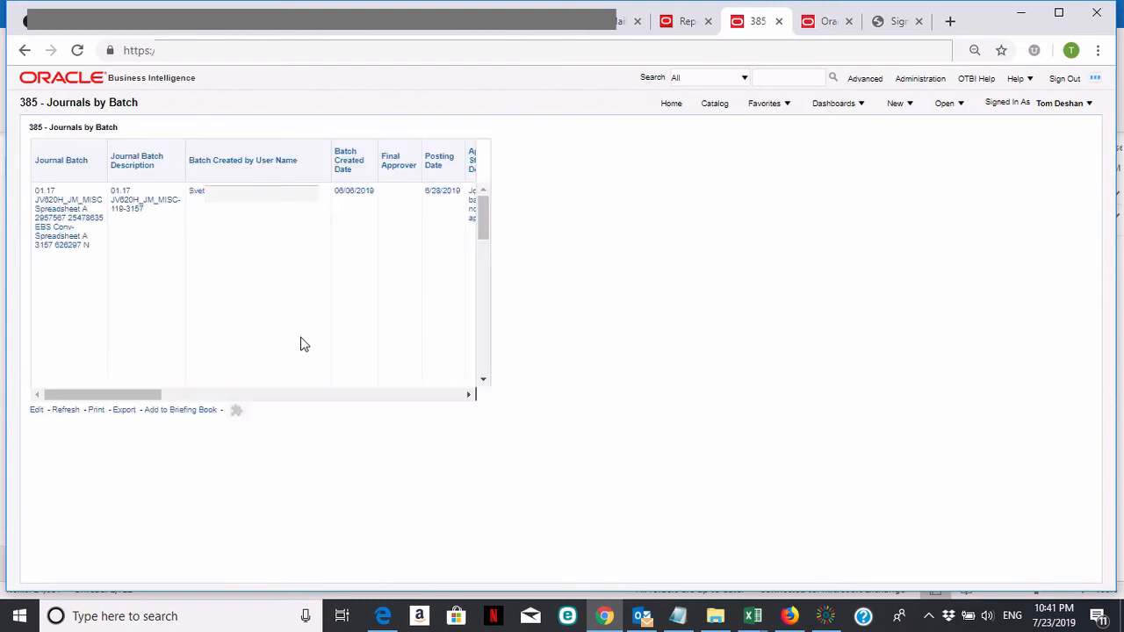
mouse_move(130, 436)
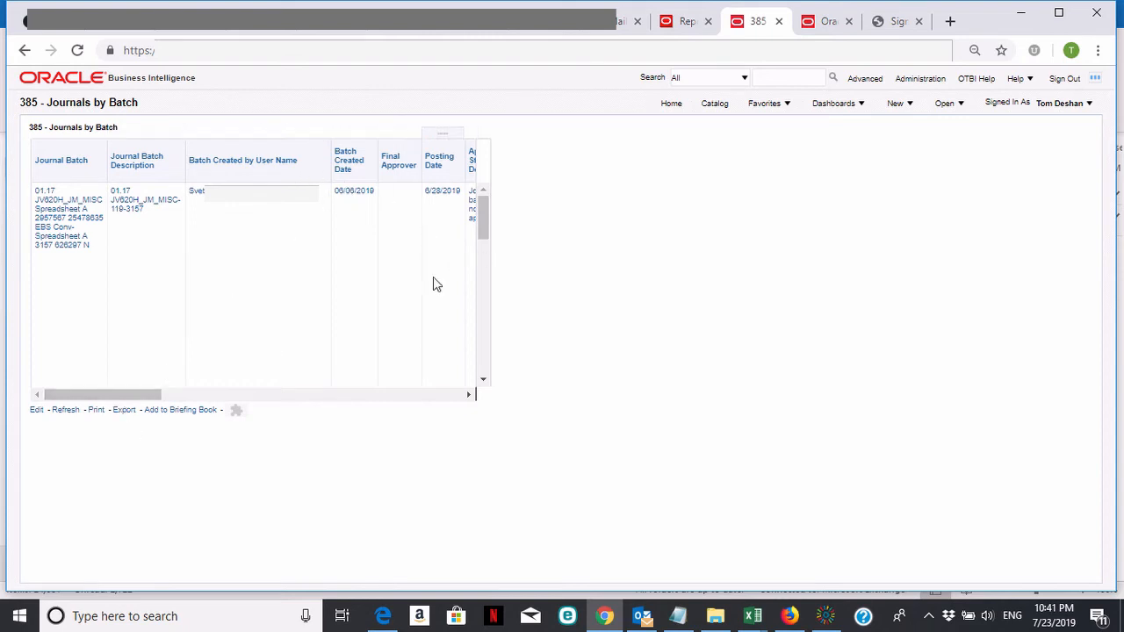
left_click_drag(102, 394, 261, 393)
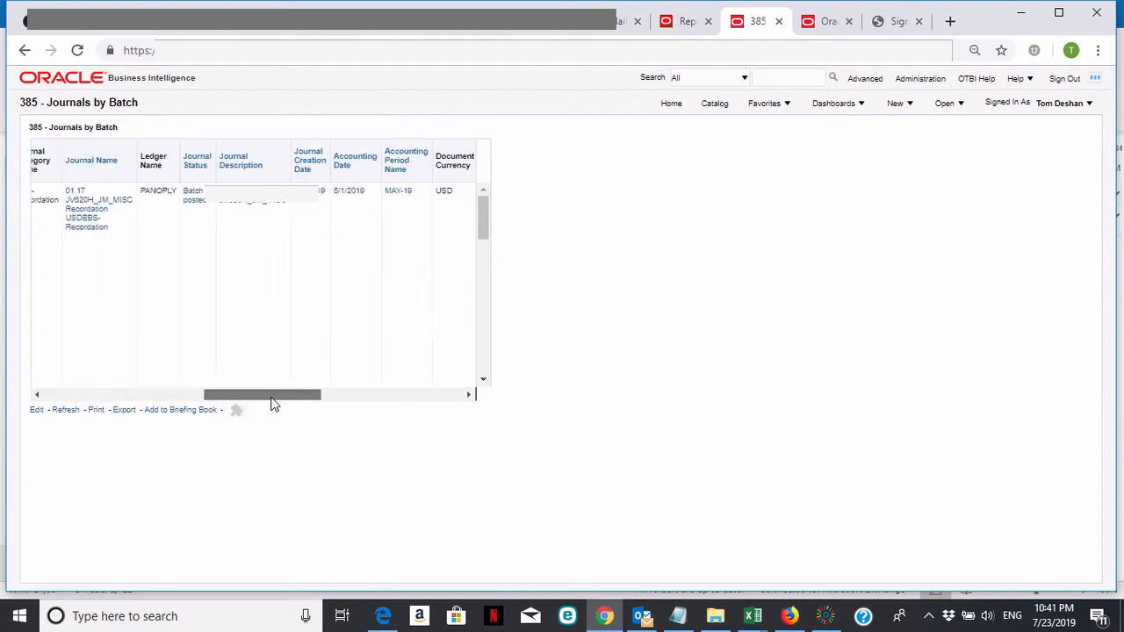
left_click_drag(264, 393, 182, 393)
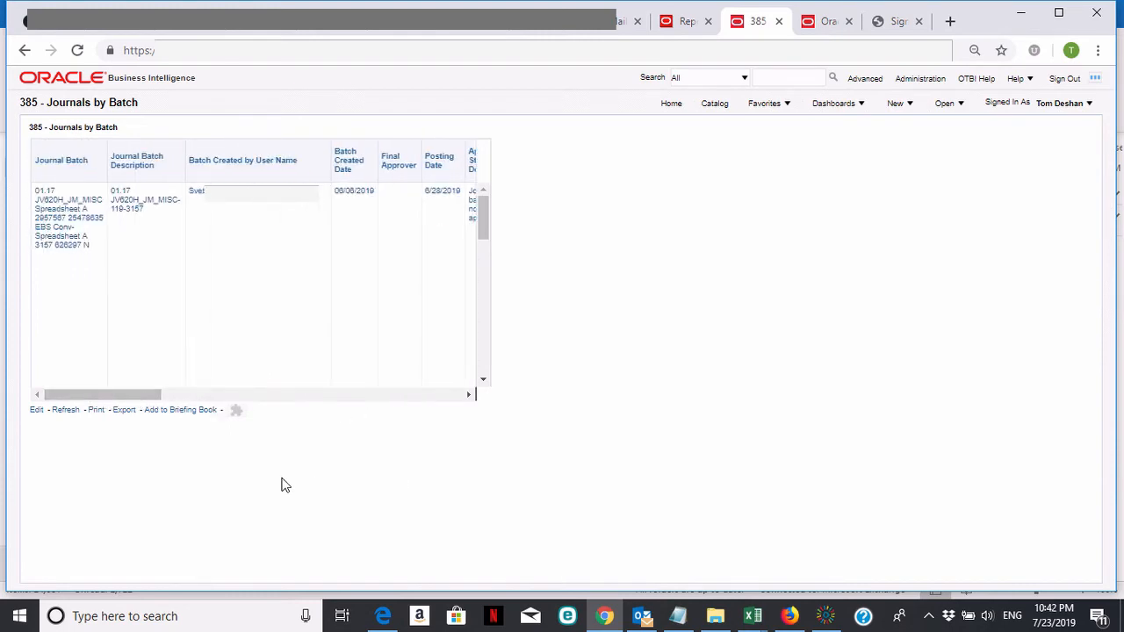
mouse_move(130, 432)
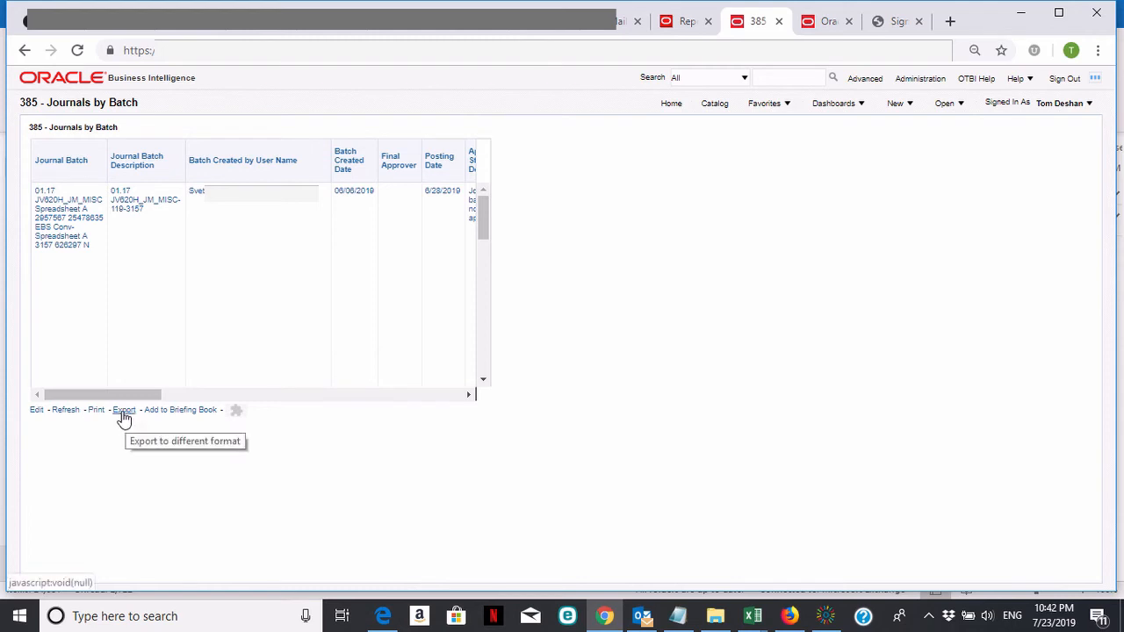
Export the Journals by Batch results via Data as CSV Format
left_click(123, 409)
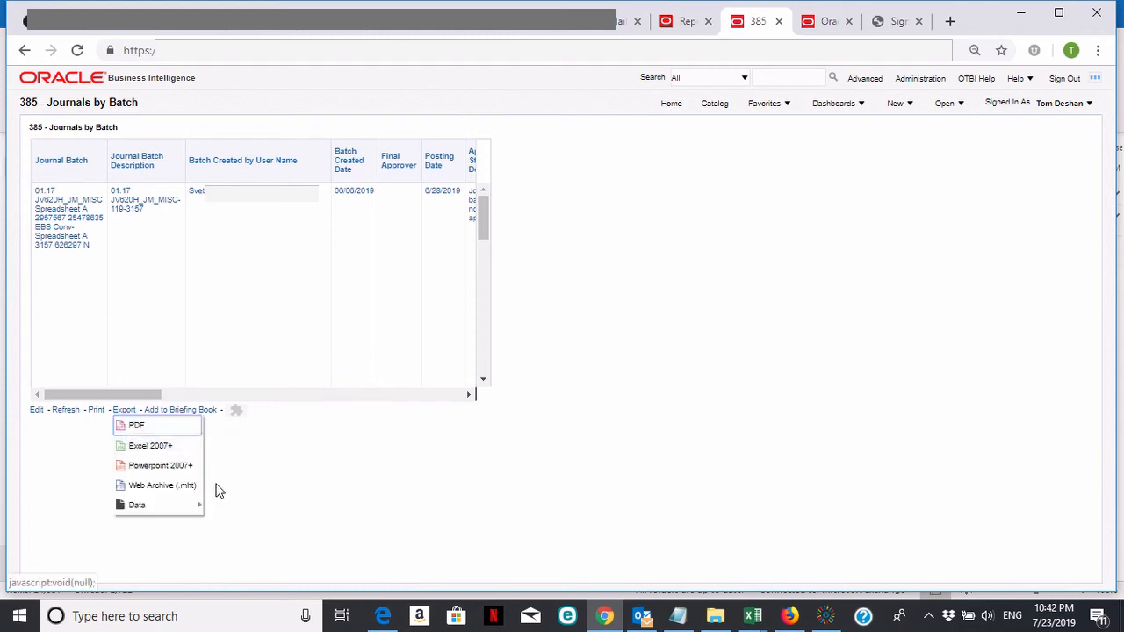
mouse_move(137, 506)
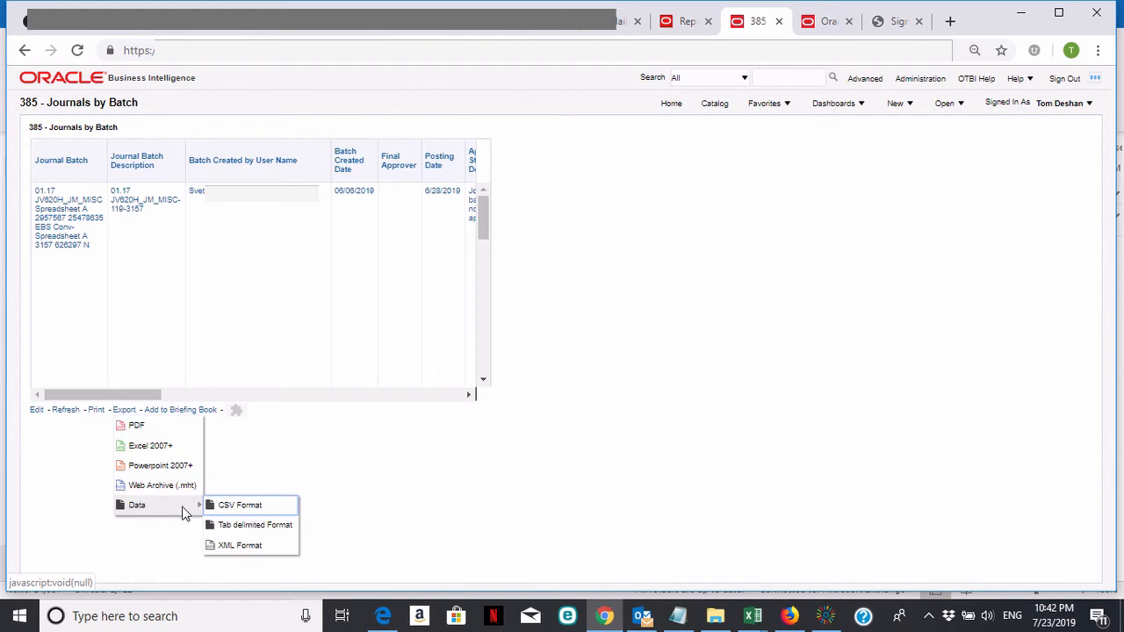
mouse_move(239, 506)
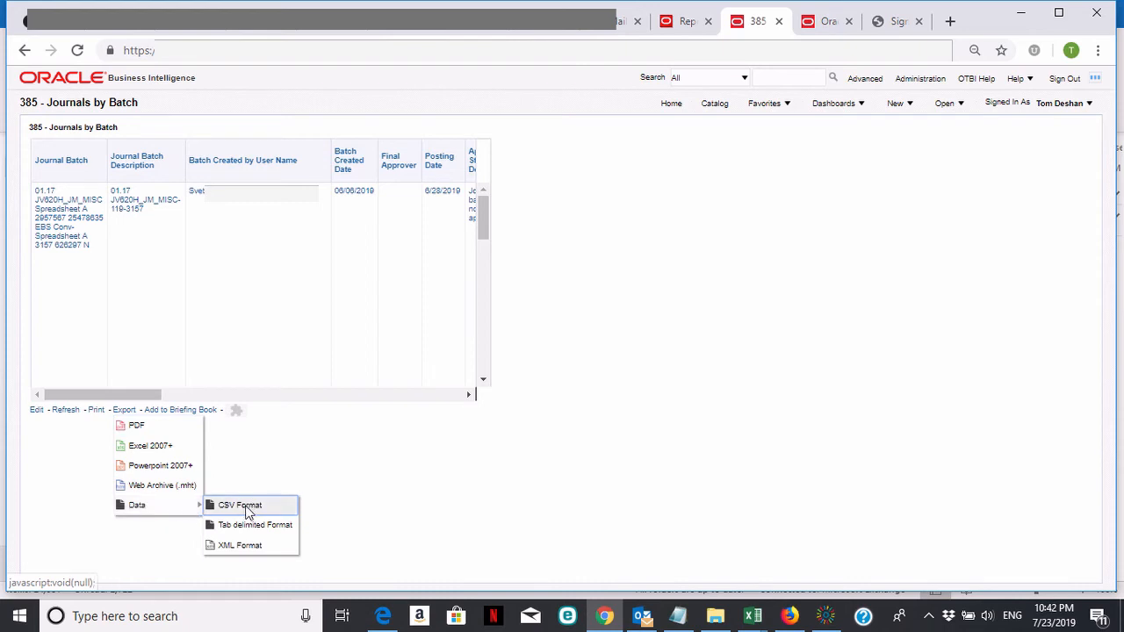
left_click(239, 506)
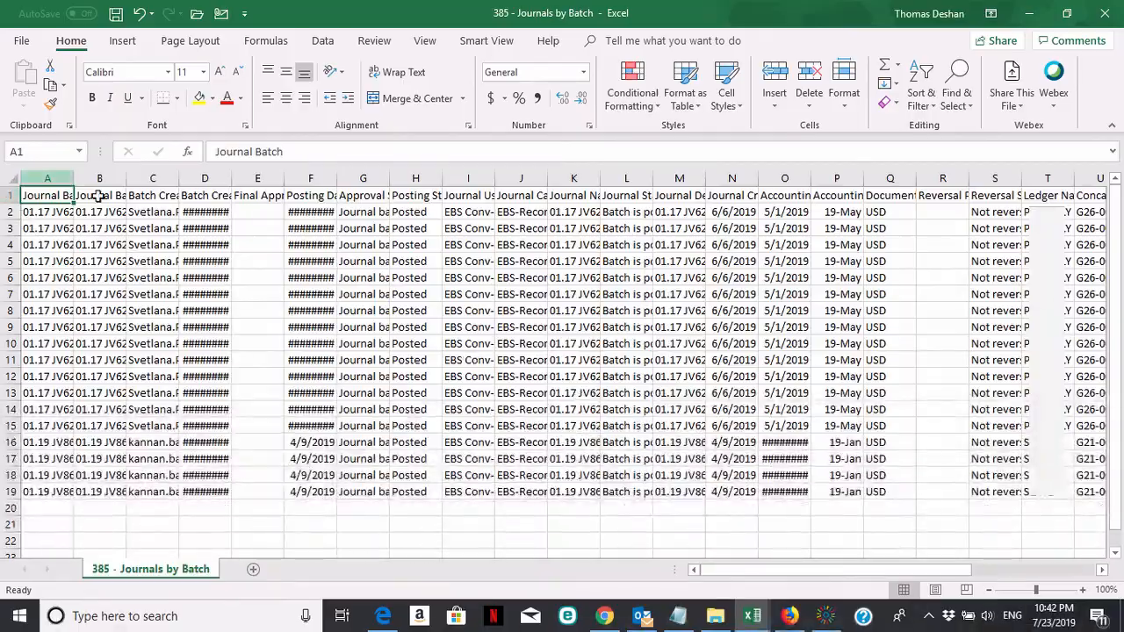
Select the whole sheet and widen all columns so full batch names and descriptions show
left_click(414, 507)
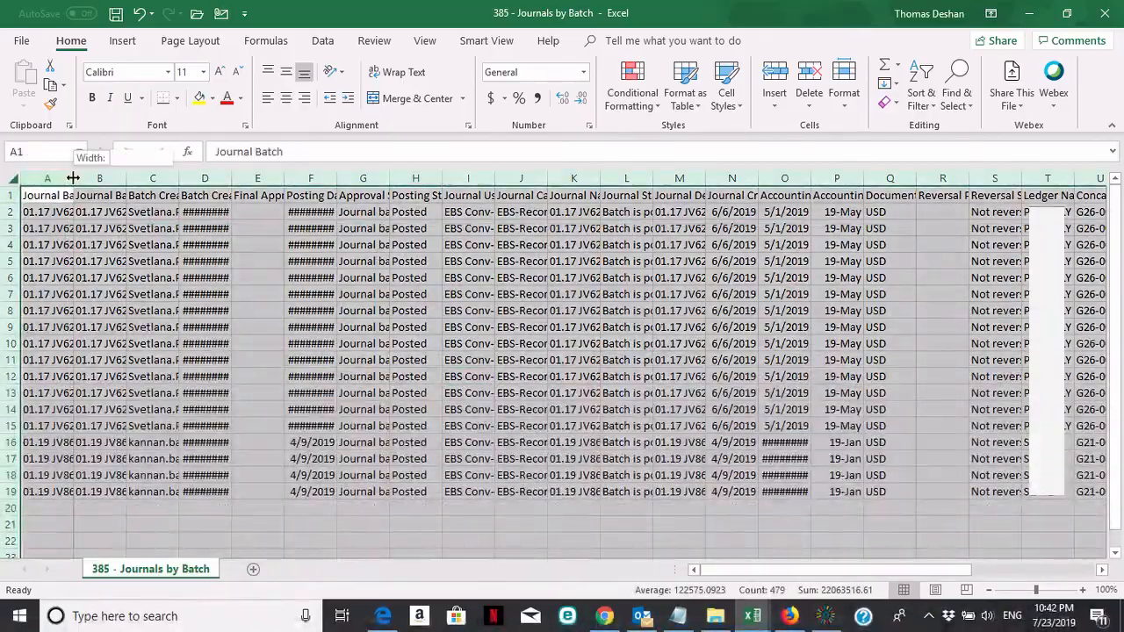
left_click_drag(74, 177, 298, 178)
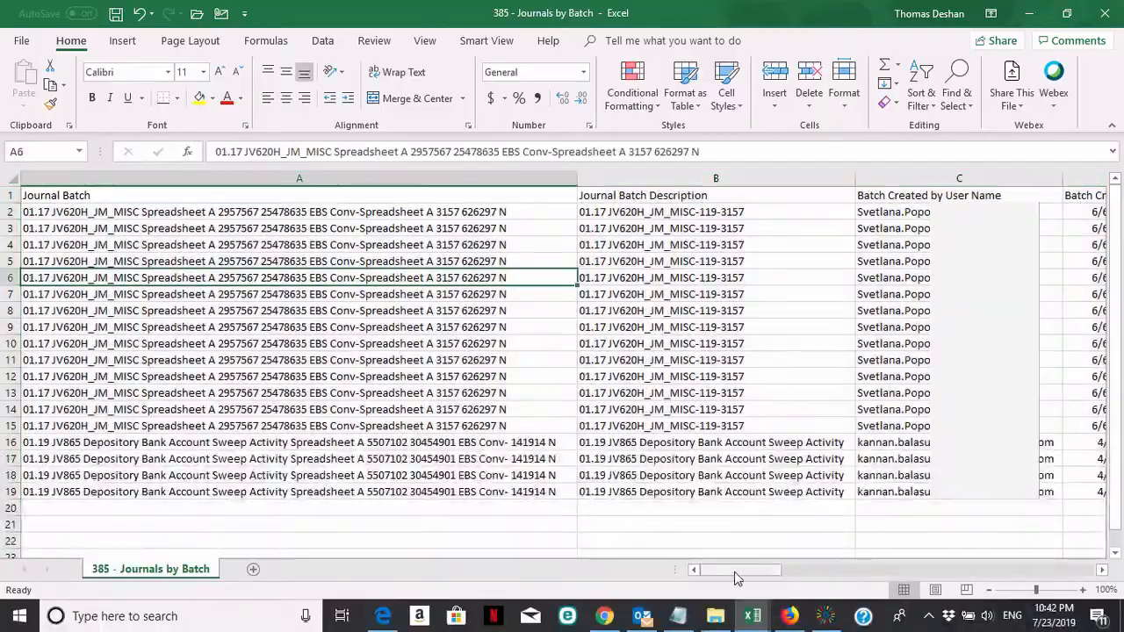
scroll("right", 3)
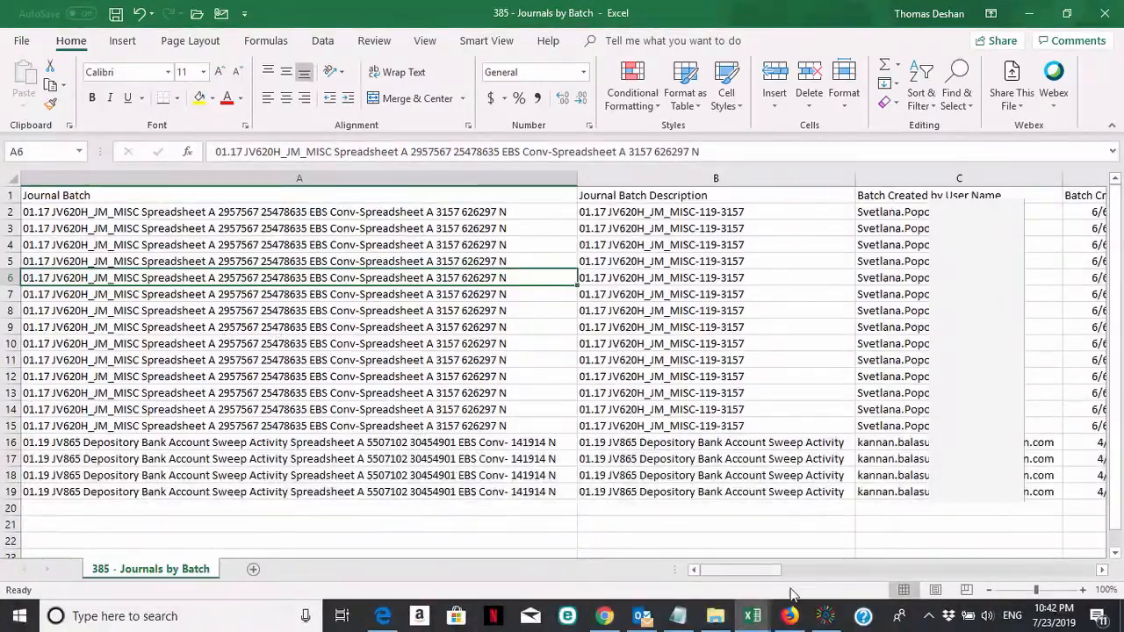
mouse_move(806, 589)
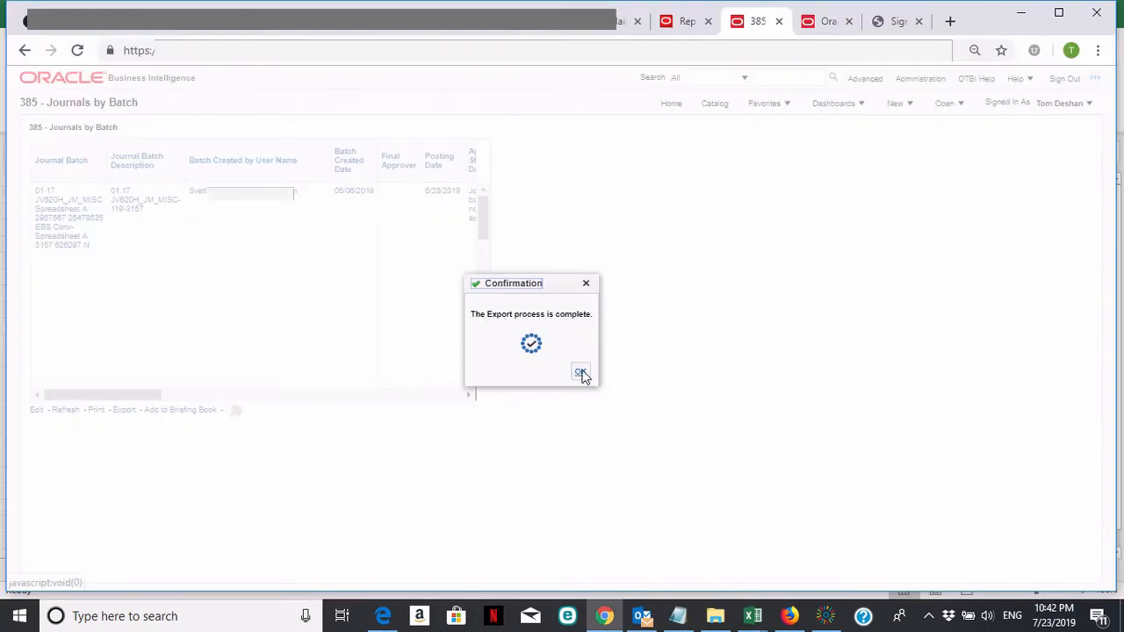
Dismiss the Export Confirmation with OK and head to the Catalog of saved reports
left_click(579, 372)
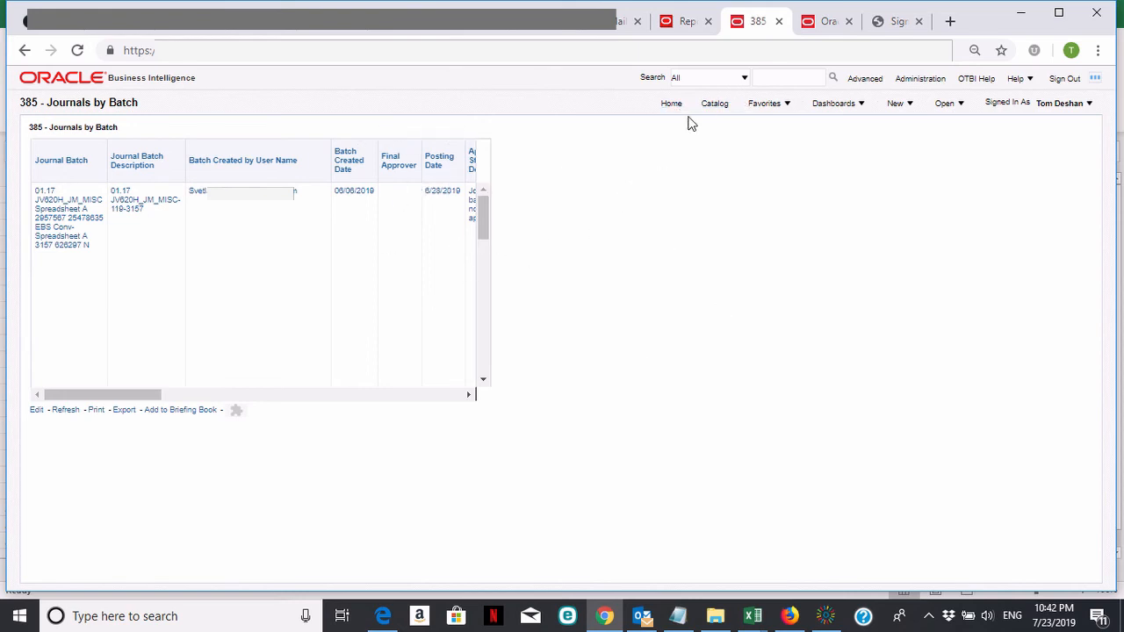
mouse_move(713, 103)
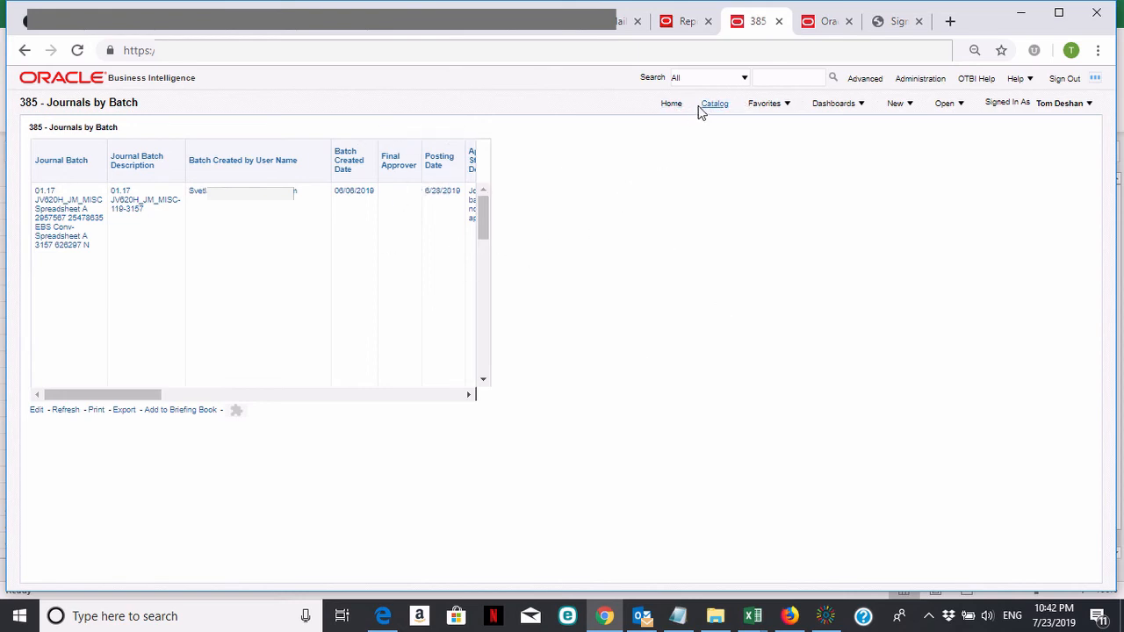
left_click(713, 102)
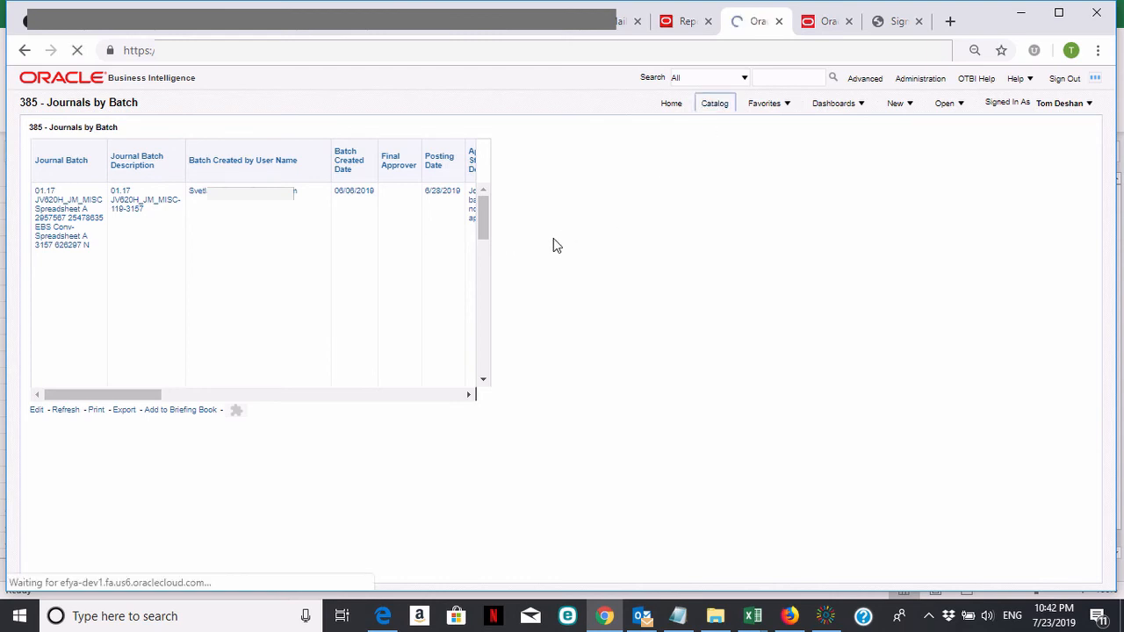
Load the Catalog folder GL Detail and Trial Balances listing 385 - Journals by Batch
left_click(713, 102)
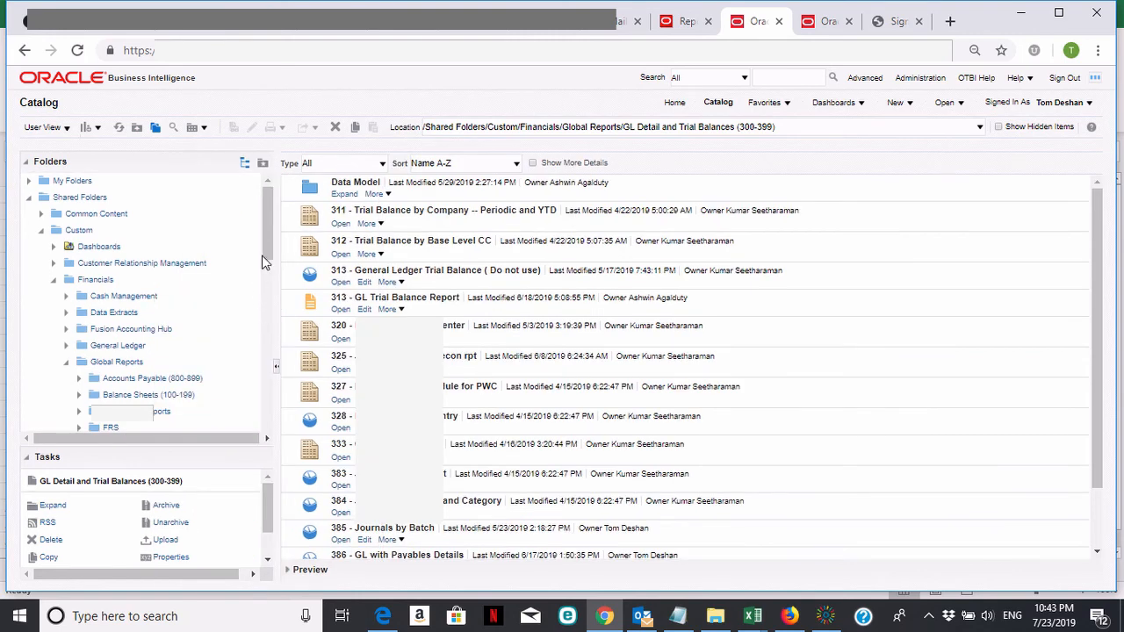
mouse_move(158, 302)
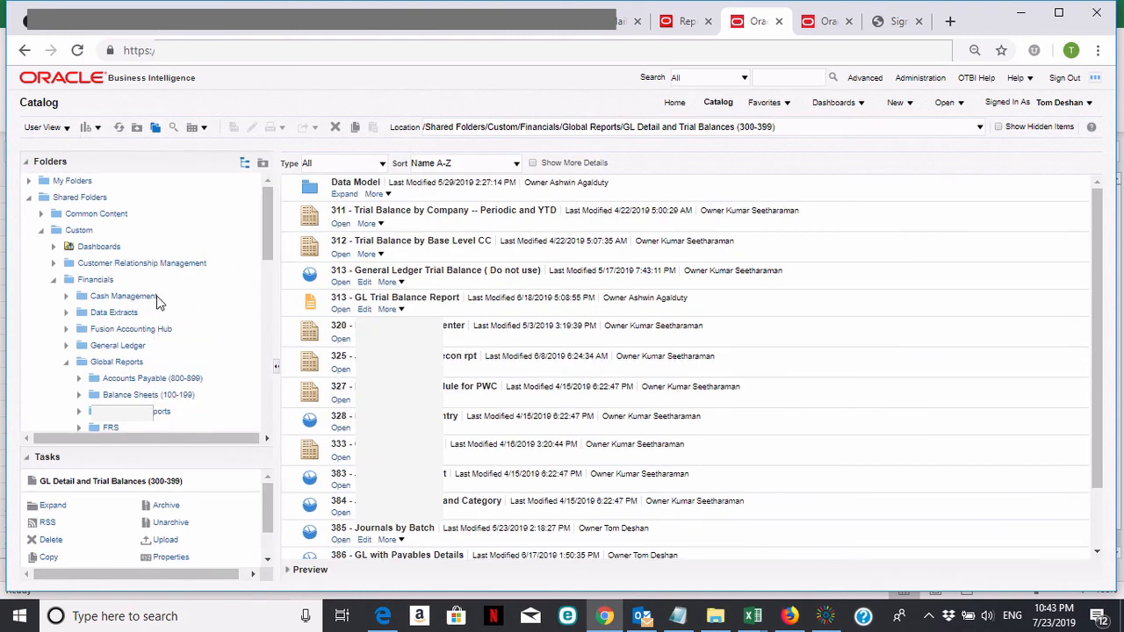
mouse_move(235, 281)
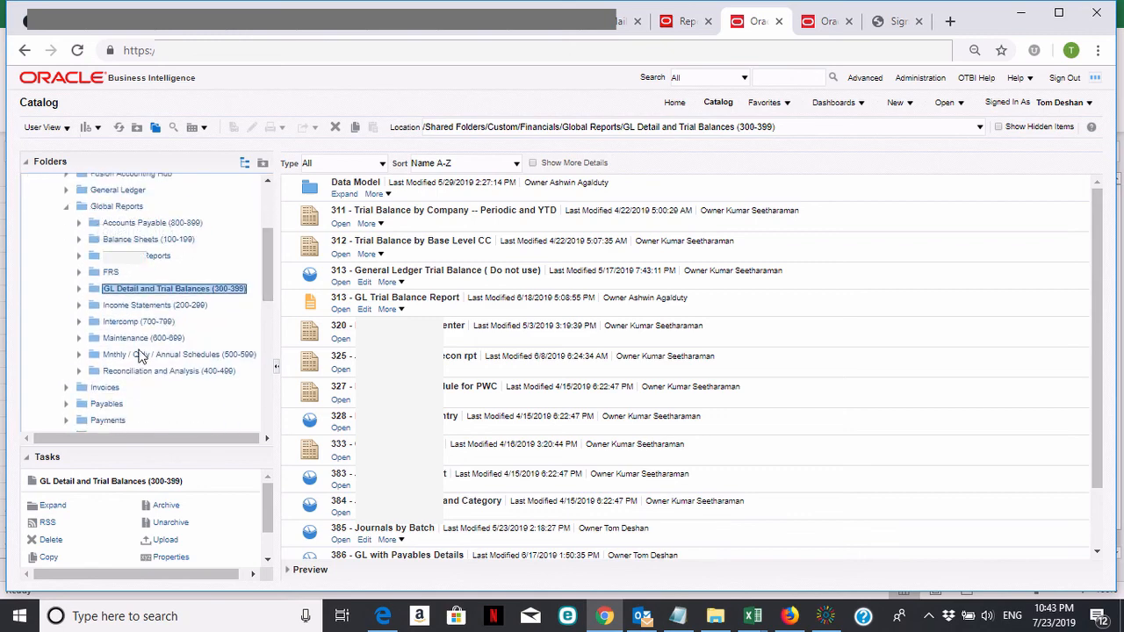
mouse_move(126, 218)
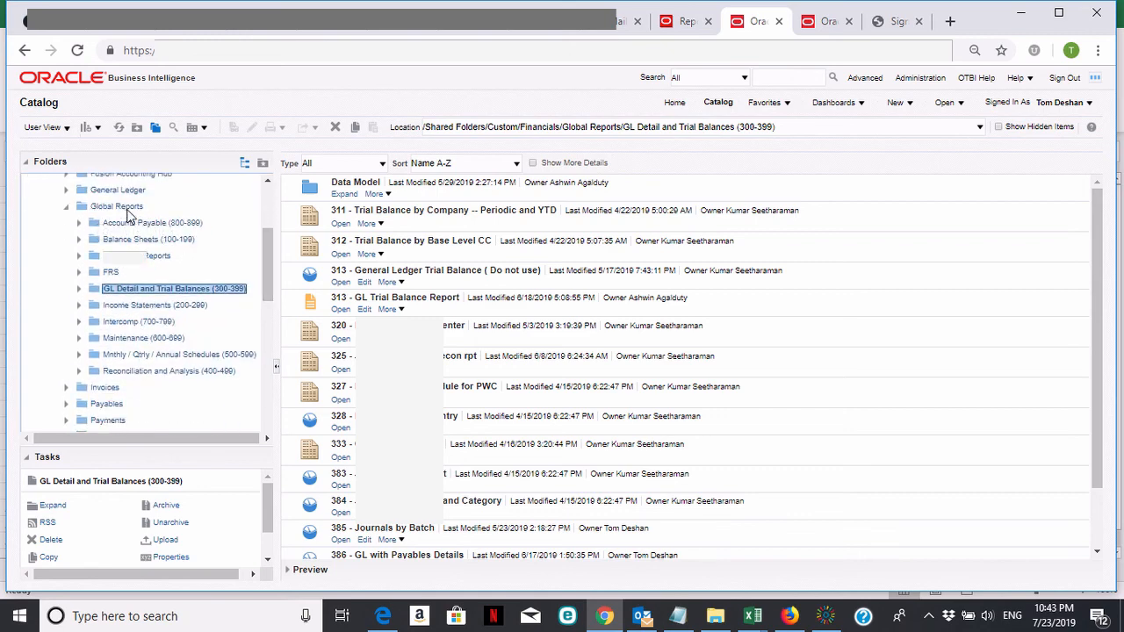
mouse_move(112, 377)
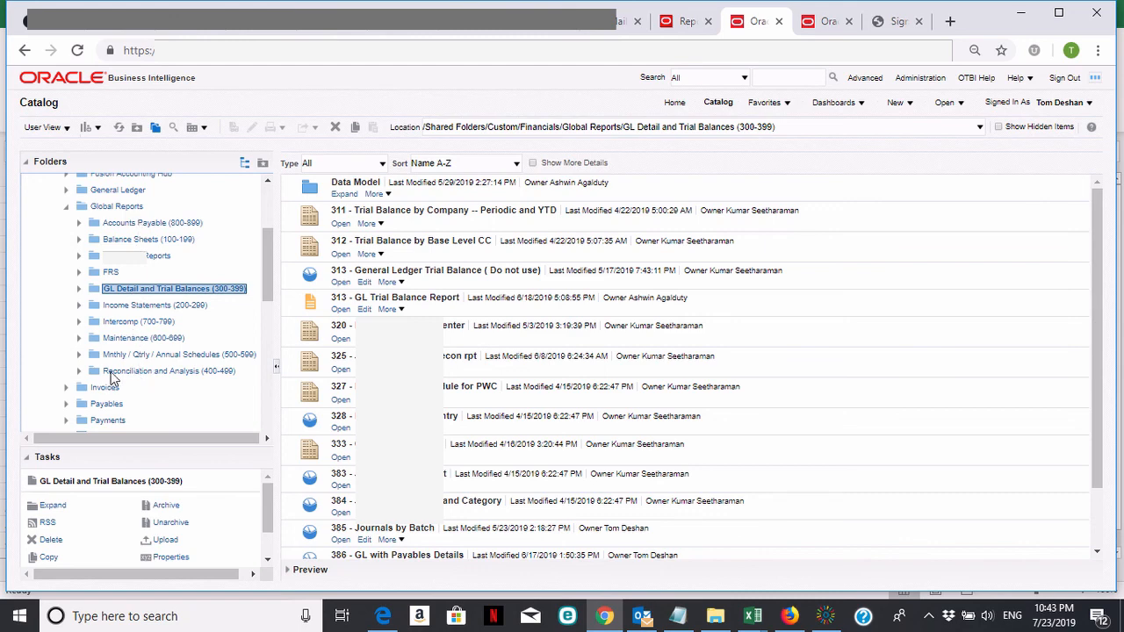
mouse_move(149, 370)
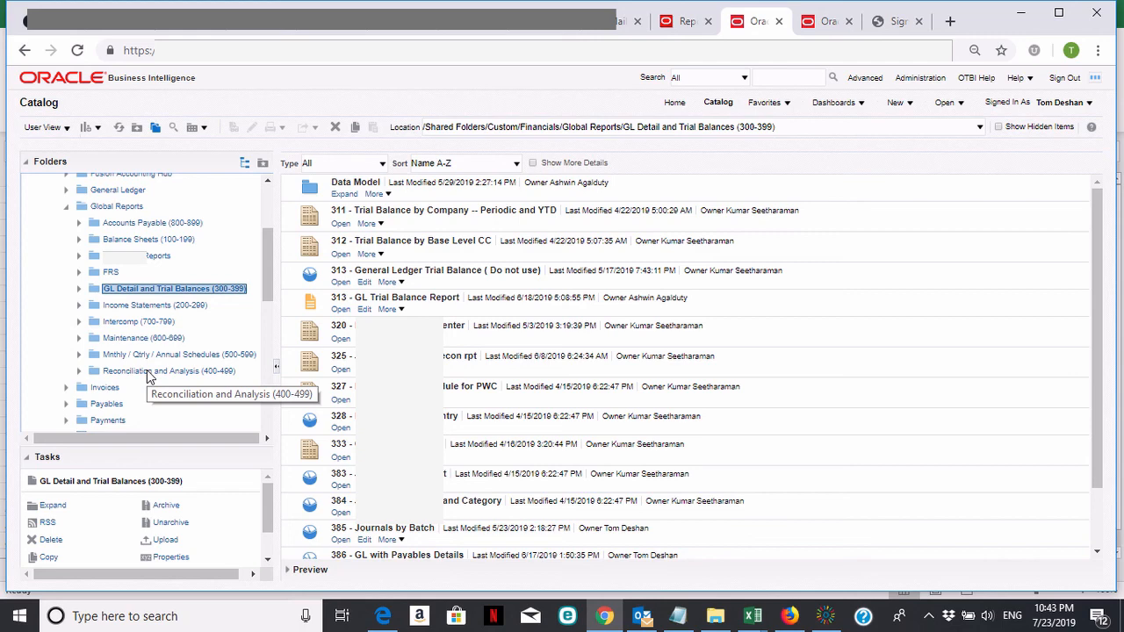
mouse_move(167, 322)
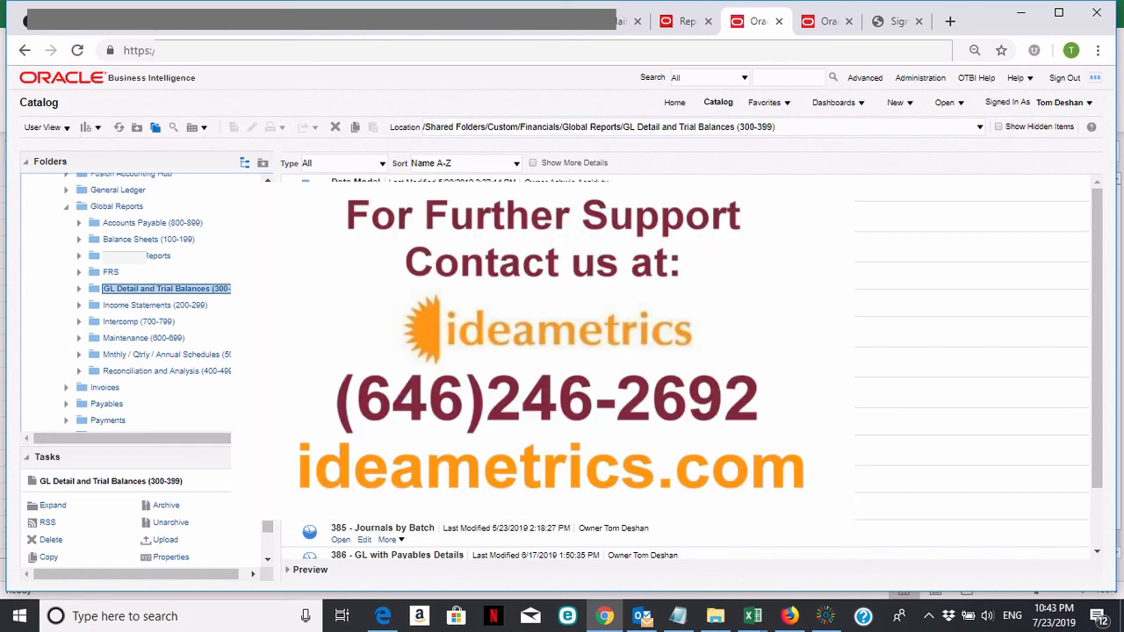
mouse_move(888, 504)
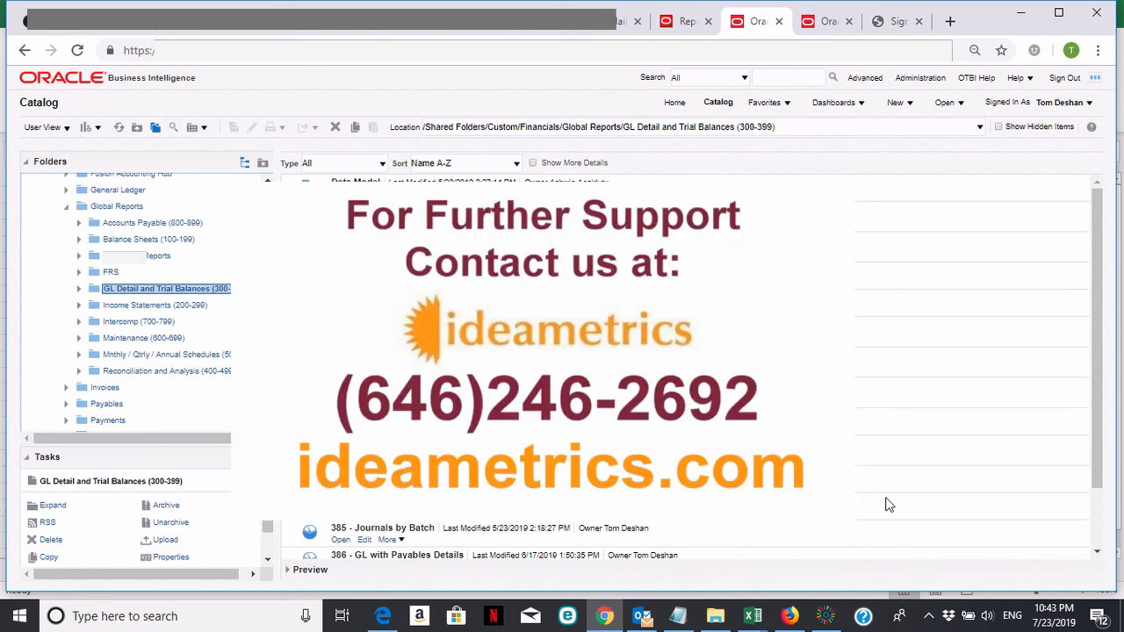